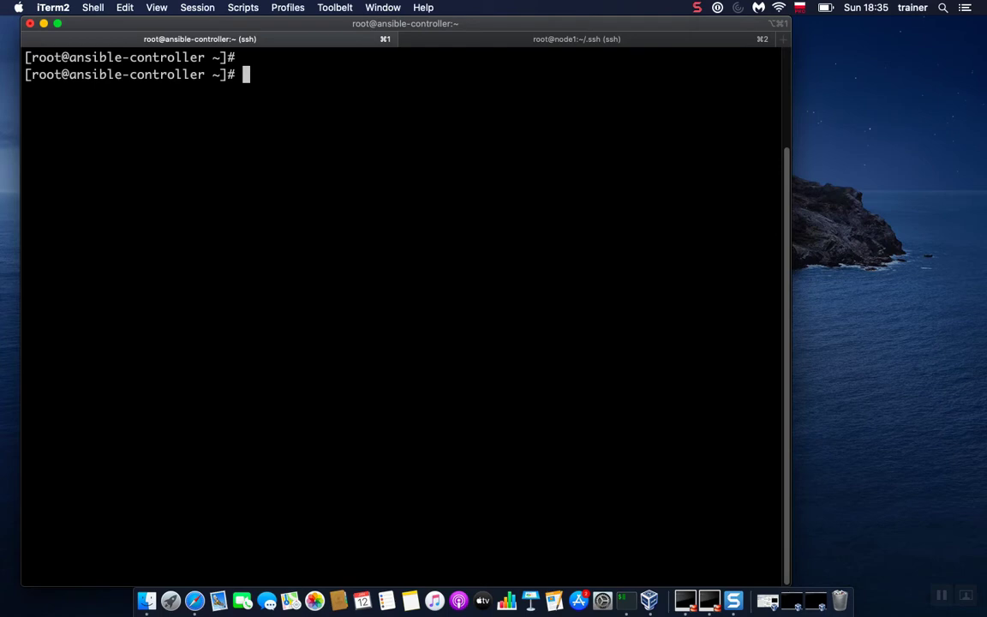
Step: Install epel-release on the controller with 'dnf -y install epel-release'
{"action": "type", "text": "dnf -y"}
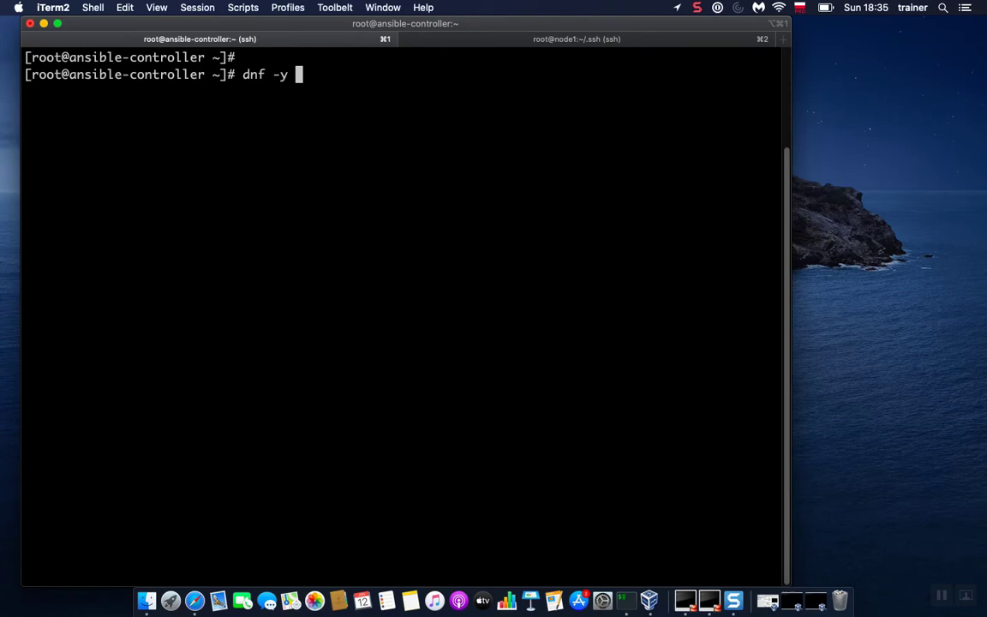
{"action": "type", "text": "install"}
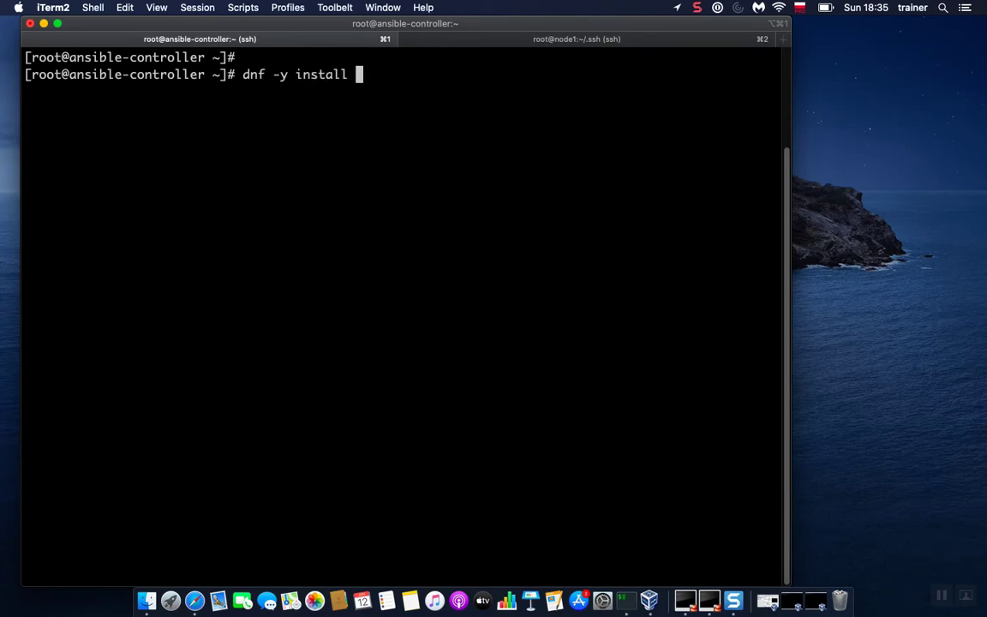
{"action": "type", "text": "epel-release"}
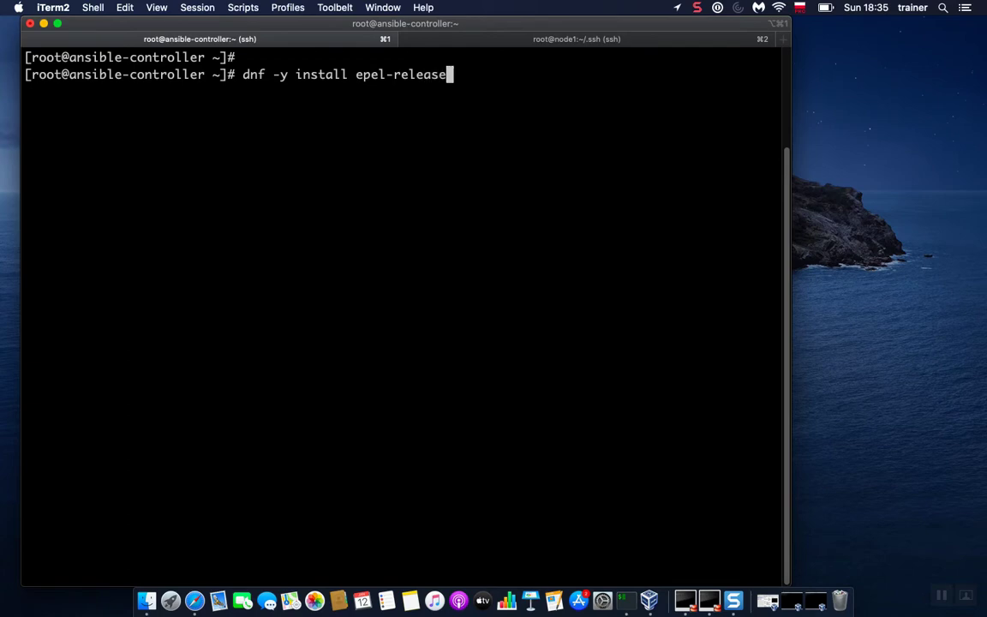
{"action": "key", "text": "Return"}
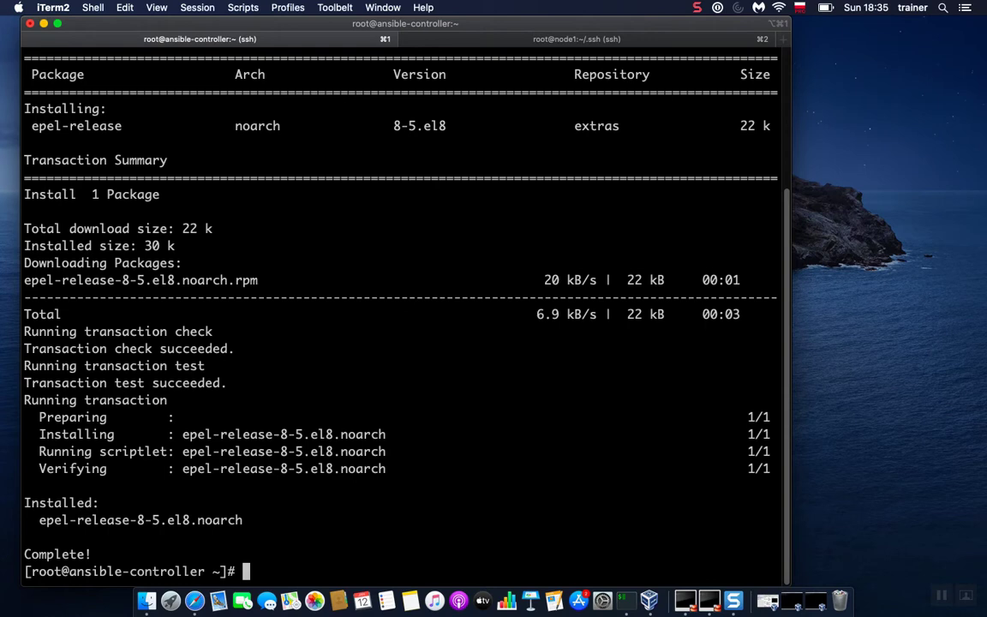
{"action": "mouse_move", "coordinate": [527, 48]}
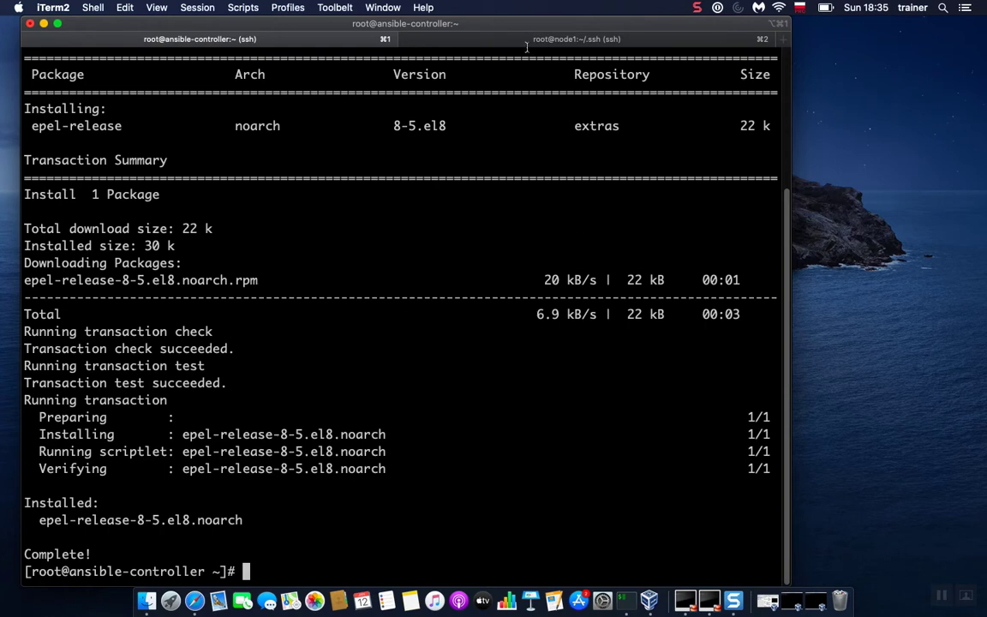
Step: Read /etc/redhat-release on node1, then clear the controller session
{"action": "left_click", "coordinate": [576, 38]}
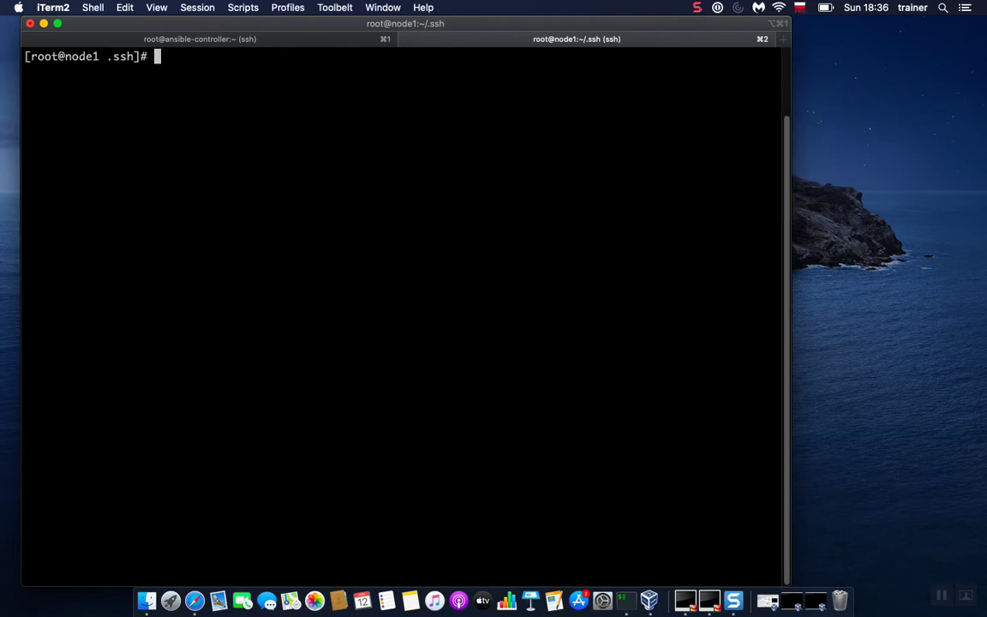
{"action": "mouse_move", "coordinate": [192, 137]}
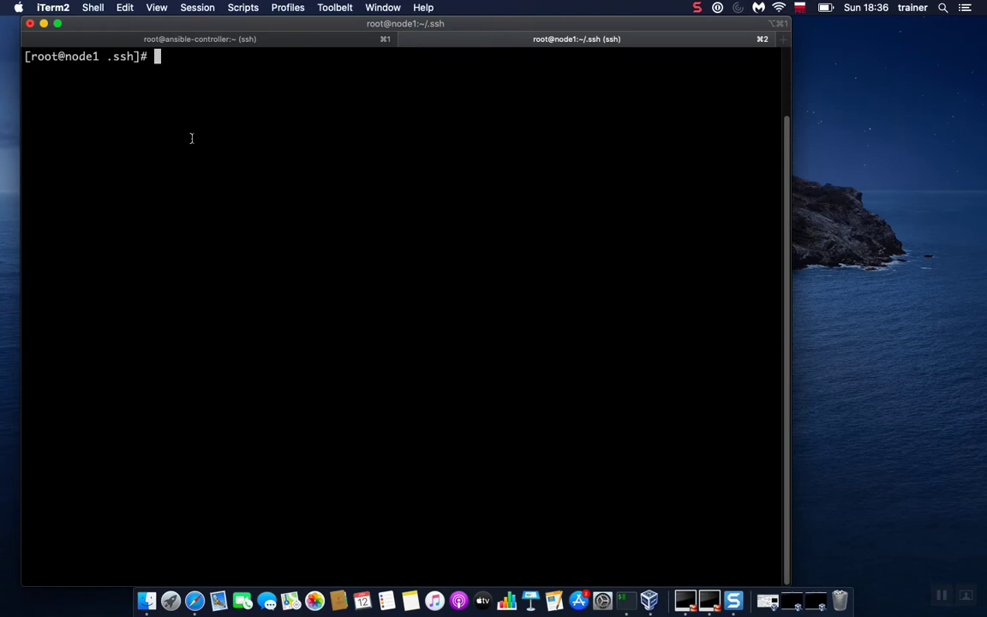
{"action": "type", "text": "cat /etc/redhat-release"}
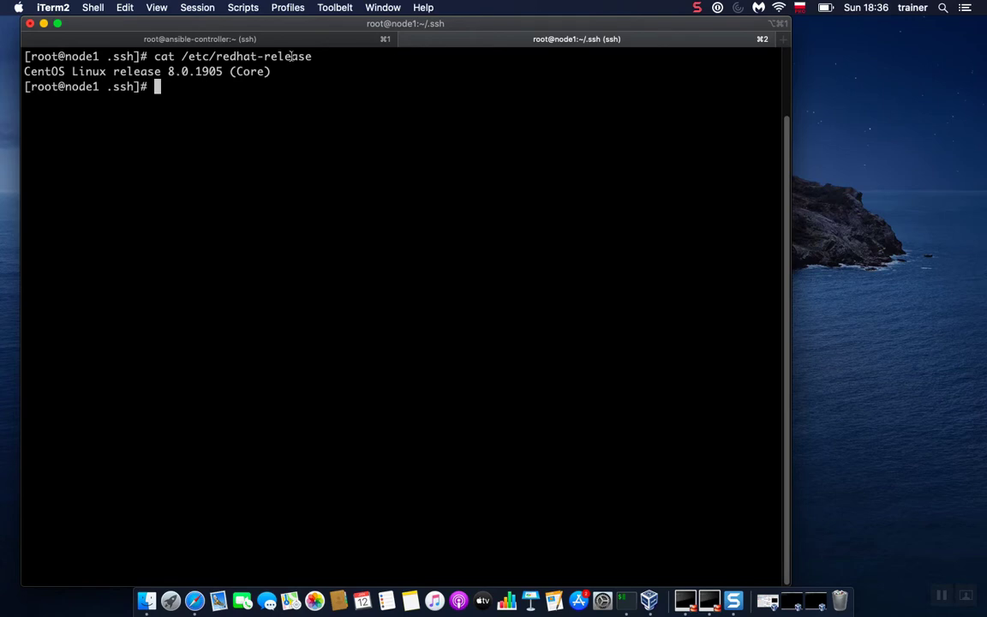
{"action": "left_click", "coordinate": [198, 38]}
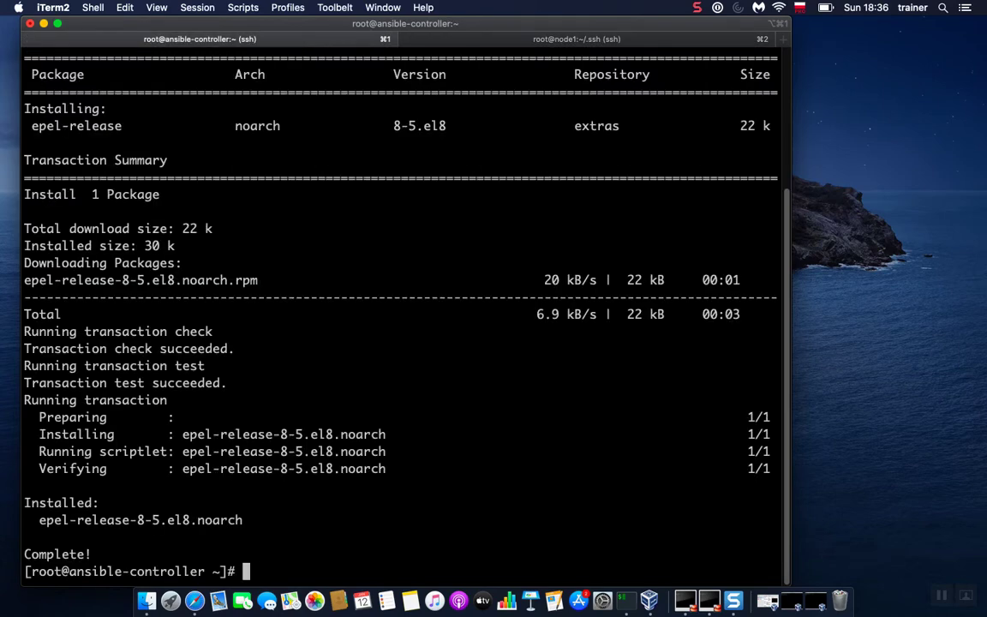
{"action": "type", "text": "clear"}
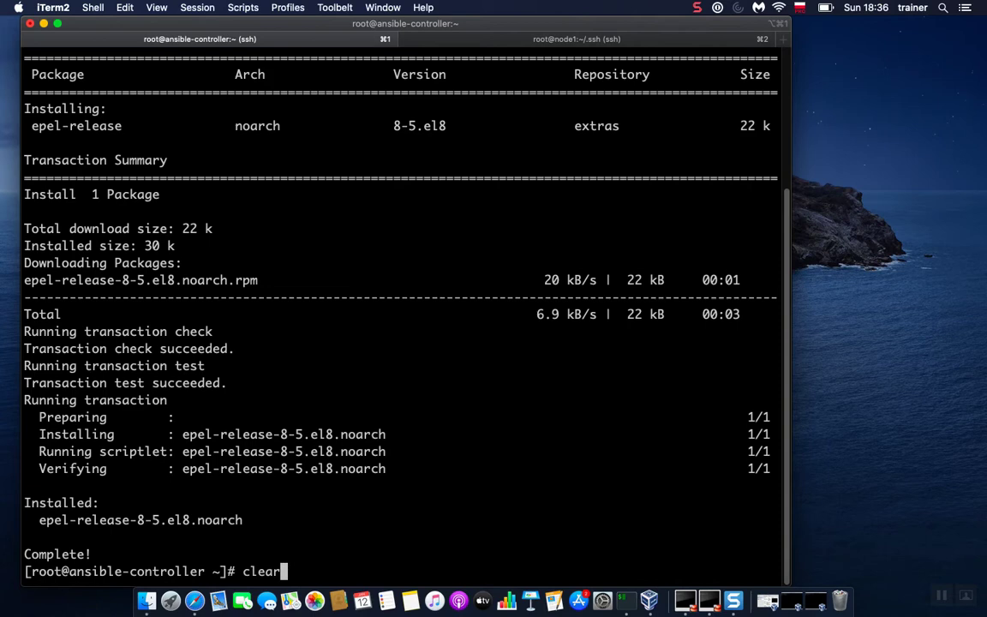
{"action": "key", "text": "Return"}
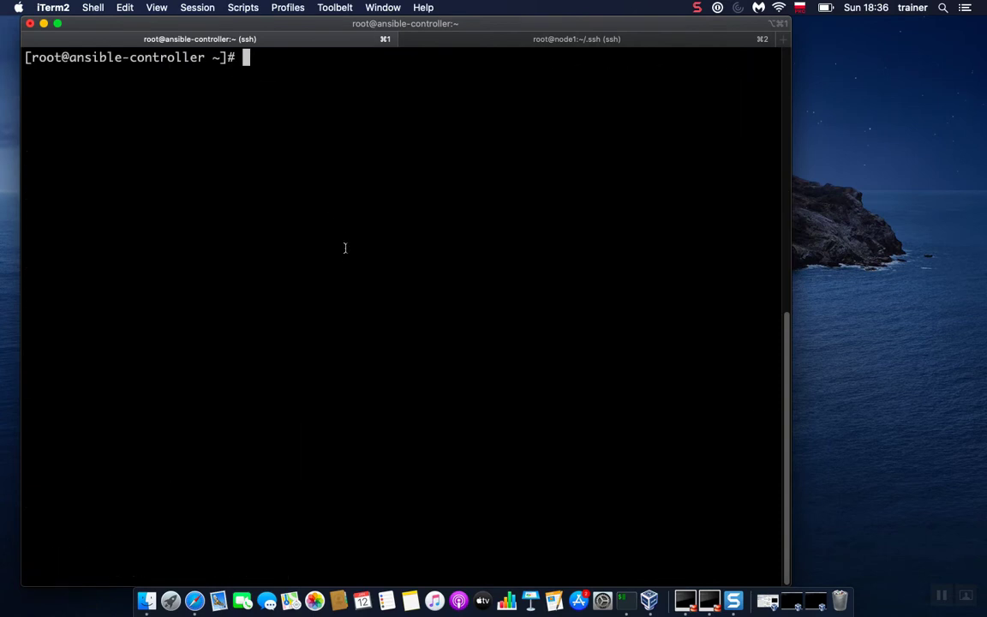
{"action": "mouse_move", "coordinate": [384, 96]}
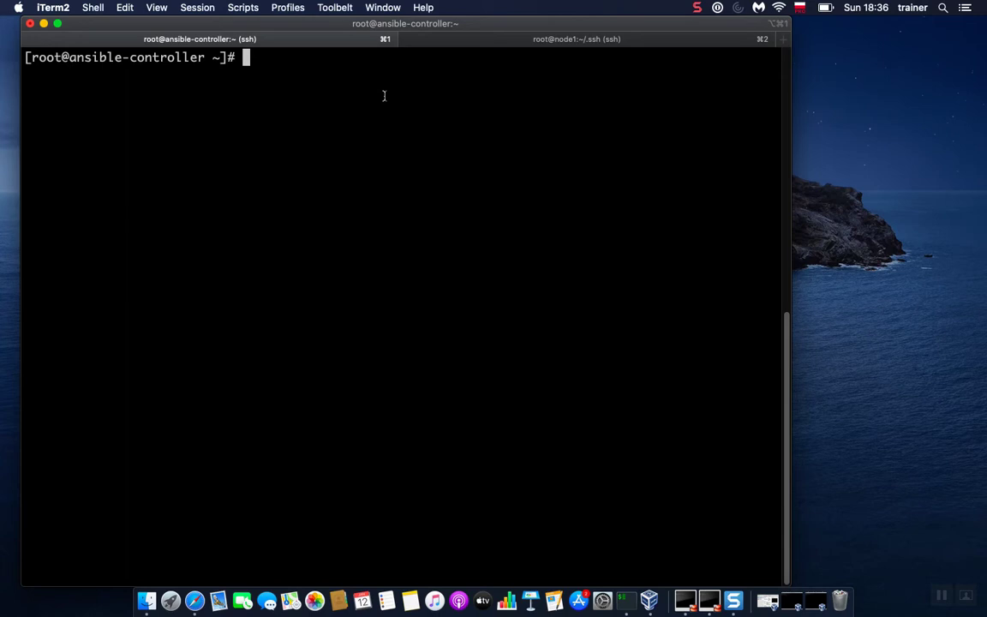
Step: Enable the PowerTools repository with dnf config-manager
{"action": "type", "text": "dnf"}
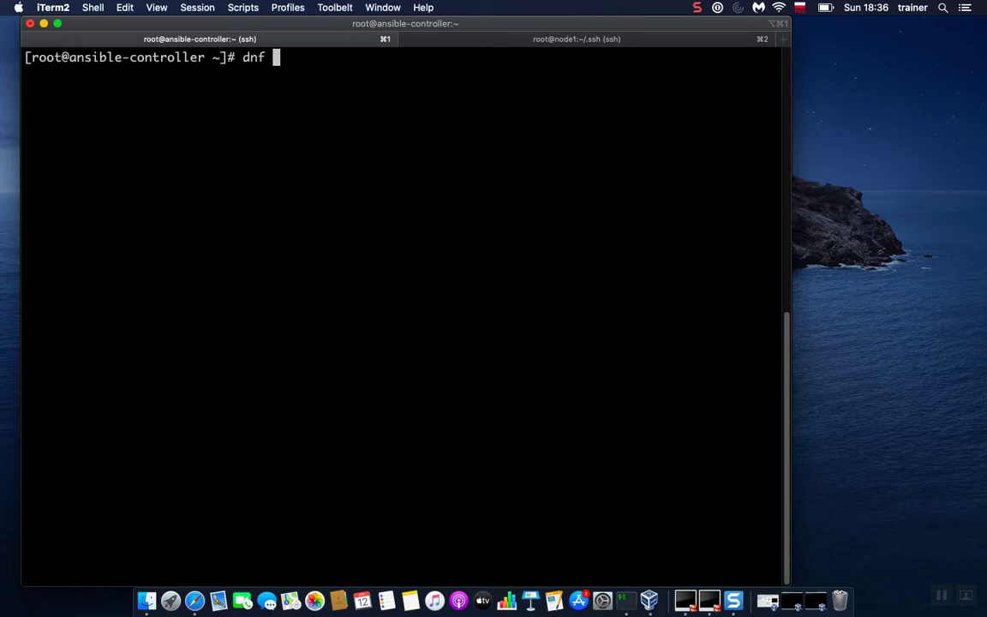
{"action": "type", "text": "config-manager --set-enabl"}
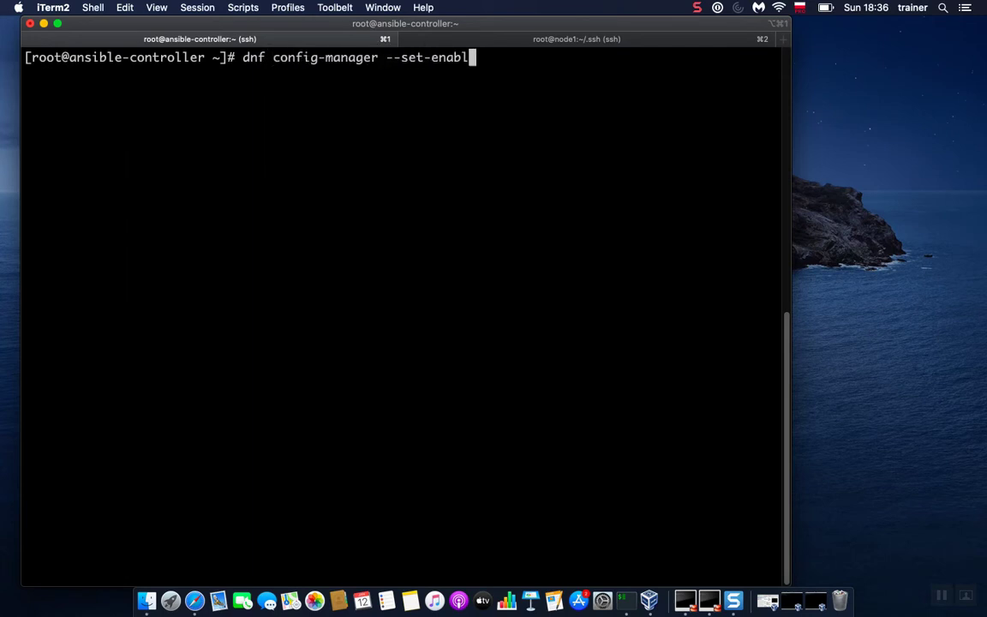
{"action": "type", "text": "ed PowerTools"}
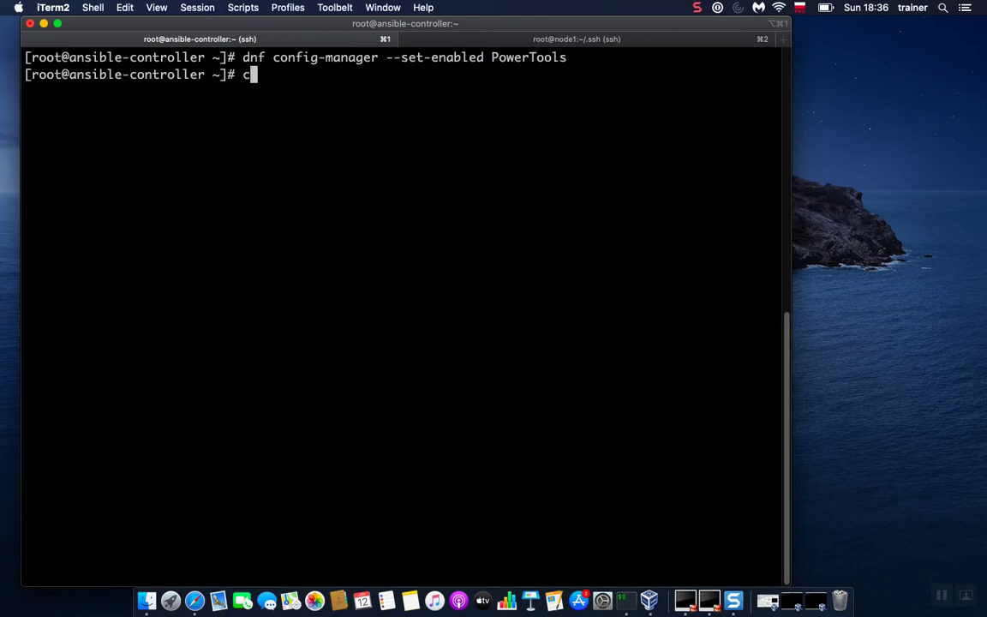
{"action": "key", "text": "Backspace"}
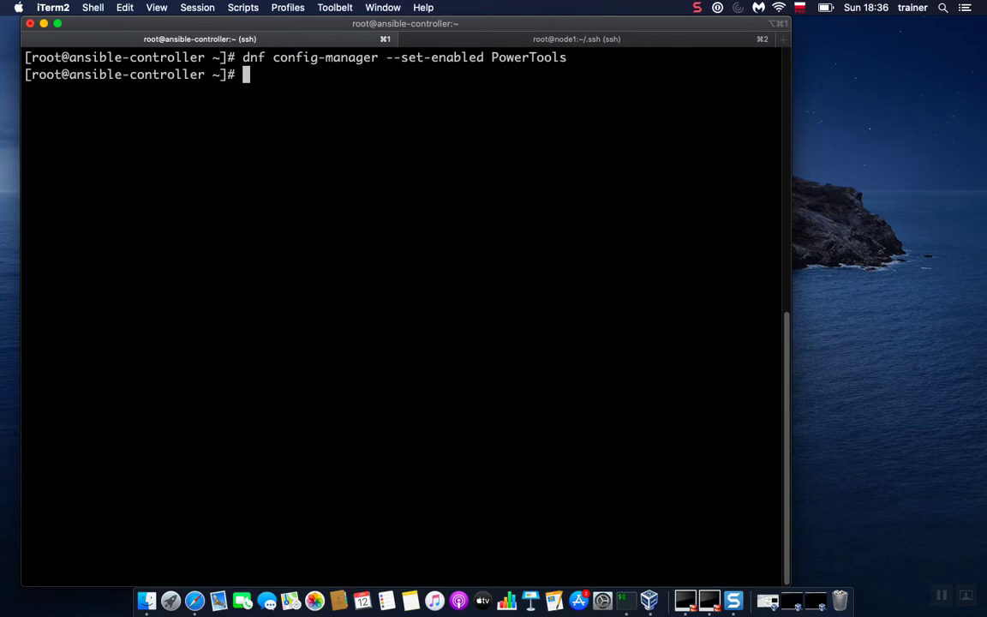
Step: Install ansible 2.8.5 and its dependencies with 'dnf -y install ansible'
{"action": "type", "text": "dnf -y"}
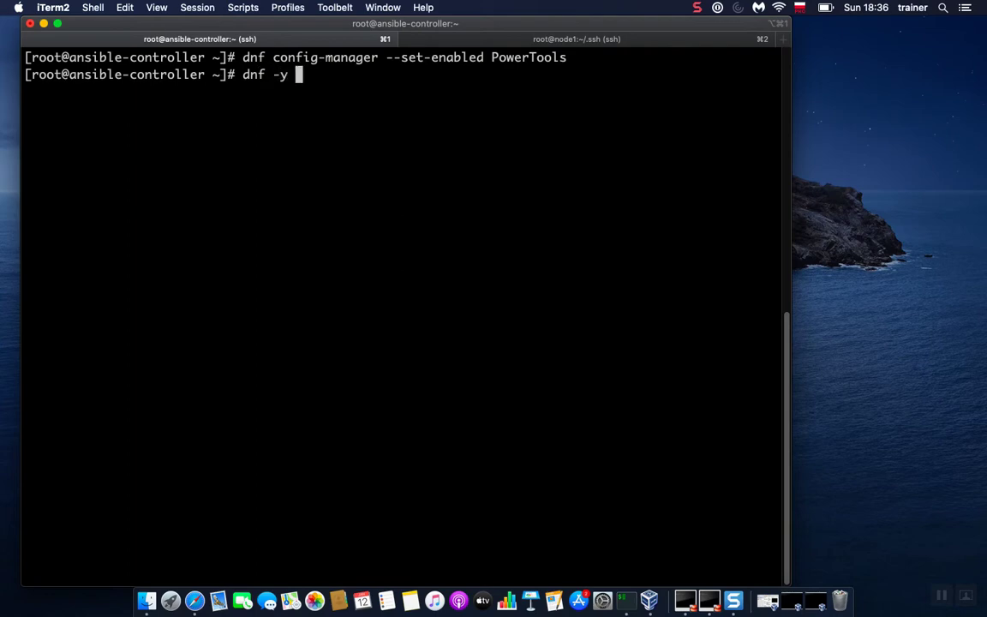
{"action": "type", "text": "install"}
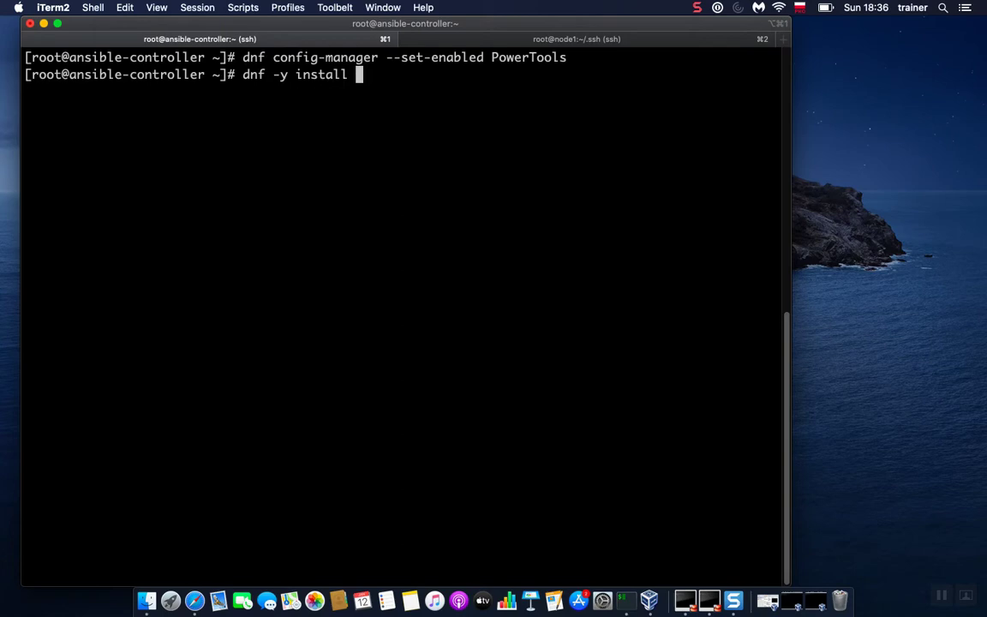
{"action": "key", "text": "Return"}
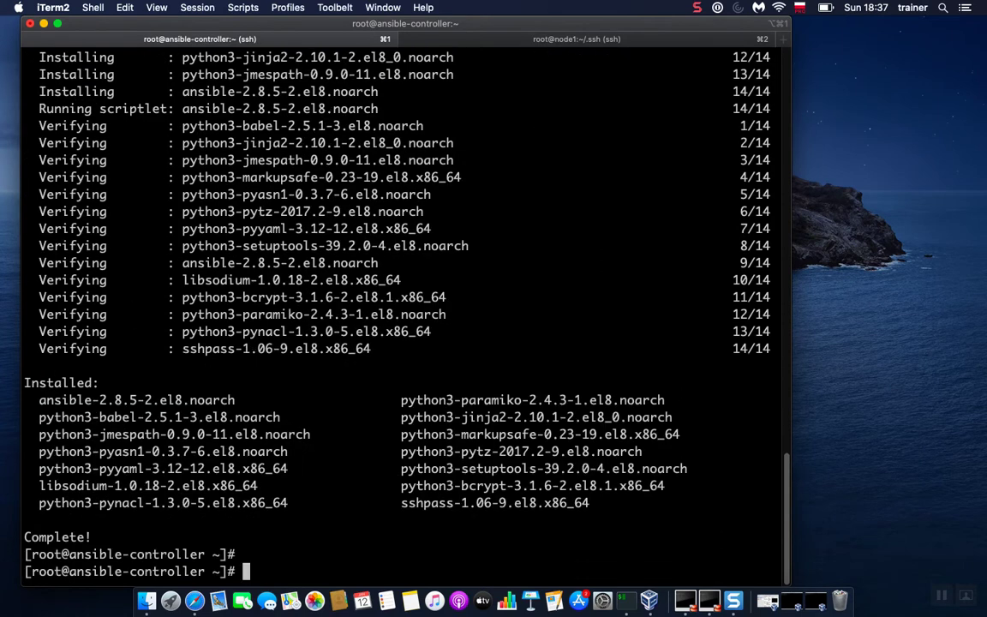
Step: Show the controller's addresses with 'ip a', highlight 192.168.0.100, and clear the screen
{"action": "type", "text": "clea"}
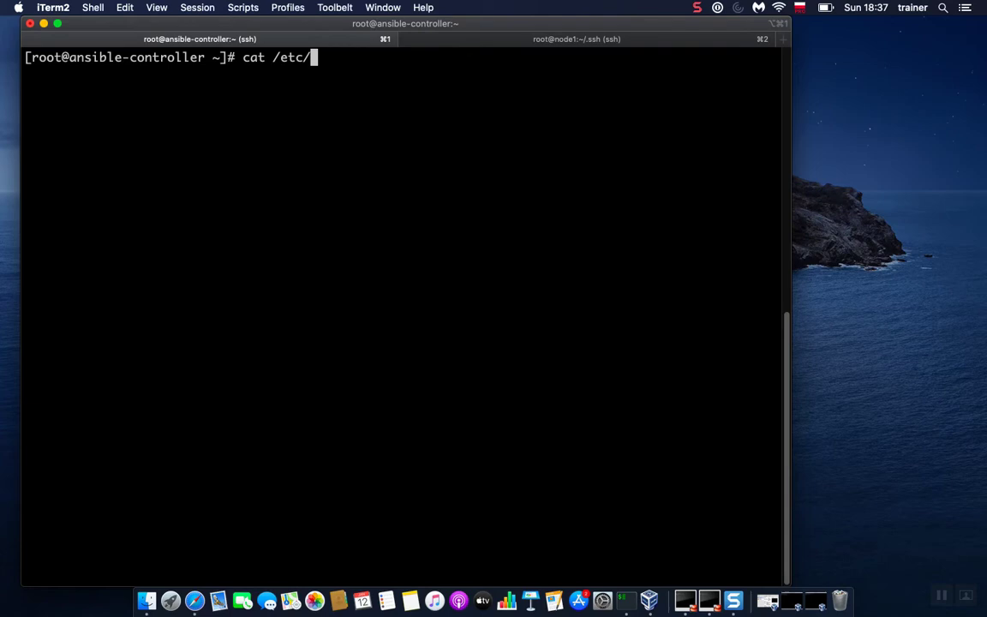
{"action": "key", "text": "Return"}
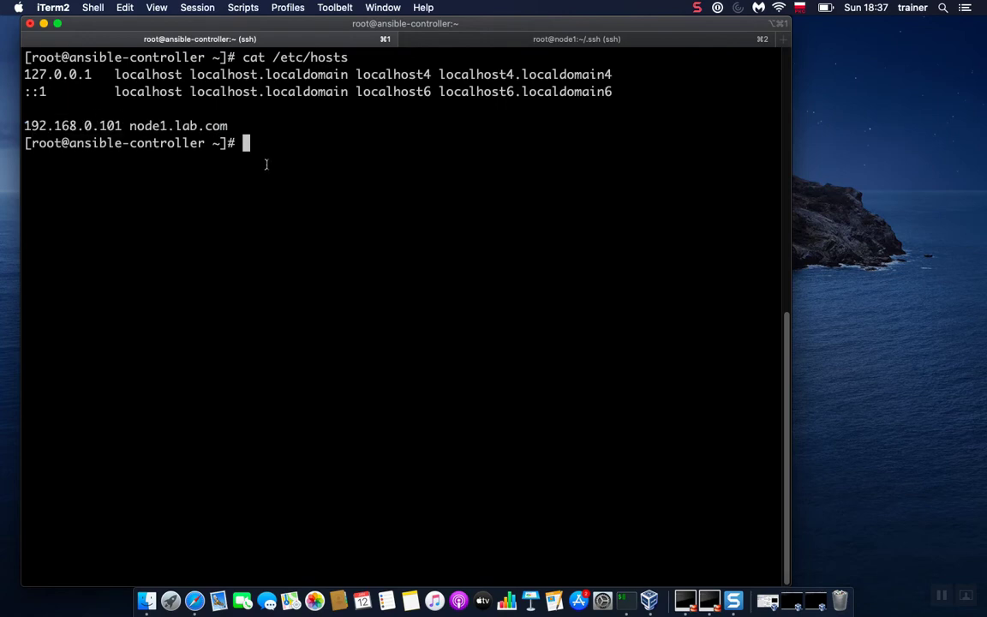
{"action": "type", "text": "ip a"}
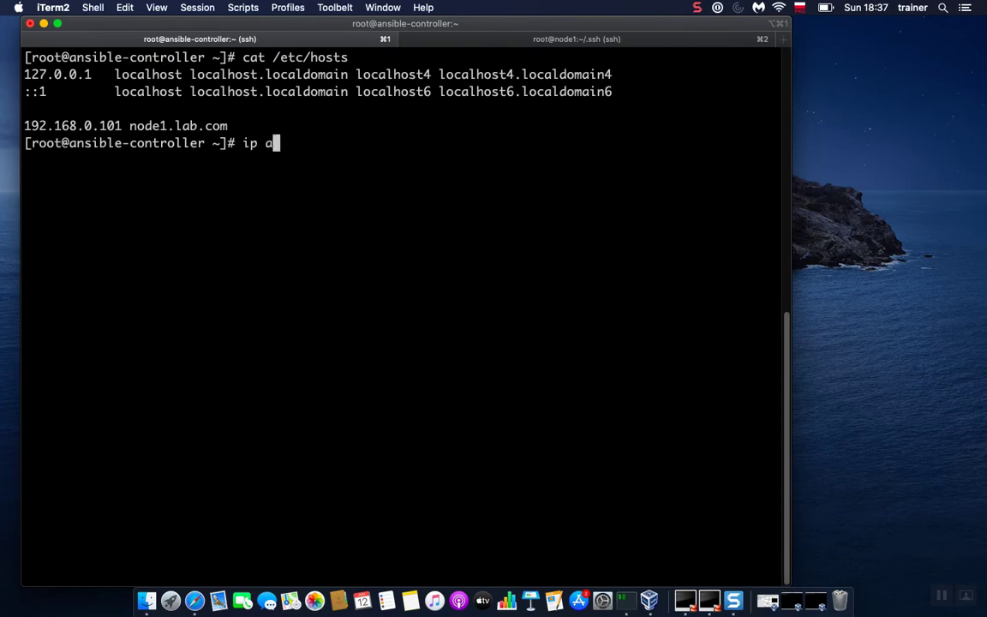
{"action": "key", "text": "Return"}
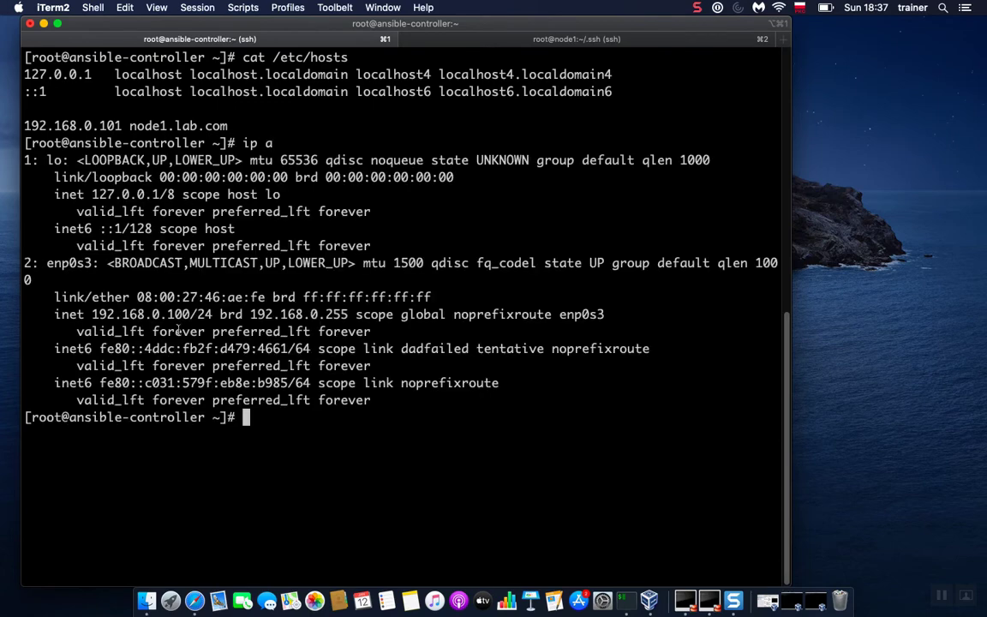
{"action": "double_click", "coordinate": [151, 315]}
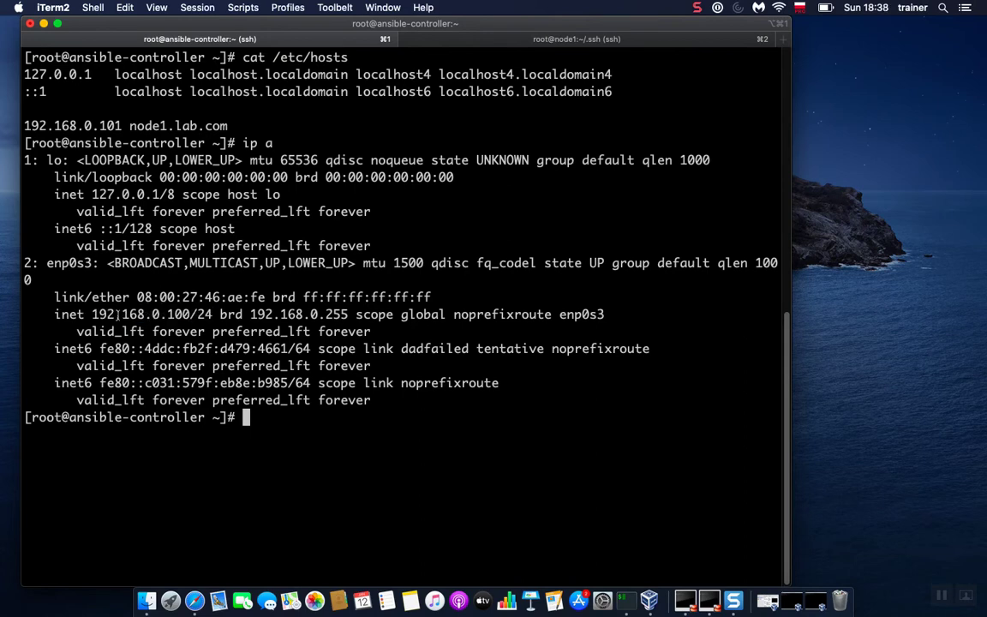
{"action": "type", "text": "cl"}
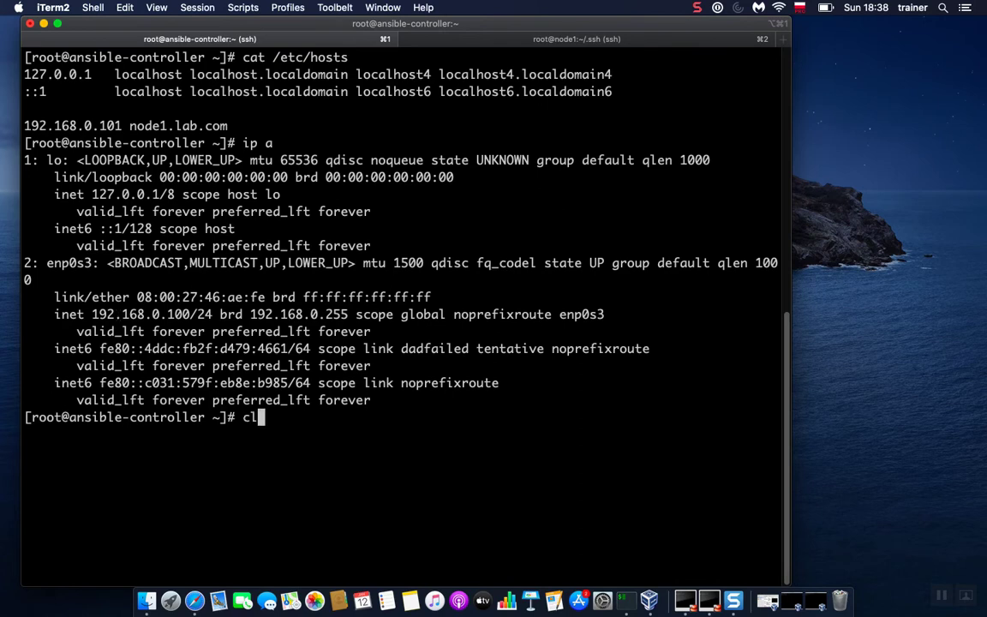
{"action": "key", "text": "Return"}
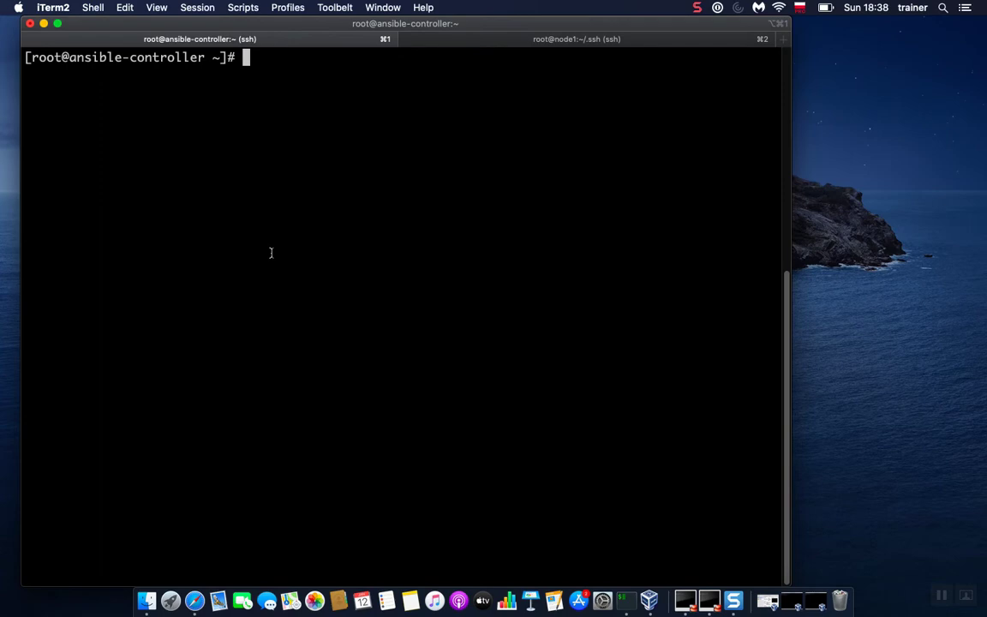
Step: Go to /etc/ansible and create a new /ansible directory
{"action": "type", "text": "cd /etc/ansible/"}
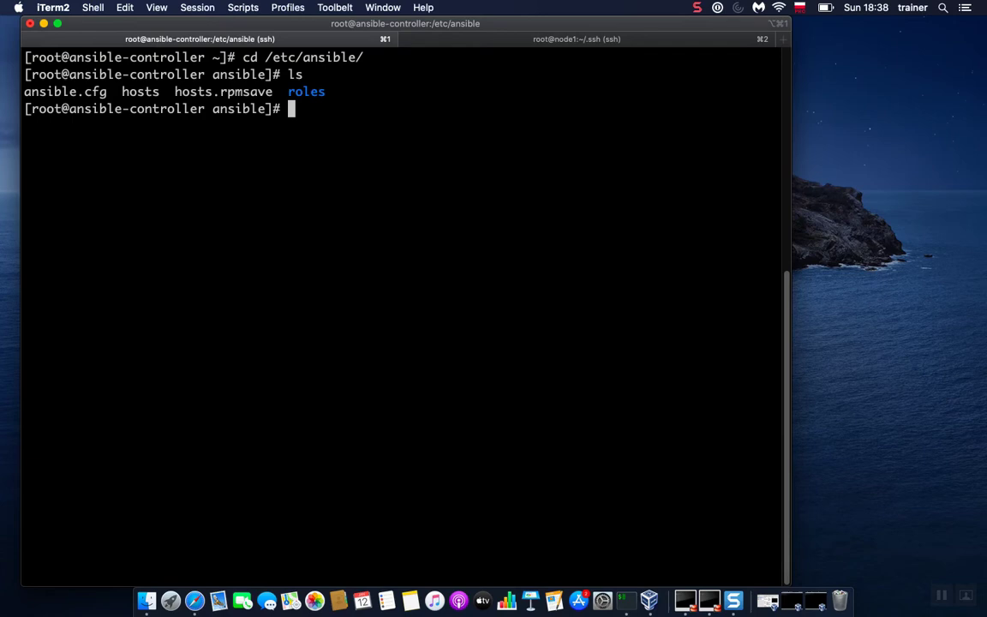
{"action": "type", "text": "m"}
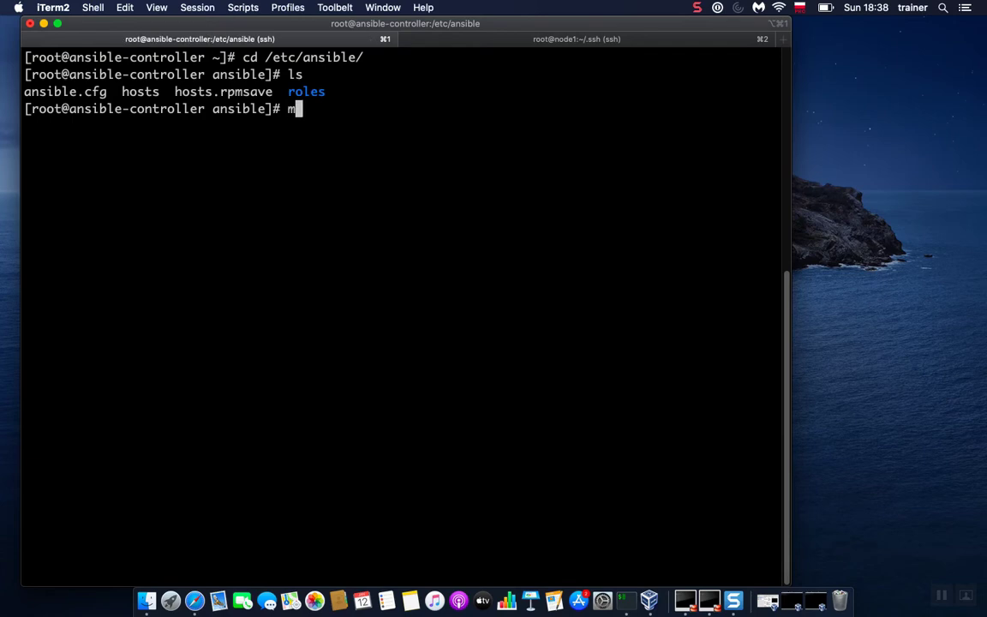
{"action": "type", "text": "kdir /"}
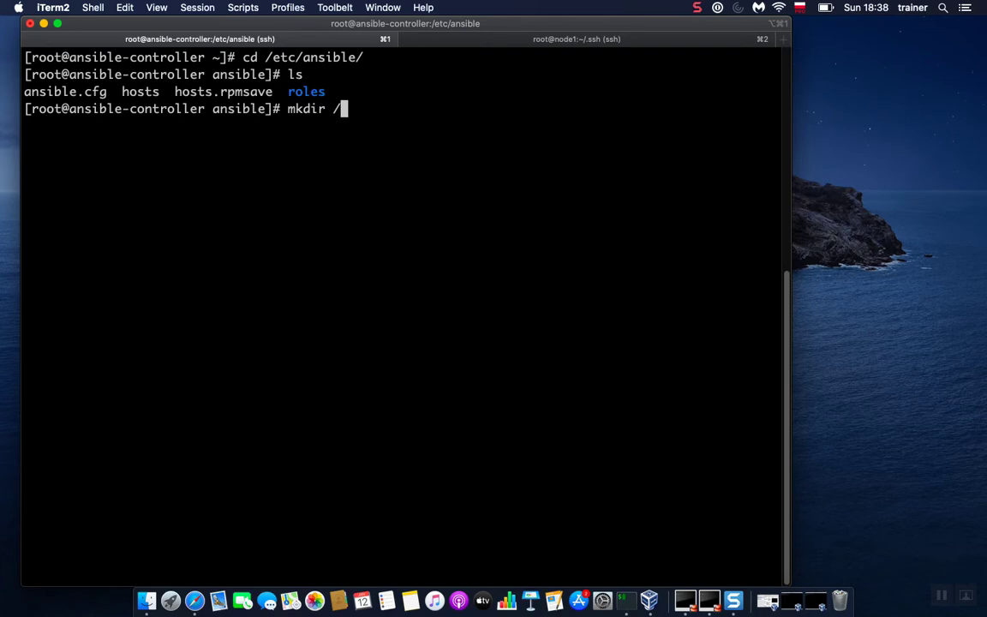
{"action": "type", "text": "ansible"}
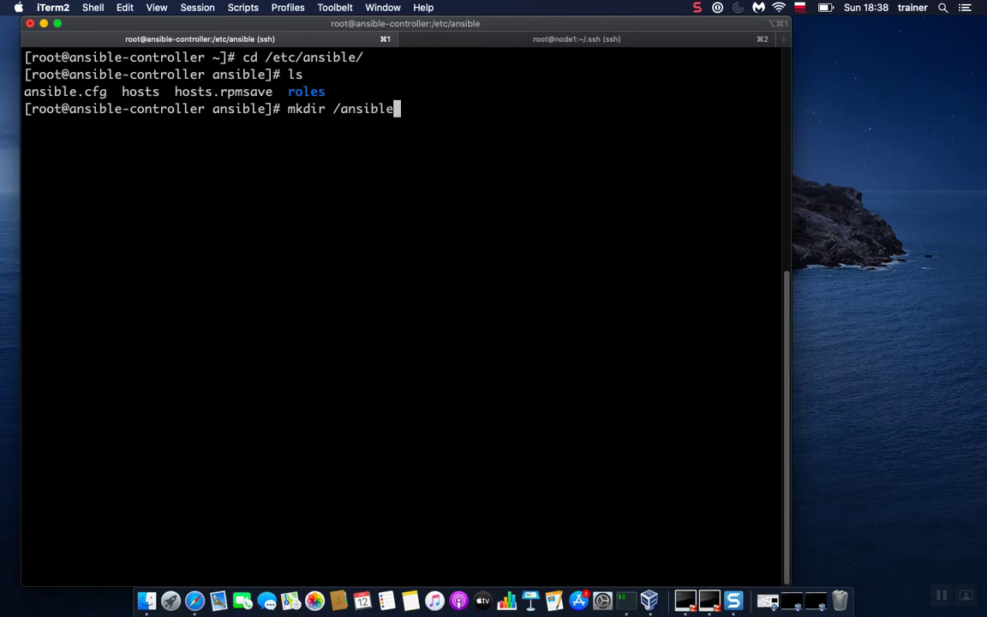
{"action": "key", "text": "Return"}
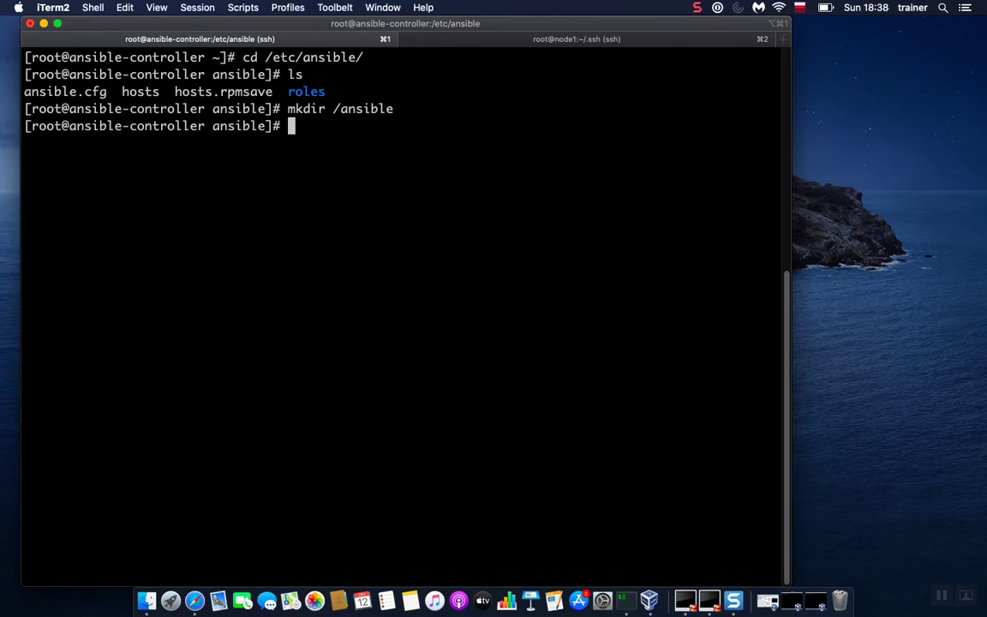
Step: Copy ansible.cfg into /ansible and change into that directory
{"action": "type", "text": "cp ansible.cfg"}
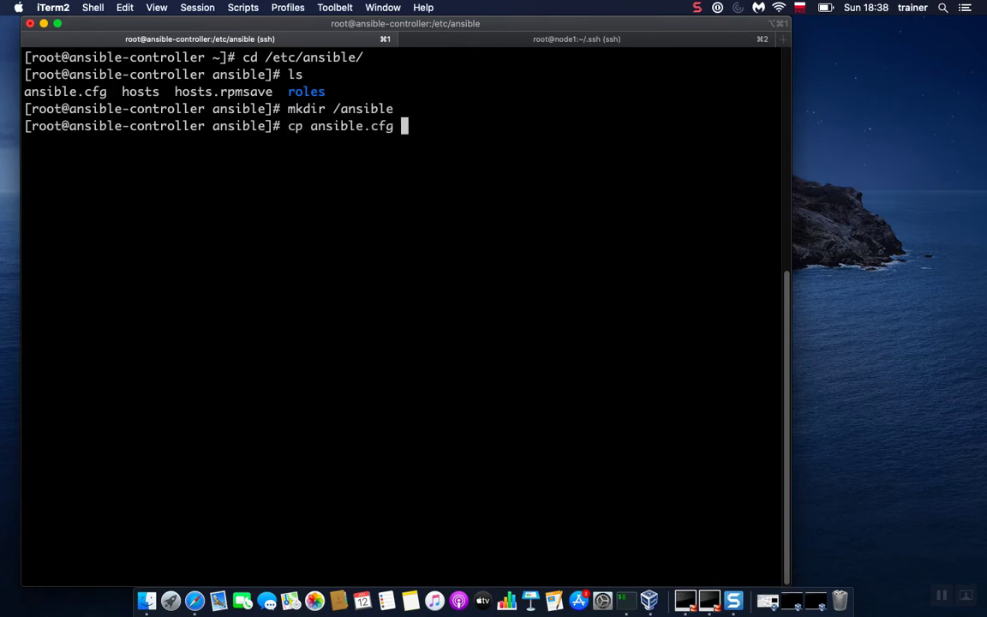
{"action": "type", "text": "/ansible/"}
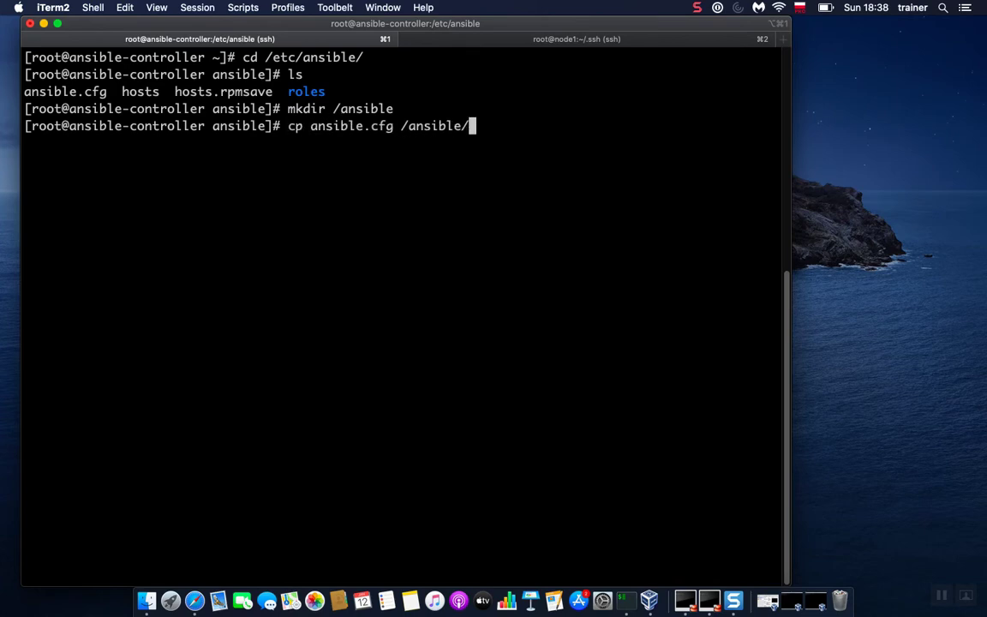
{"action": "key", "text": "Return"}
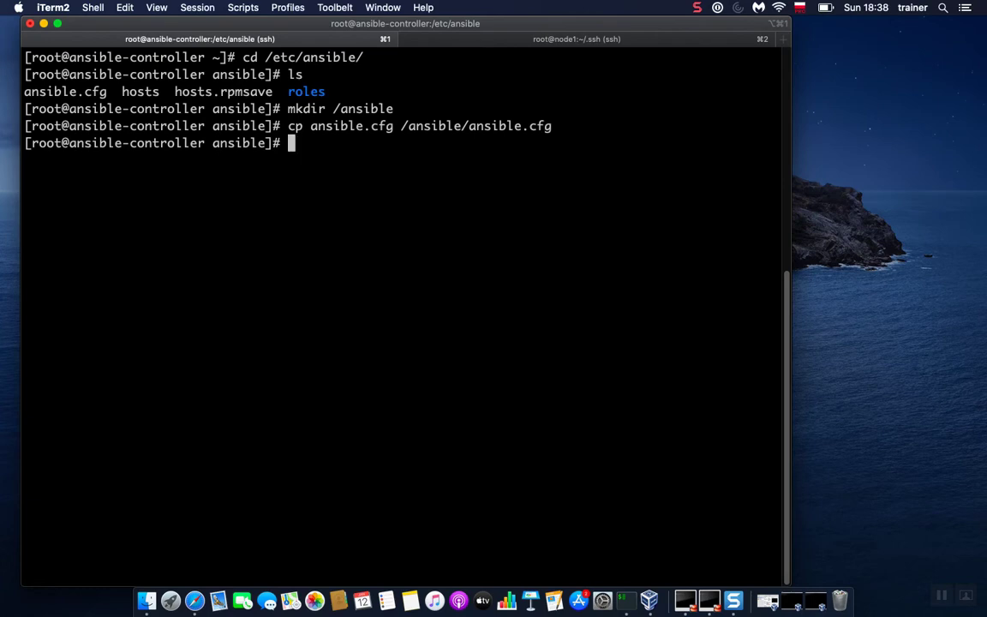
{"action": "type", "text": "cd /ansible/"}
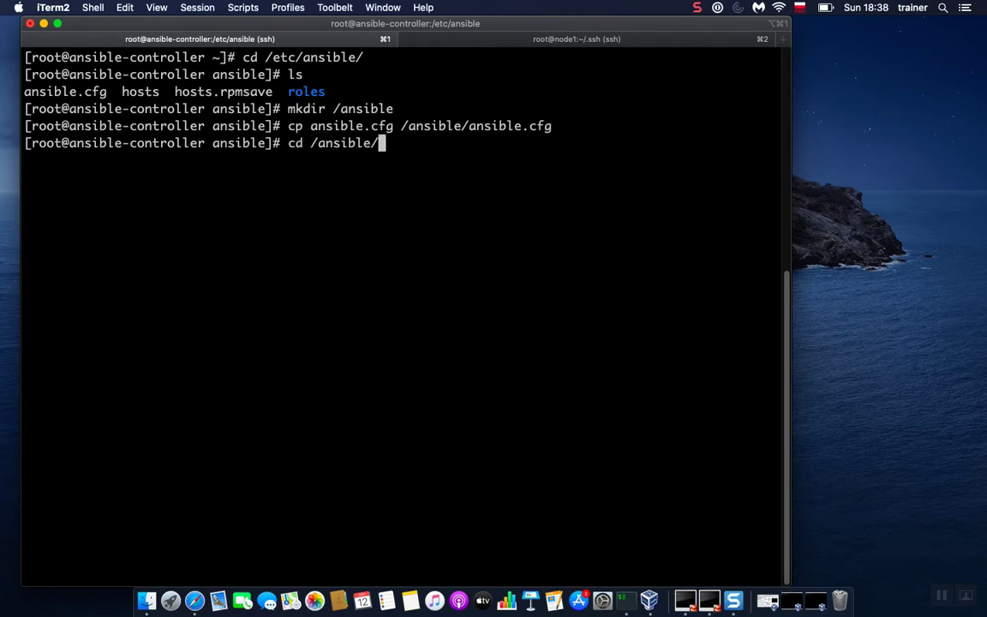
{"action": "key", "text": "Return"}
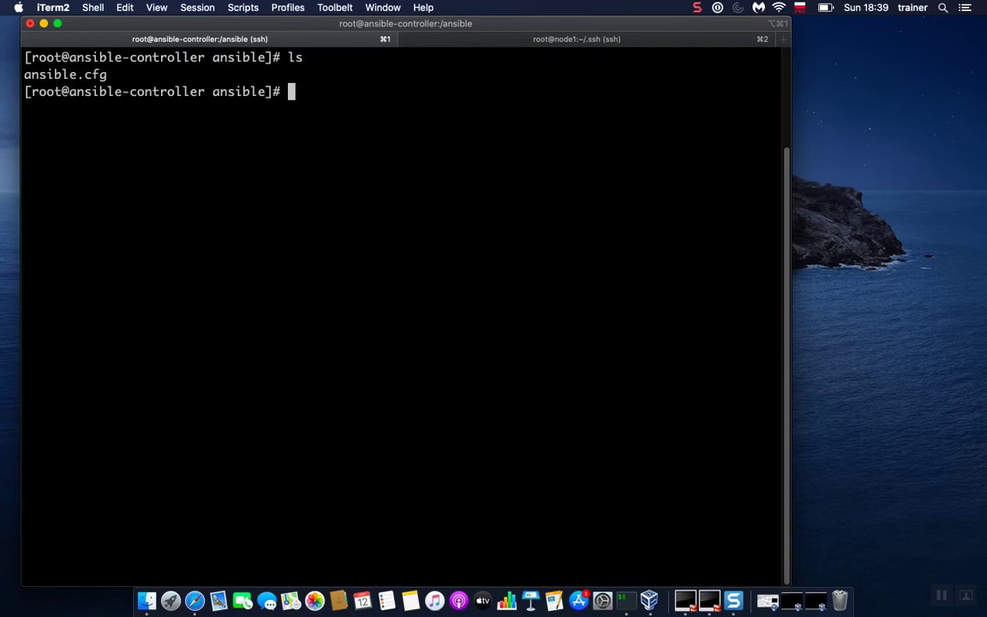
Step: Create inventory, scripts and files directories and start a new hosts.ini in vi
{"action": "type", "text": "mkdir"}
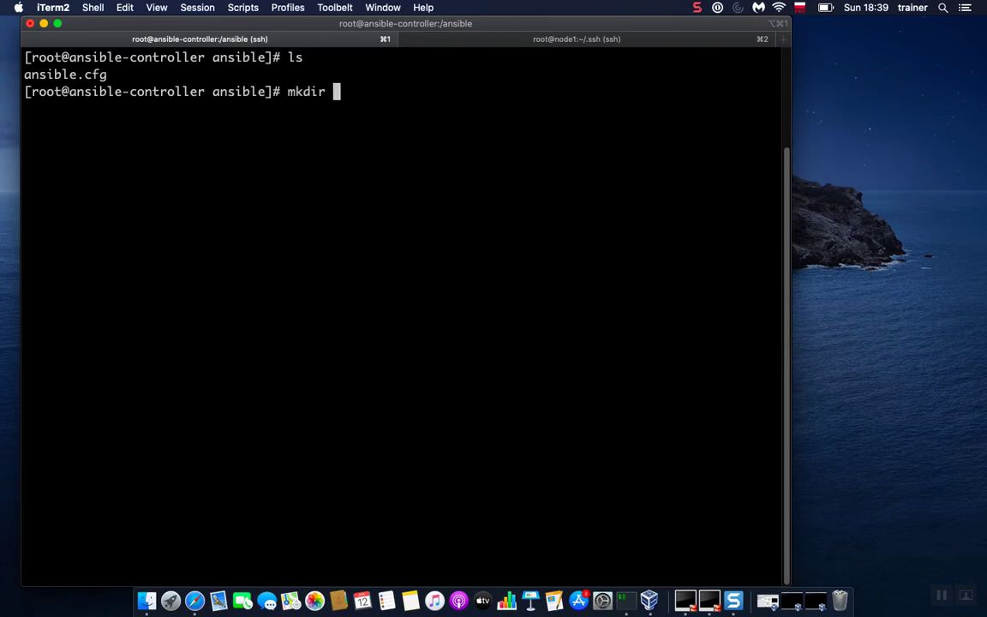
{"action": "type", "text": "inventory"}
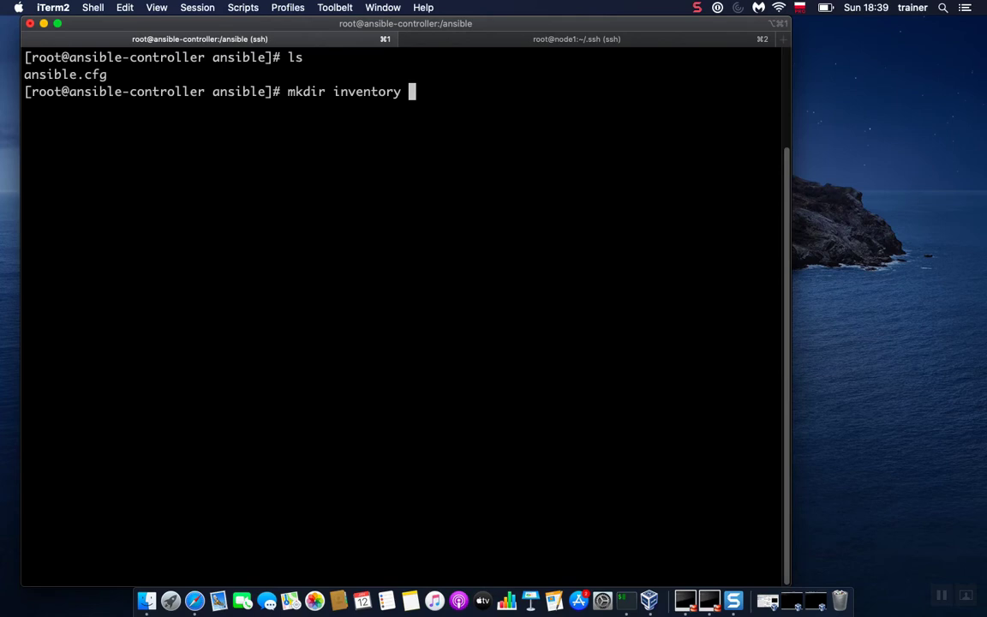
{"action": "type", "text": "scr"}
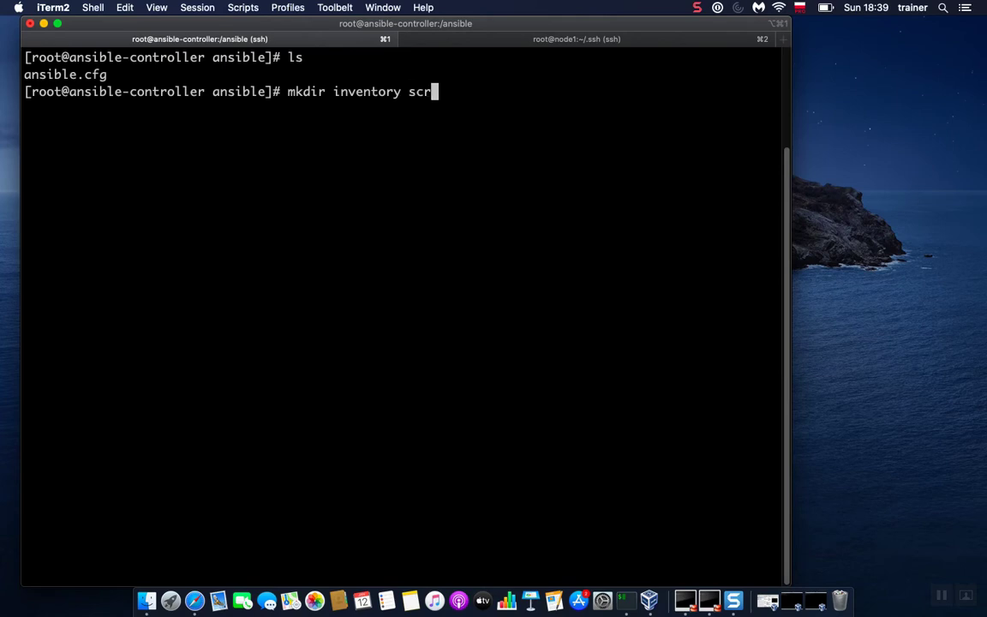
{"action": "type", "text": "ipts files"}
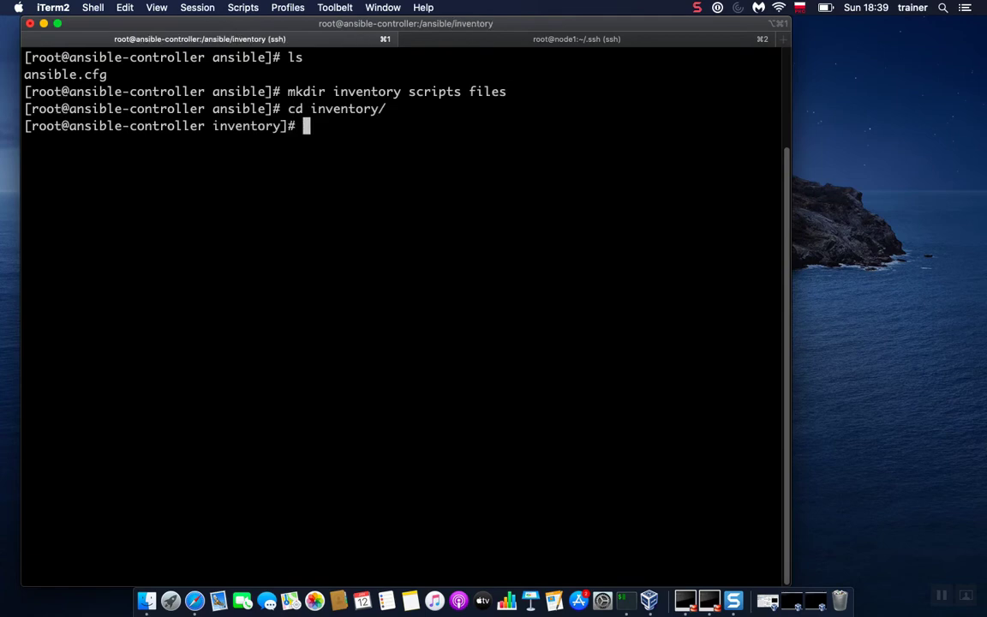
{"action": "type", "text": "vi"}
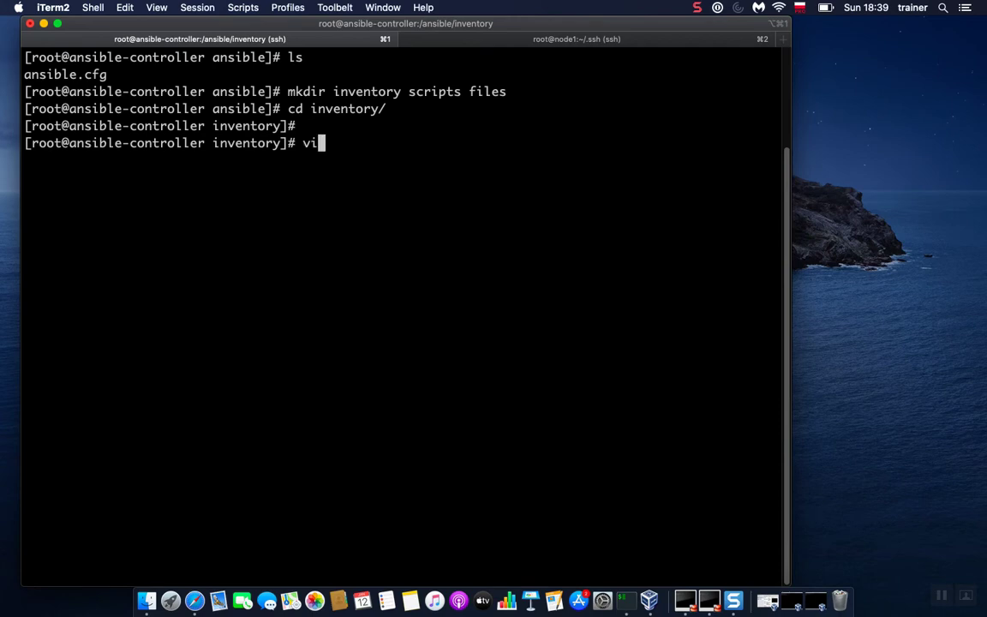
{"action": "type", "text": "hosts."}
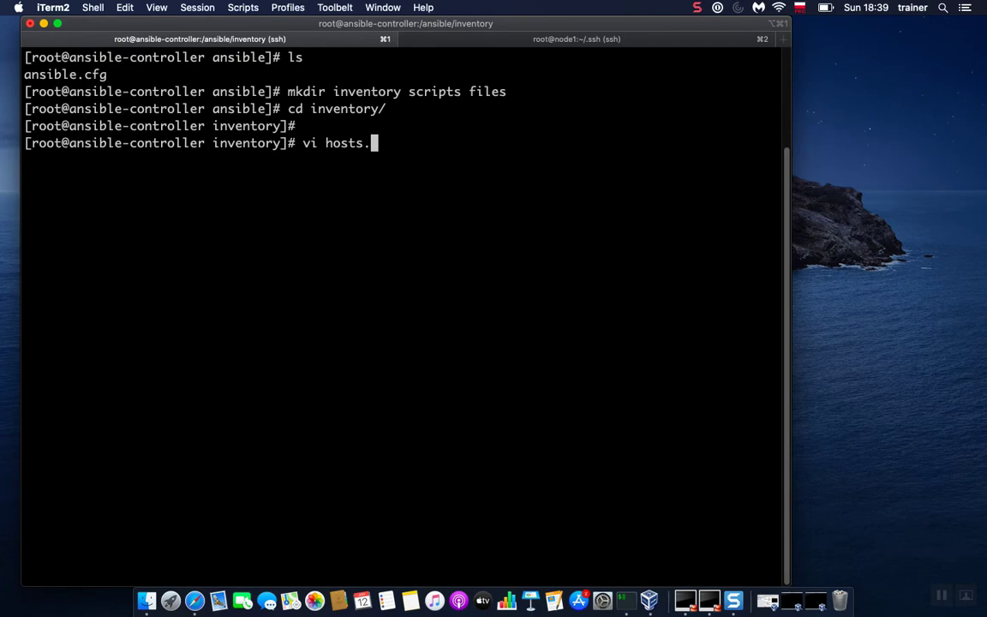
{"action": "type", "text": "ini"}
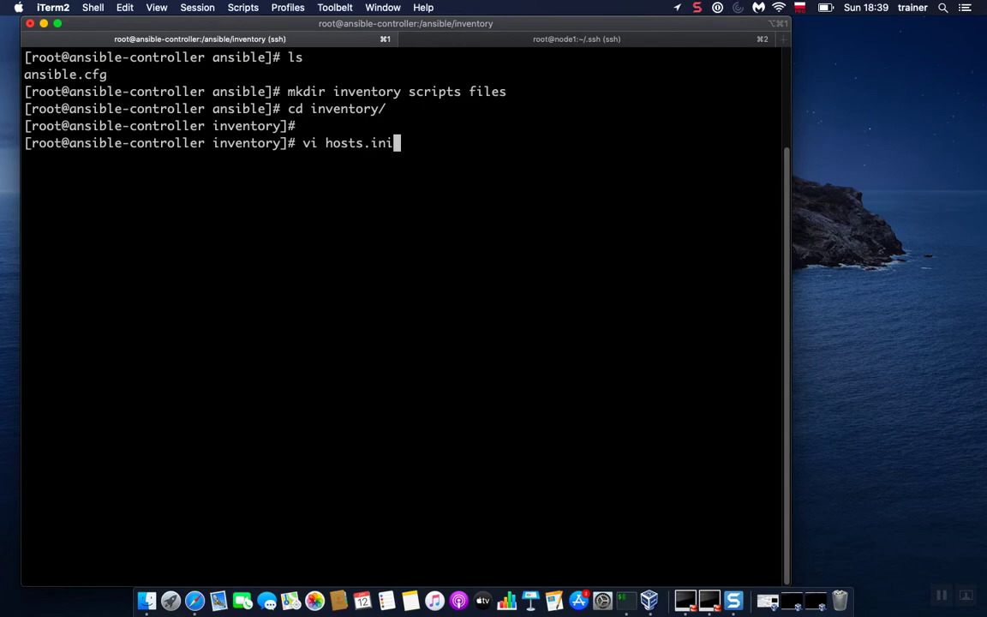
{"action": "key", "text": "Return"}
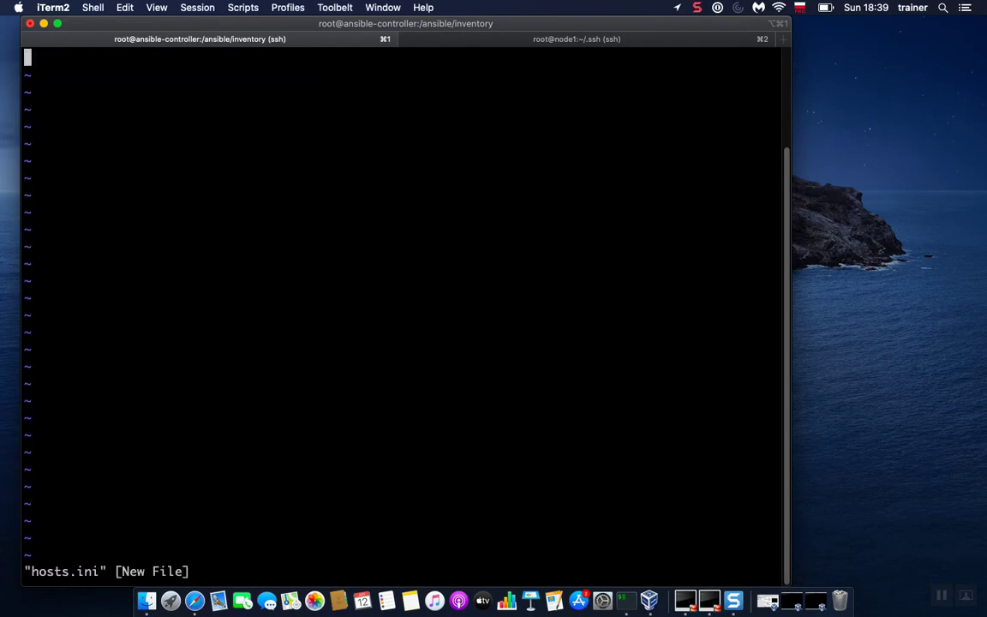
Step: Write node1.lab.com and a [webservers] group containing it, then save hosts.ini
{"action": "type", "text": "node1.lab.com"}
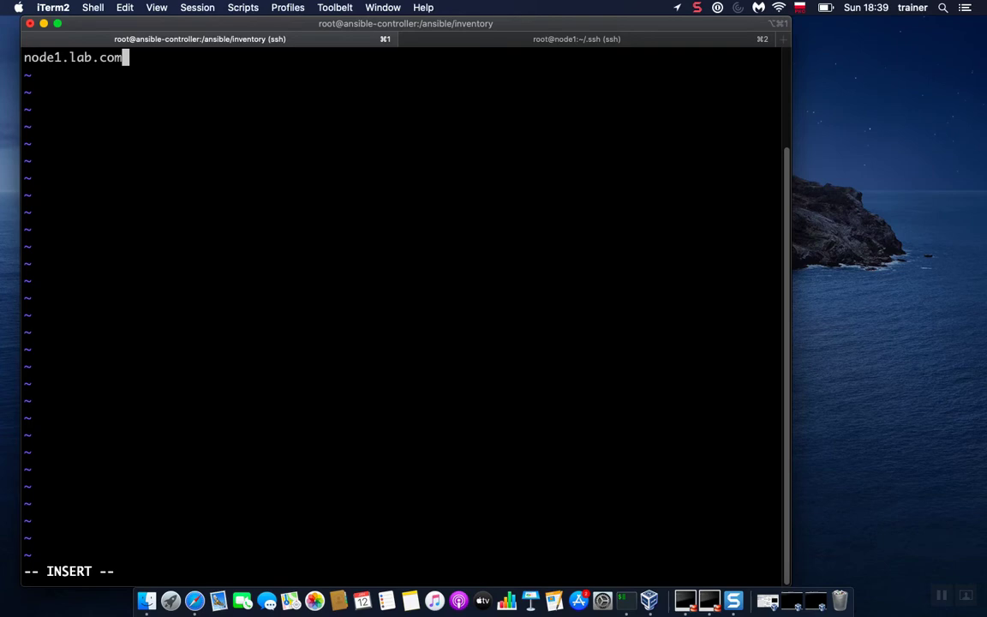
{"action": "key", "text": "Return"}
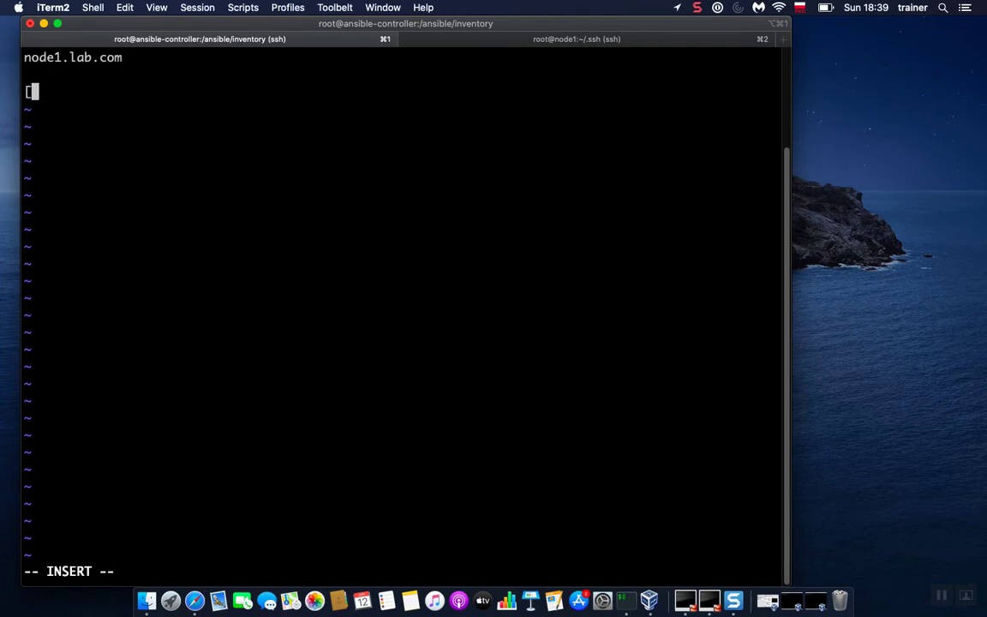
{"action": "type", "text": "[webservers"}
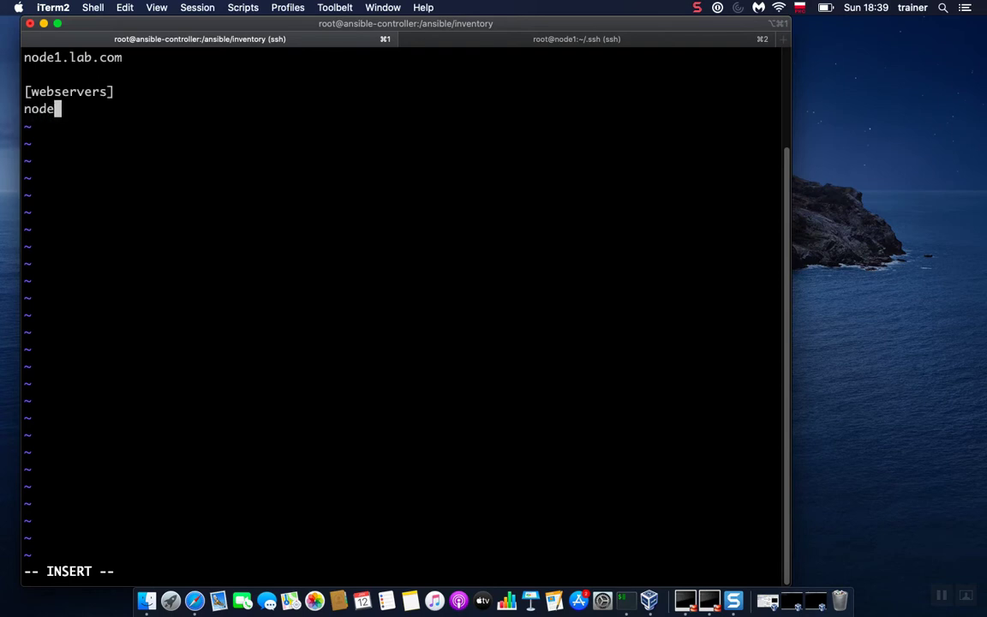
{"action": "type", "text": "1.lab."}
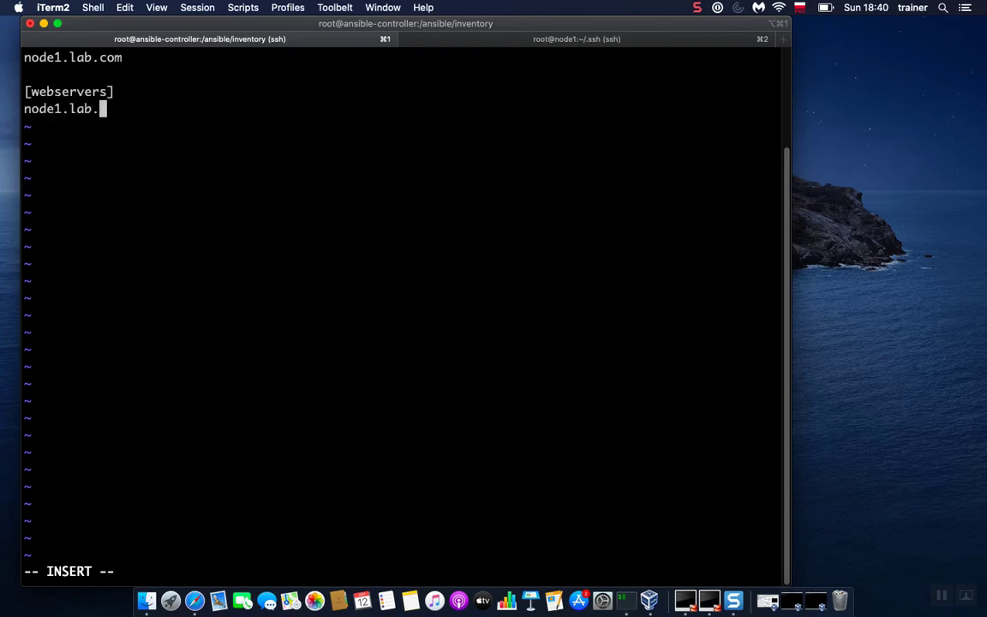
{"action": "type", "text": "com"}
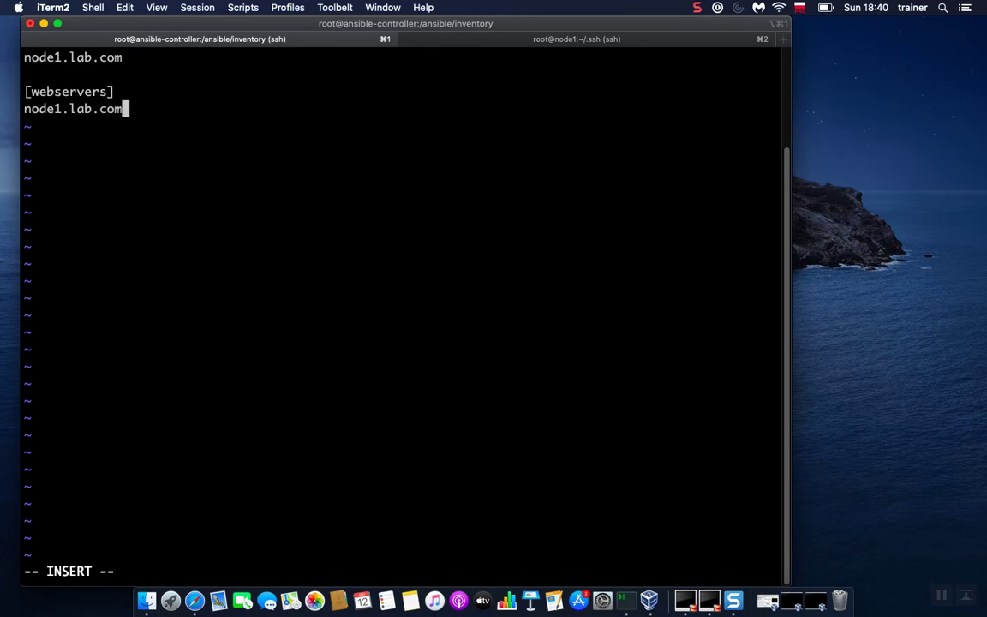
{"action": "key", "text": "BackSpace"}
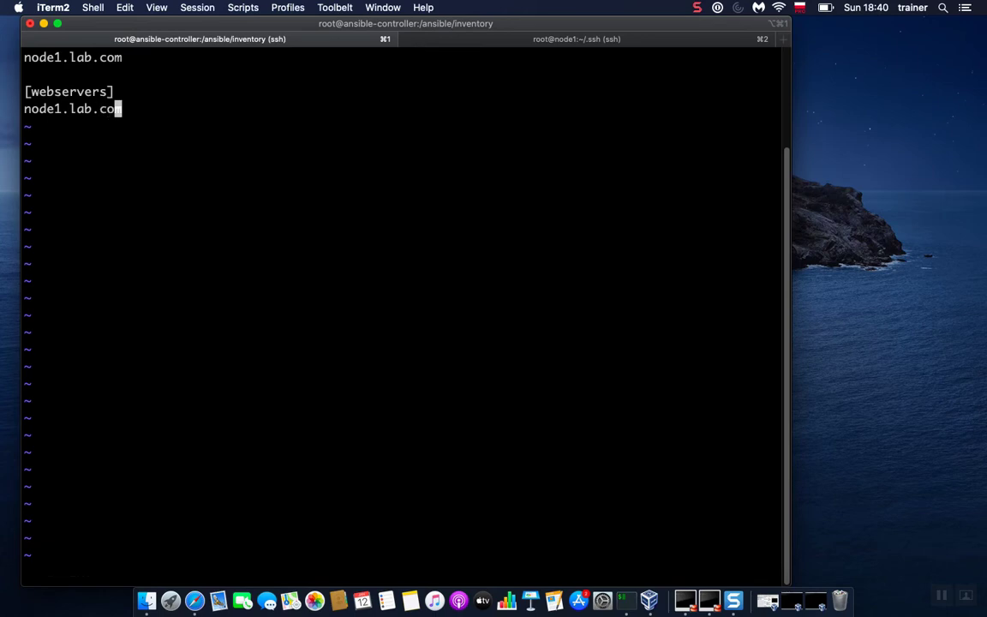
{"action": "type", "text": ":wq!"}
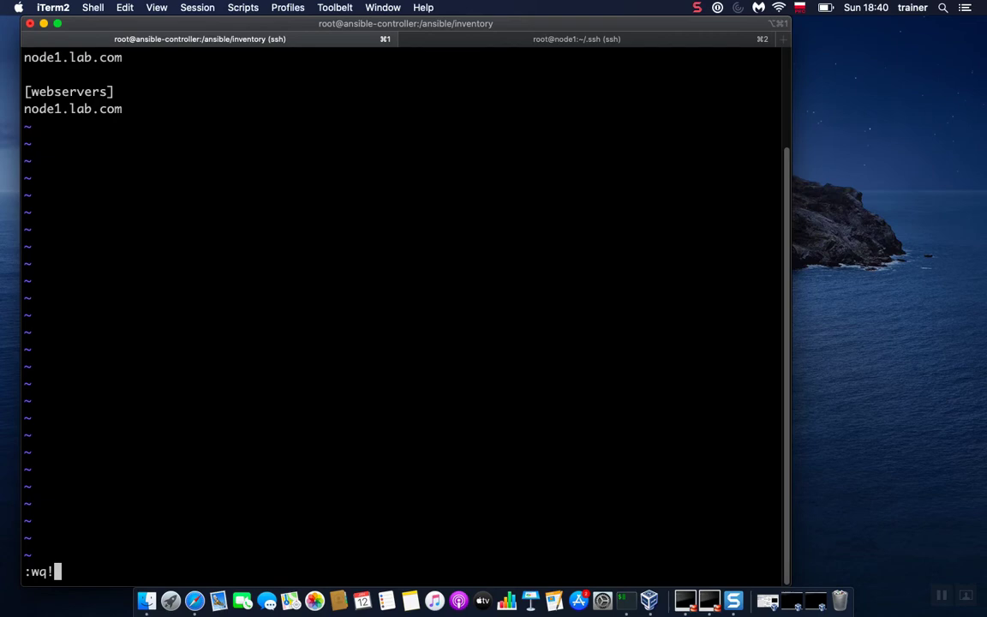
{"action": "key", "text": "Return"}
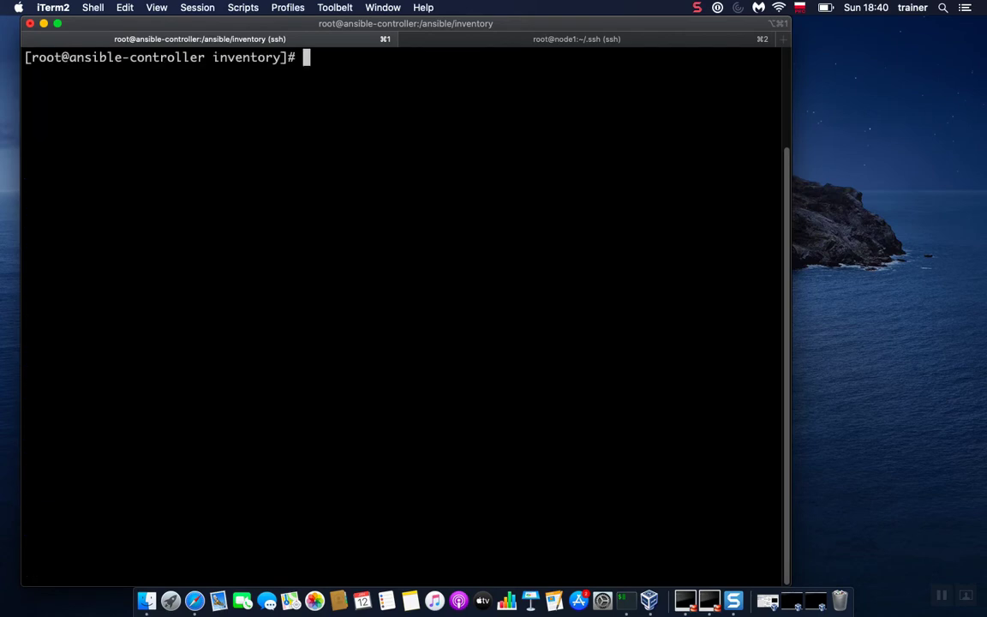
{"action": "mouse_move", "coordinate": [408, 180]}
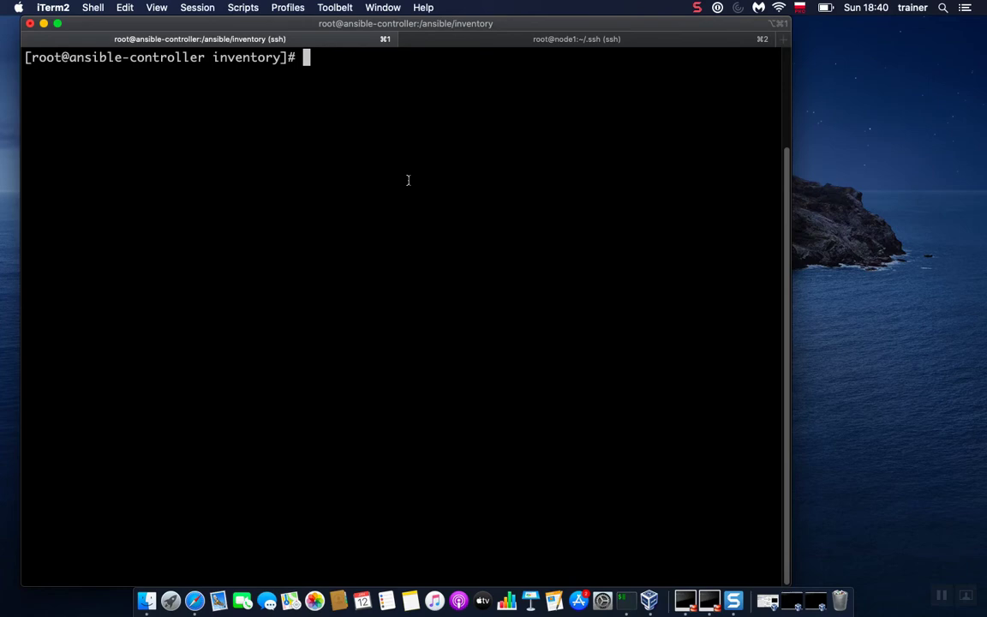
Step: Run ssh-keygen accepting /root/.ssh/id_rsa with an empty passphrase
{"action": "type", "text": "l"}
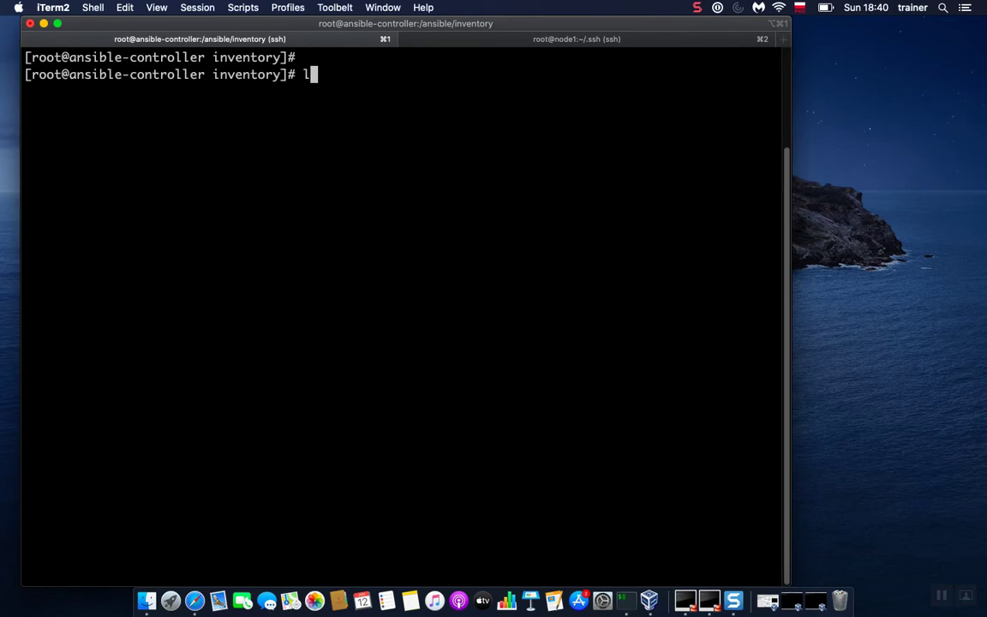
{"action": "type", "text": "ssh-"}
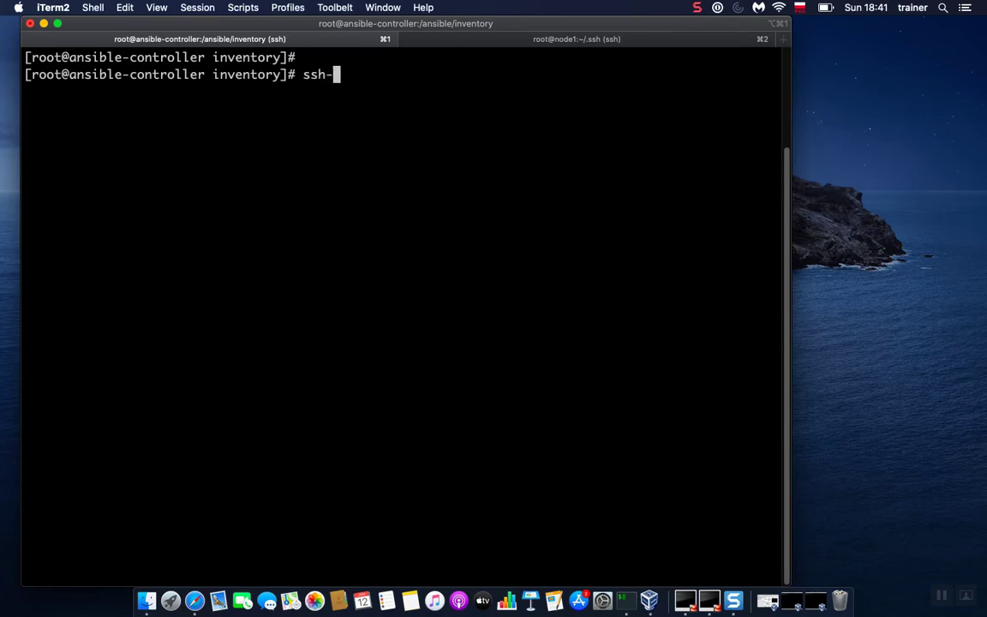
{"action": "type", "text": "keygen"}
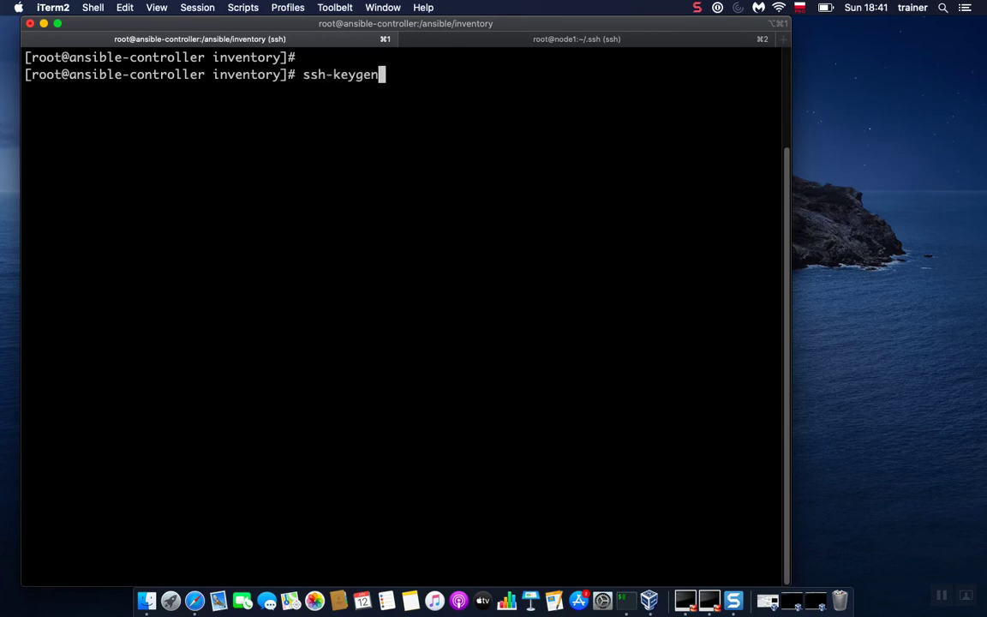
{"action": "key", "text": "Return"}
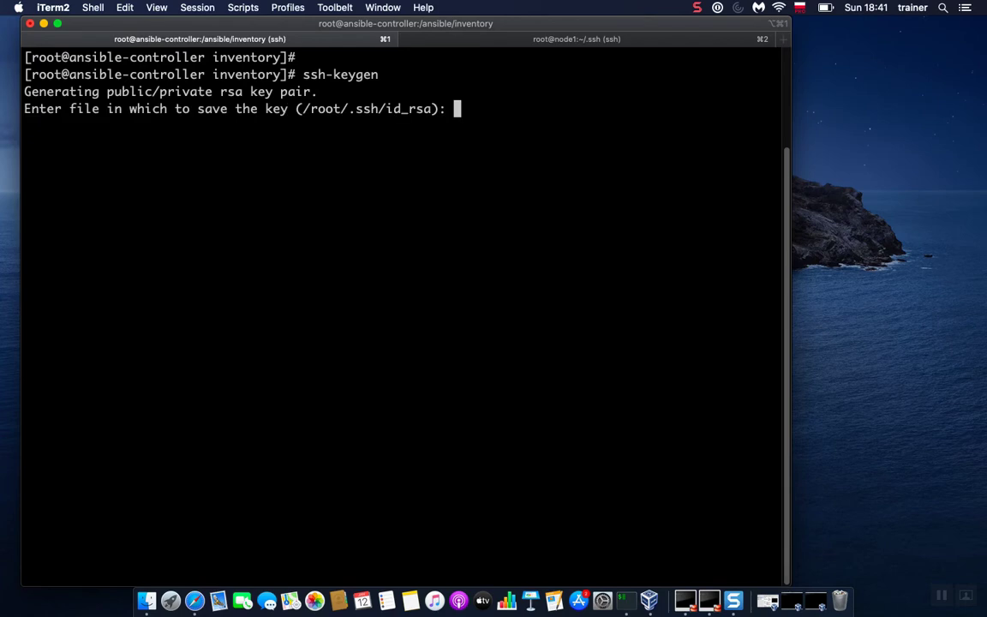
{"action": "mouse_move", "coordinate": [469, 96]}
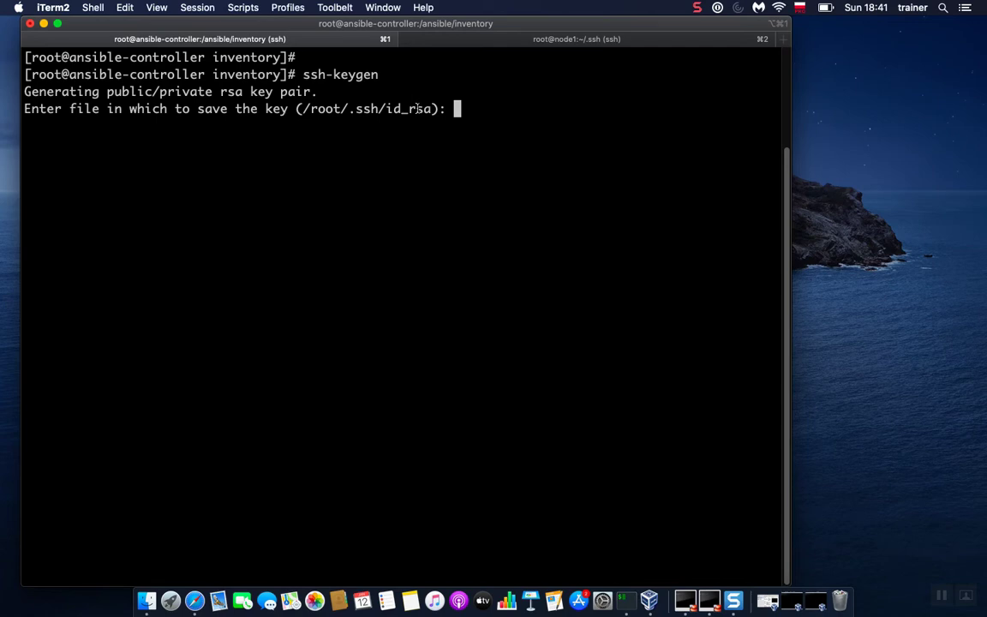
{"action": "key", "text": "Return"}
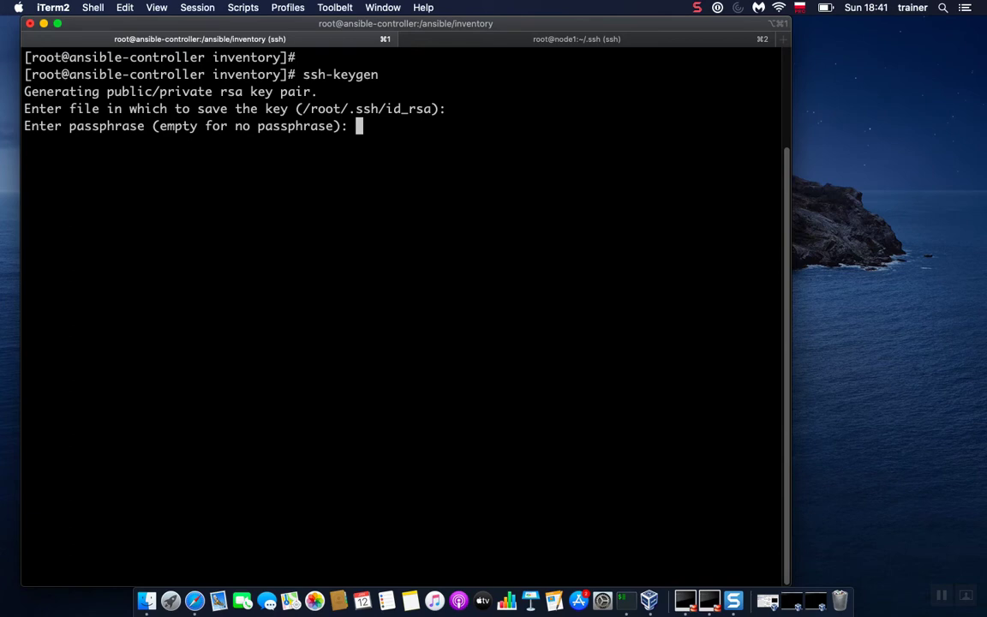
{"action": "key", "text": "Return"}
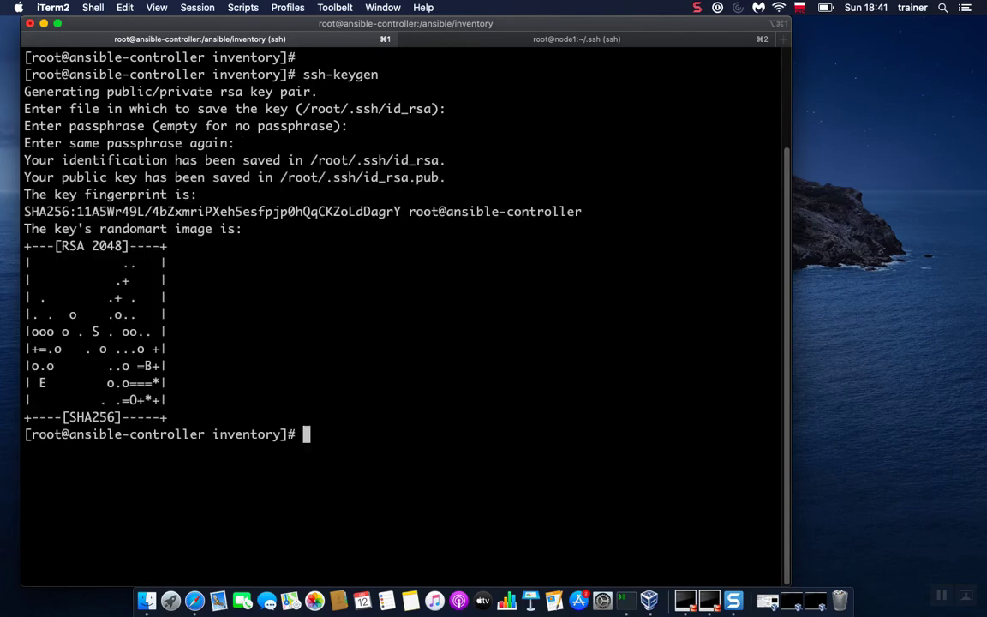
{"action": "type", "text": "l"}
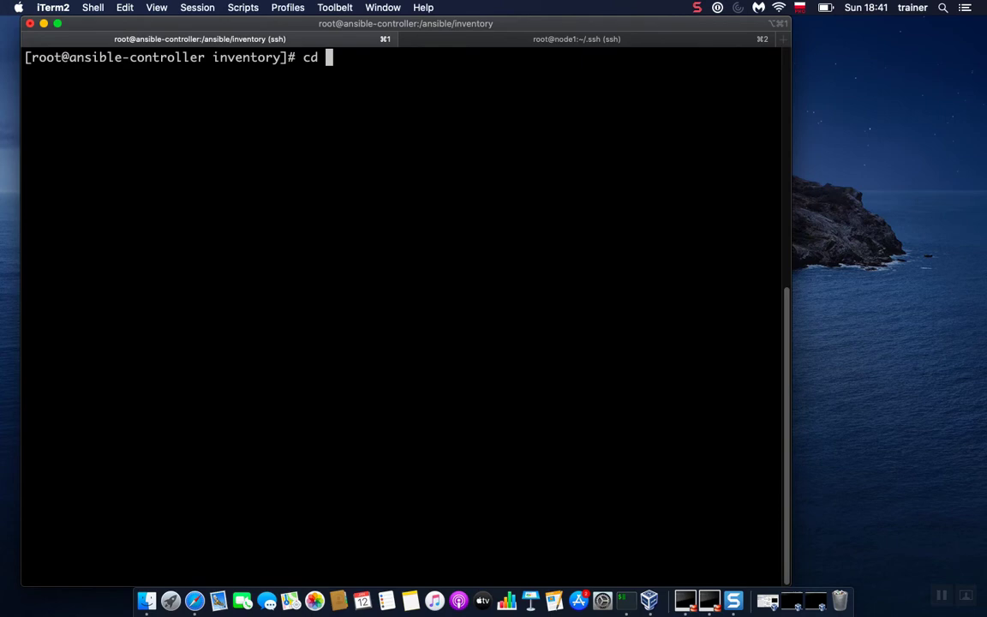
Step: Print id_rsa.pub from /root/.ssh and copy the key text to the clipboard
{"action": "type", "text": "/root/.ssh/"}
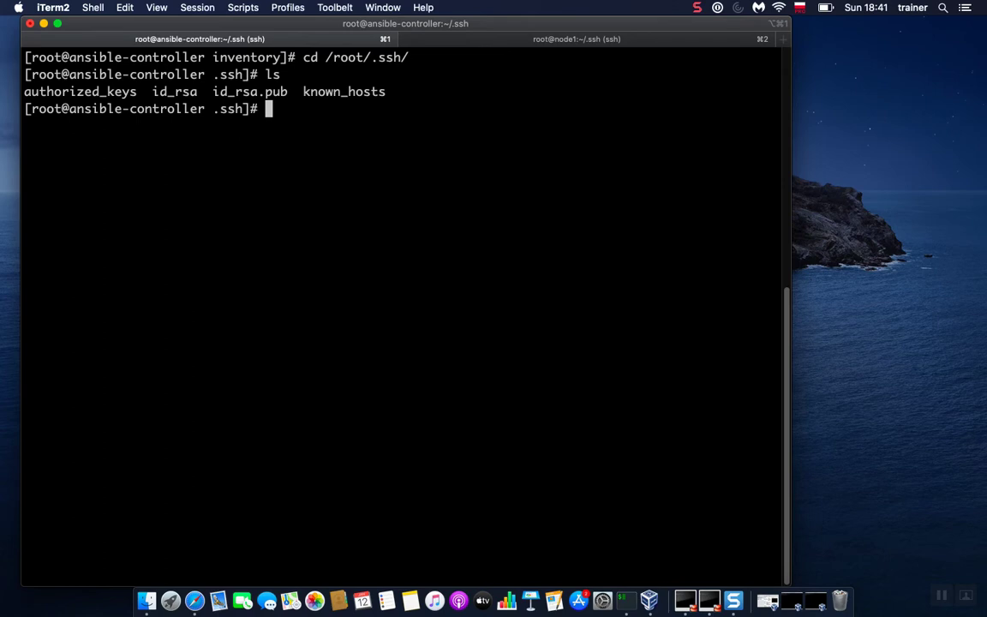
{"action": "type", "text": "cat"}
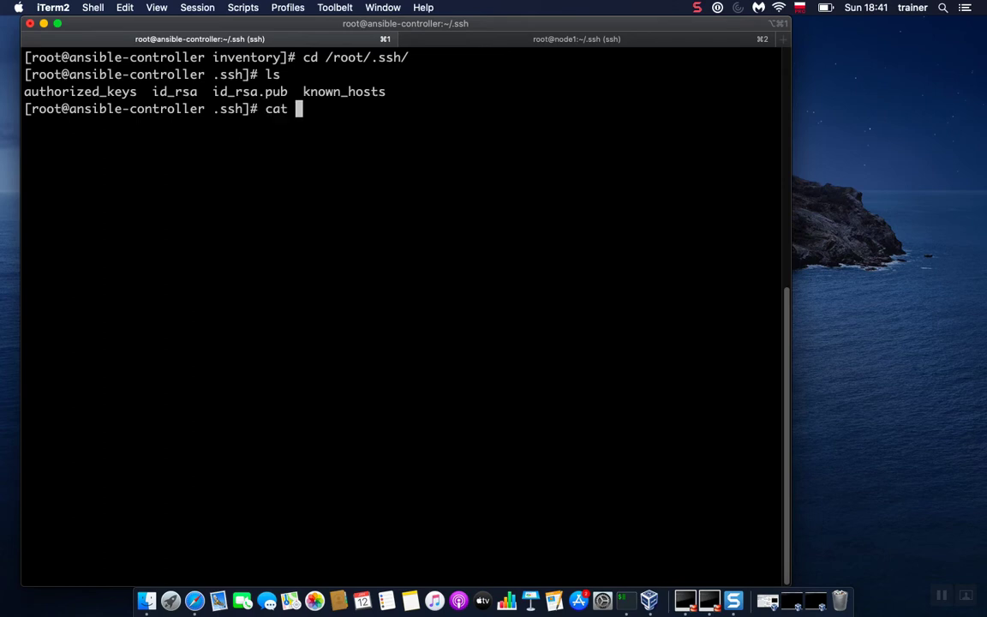
{"action": "type", "text": "id_rsa.p"}
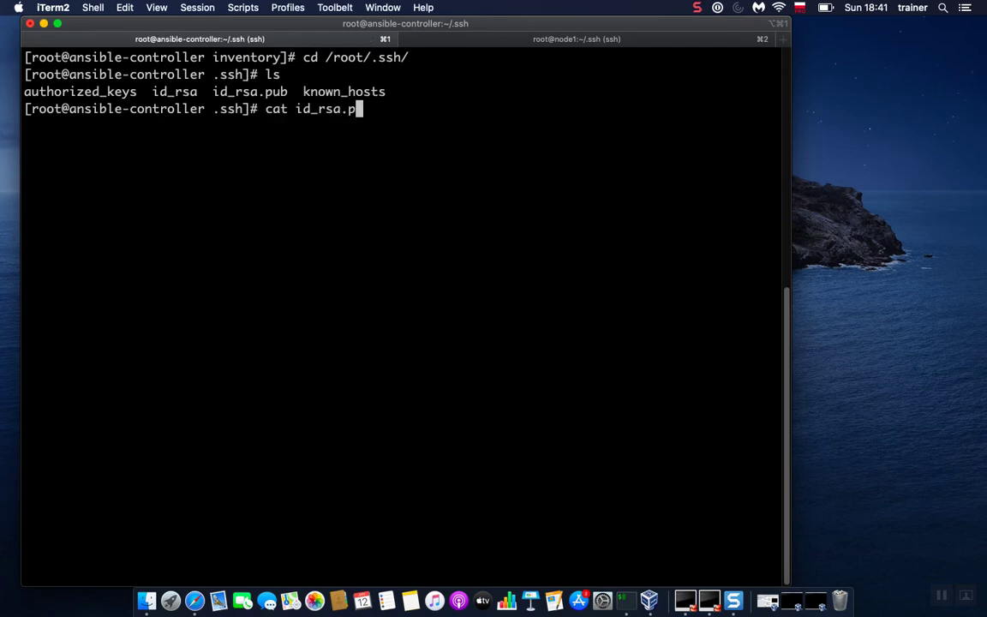
{"action": "key", "text": "Return"}
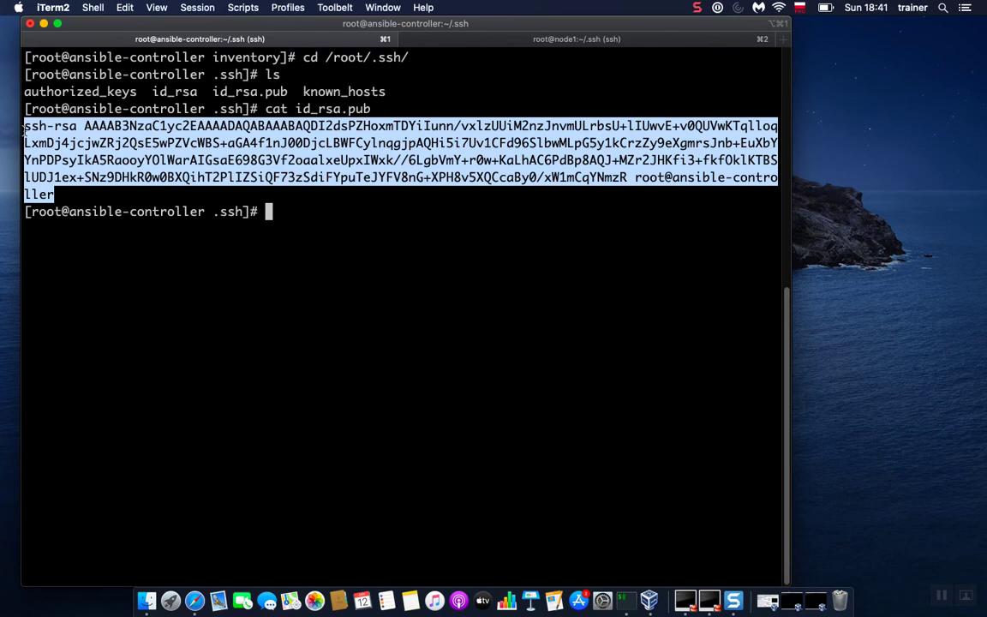
{"action": "right_click", "coordinate": [171, 171]}
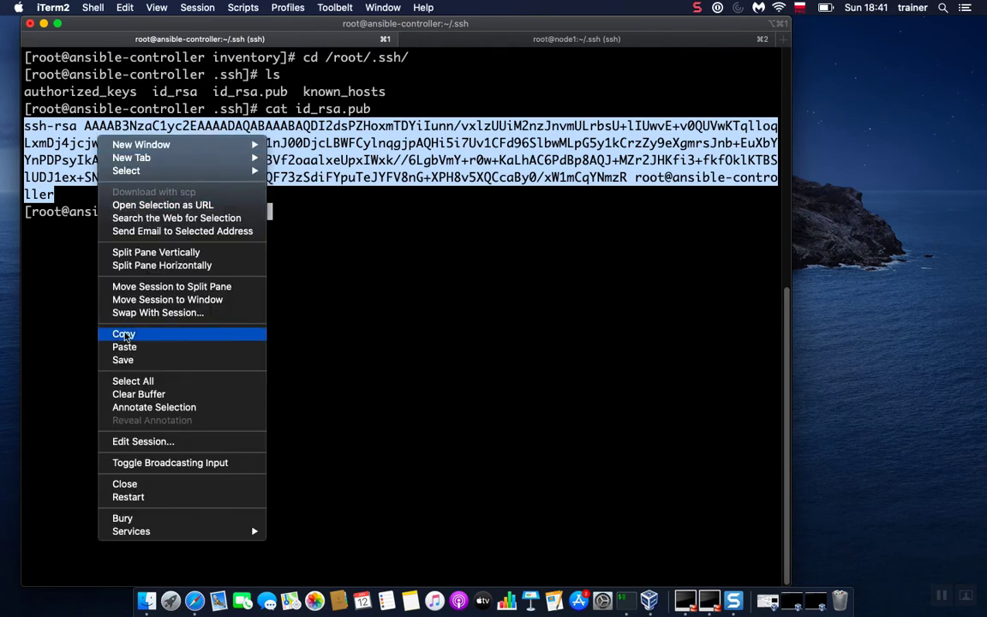
{"action": "left_click", "coordinate": [124, 332]}
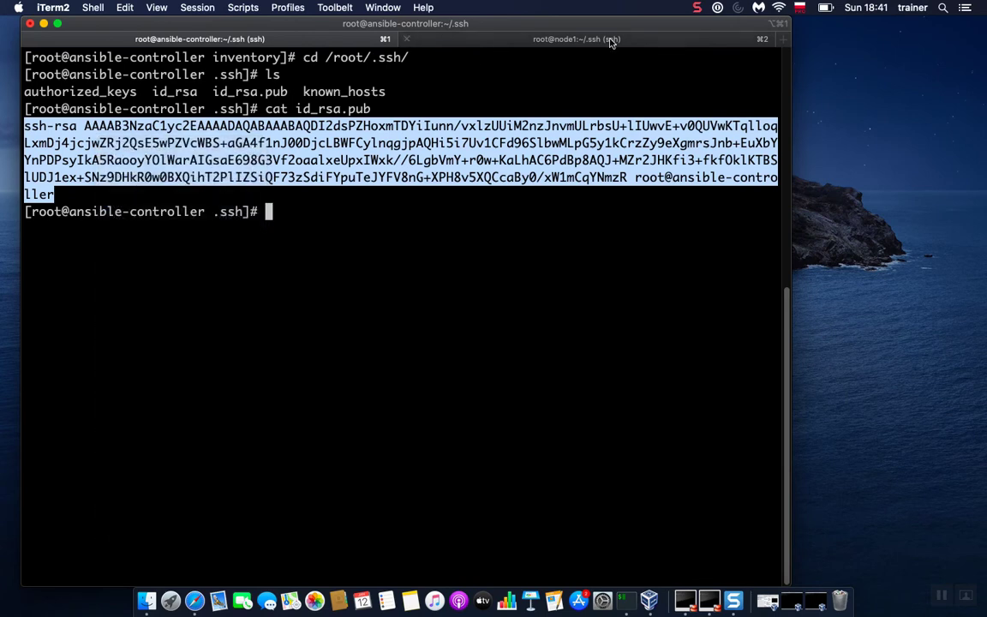
{"action": "left_click", "coordinate": [324, 312]}
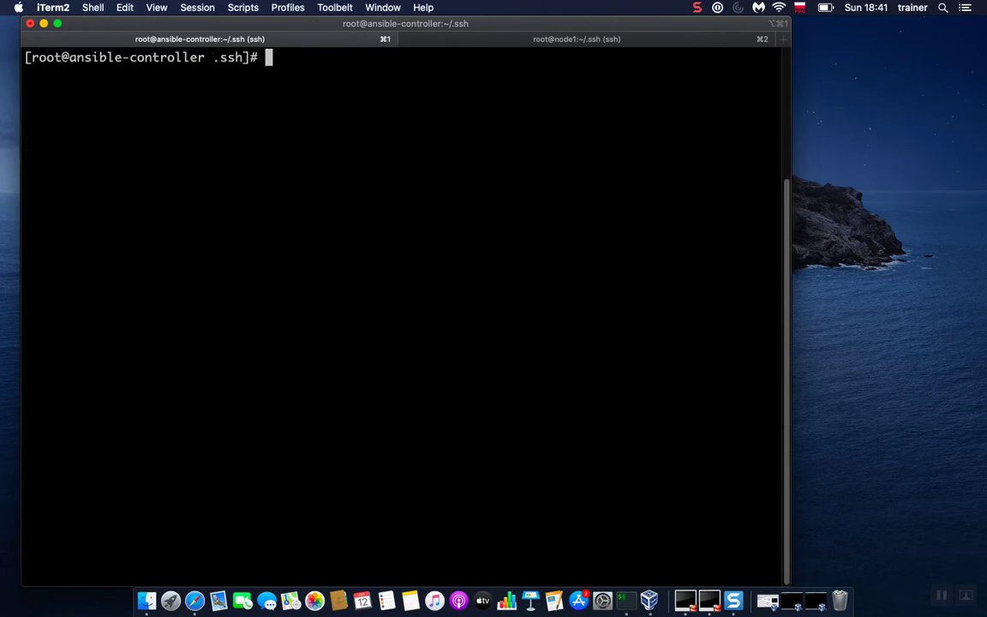
{"action": "type", "text": "cd /"}
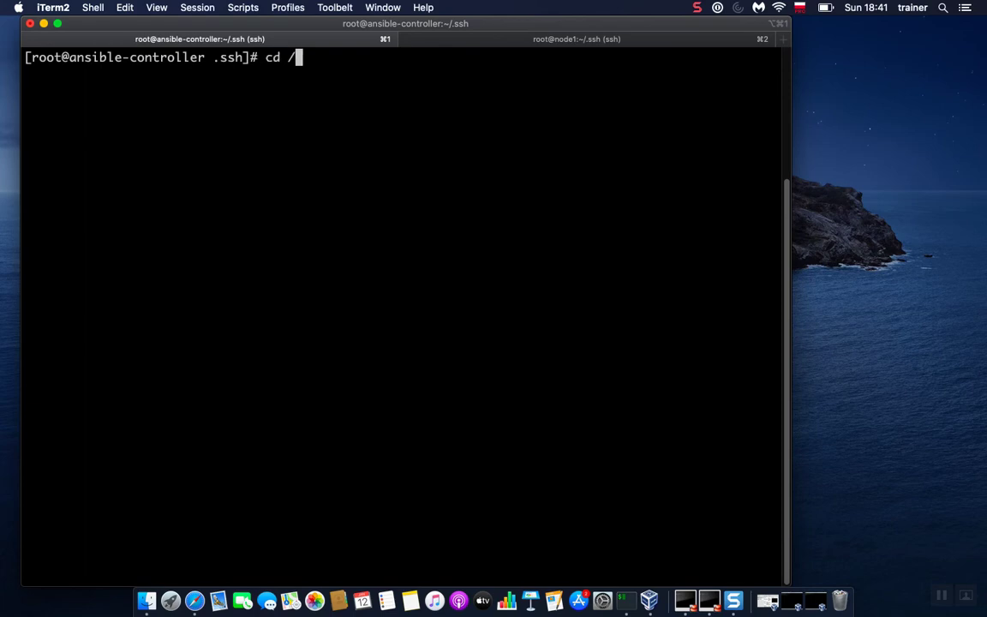
{"action": "type", "text": "h"}
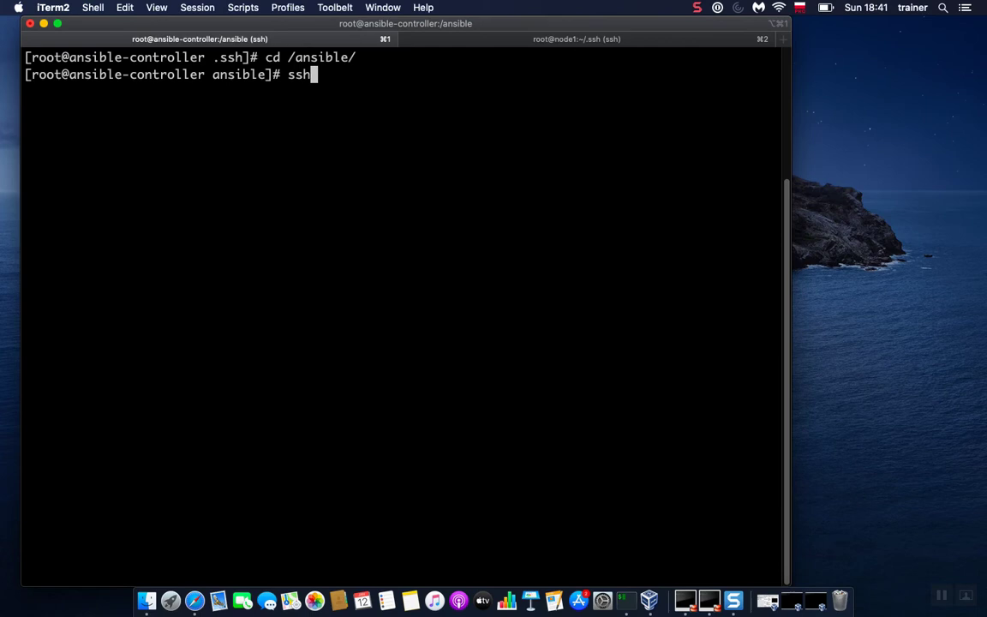
{"action": "type", "text": "-copy-"}
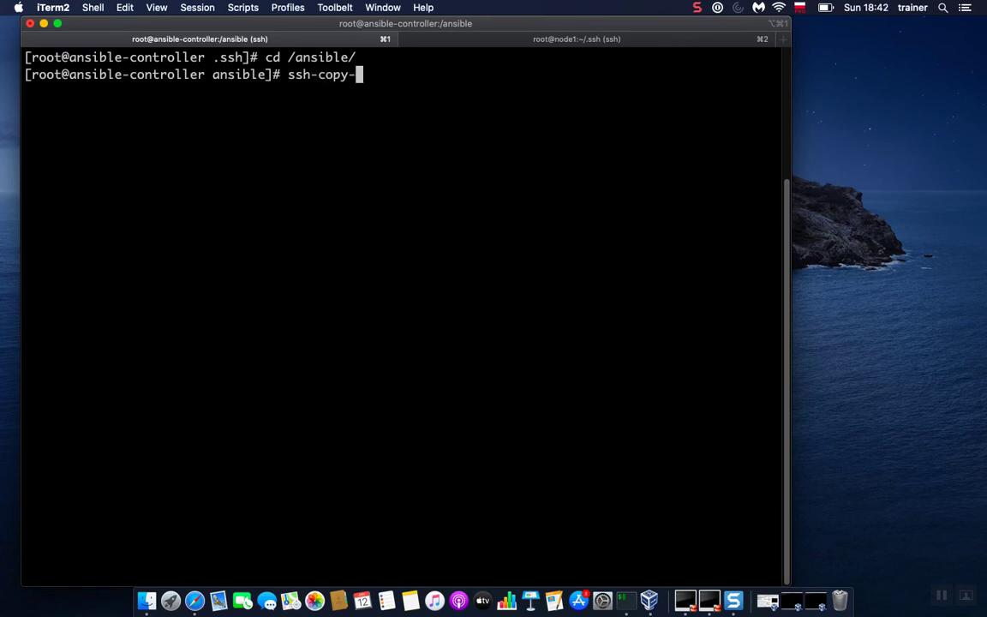
{"action": "type", "text": "id"}
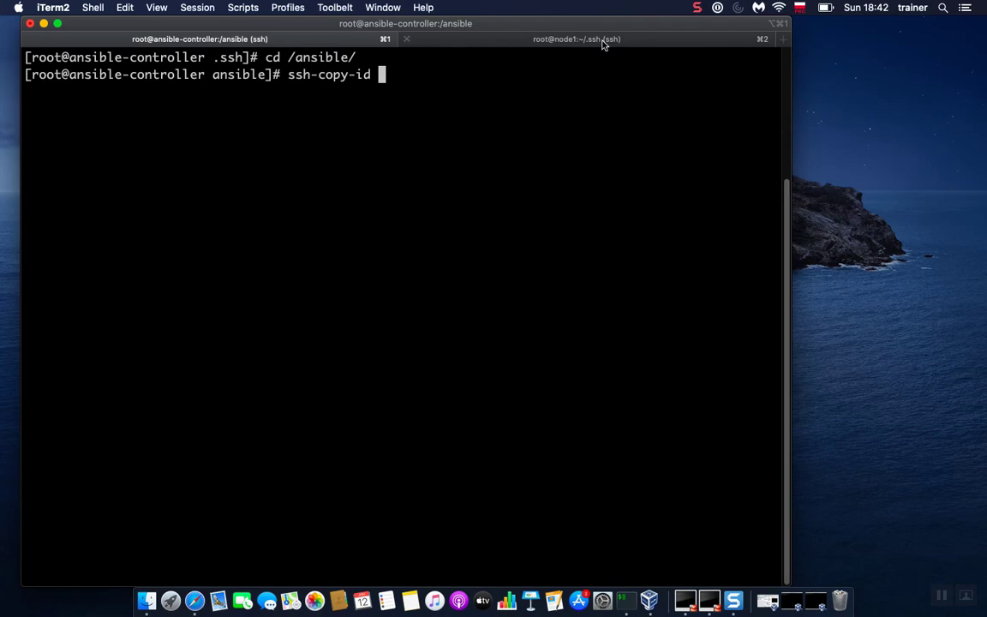
{"action": "mouse_move", "coordinate": [575, 38]}
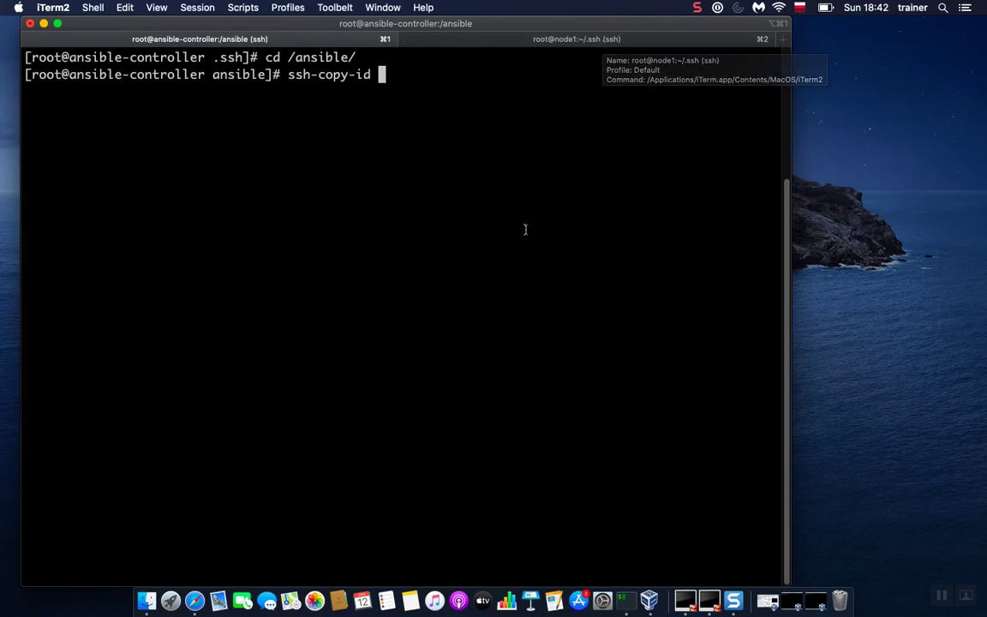
{"action": "type", "text": "root@"}
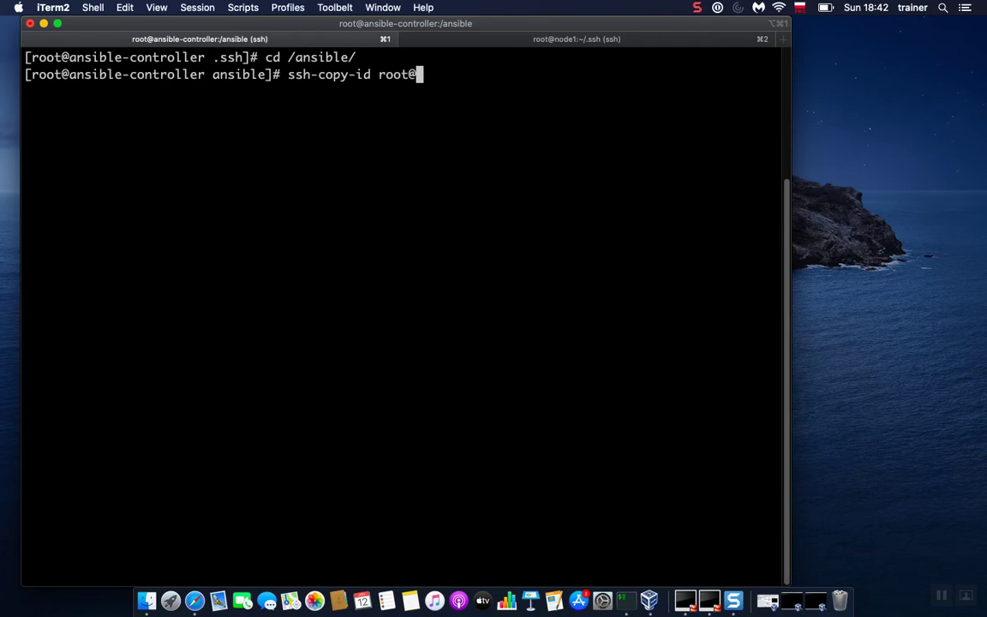
{"action": "type", "text": "1"}
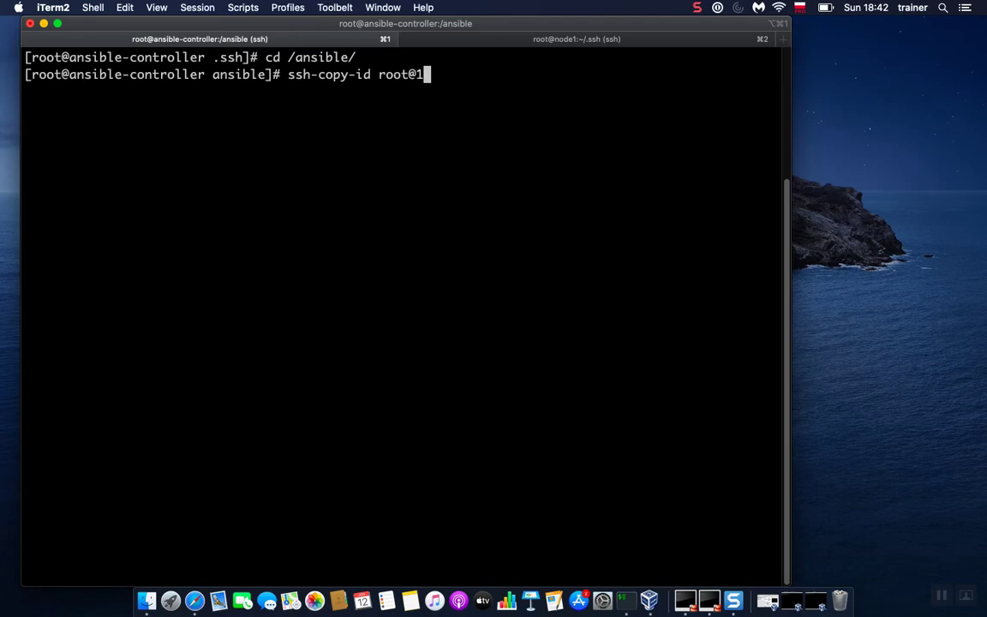
{"action": "type", "text": "node1.l"}
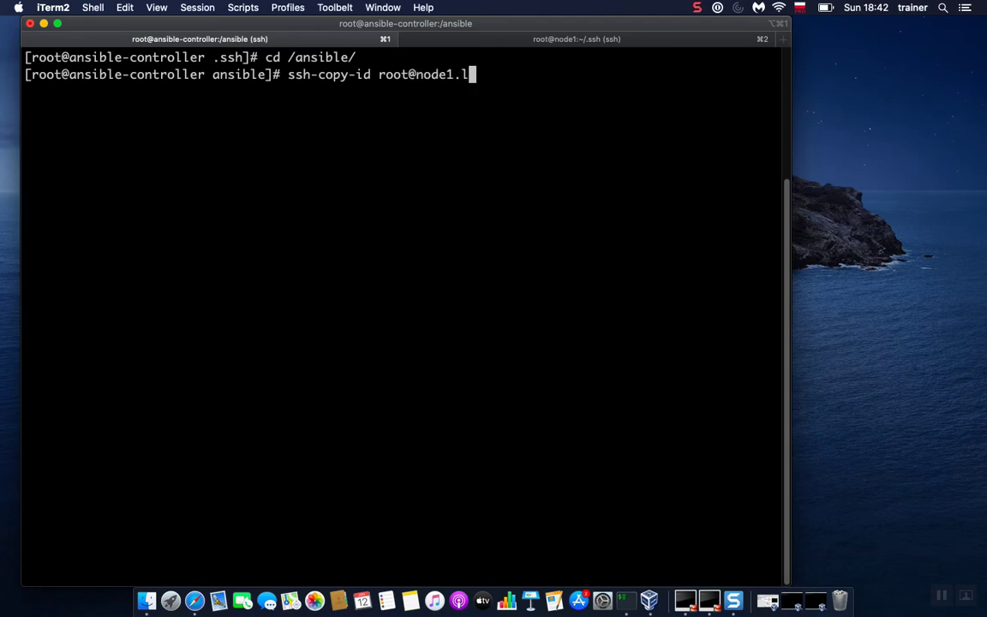
{"action": "type", "text": "ab.com"}
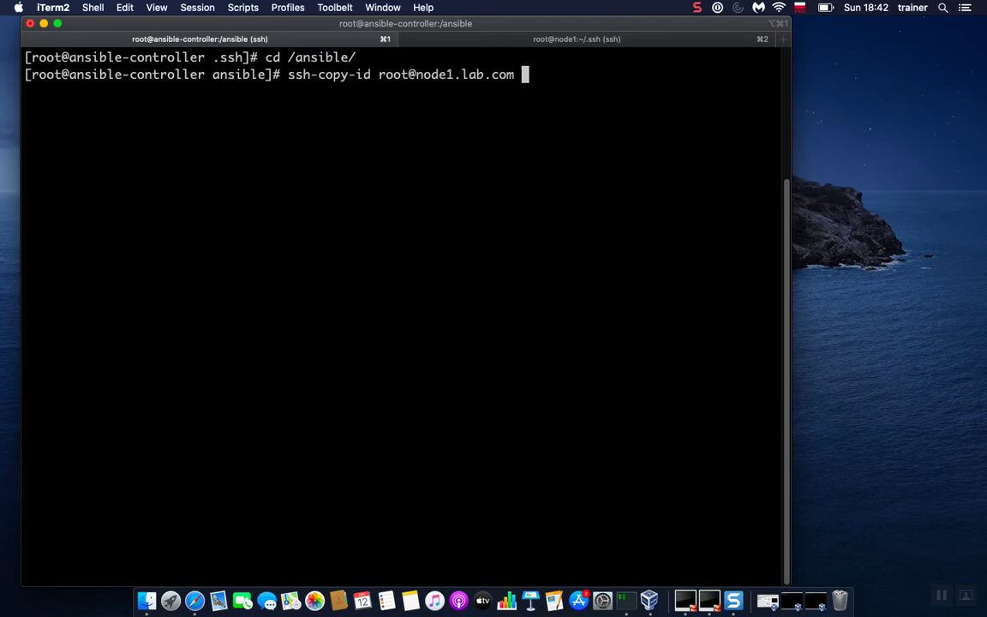
{"action": "key", "text": "Return"}
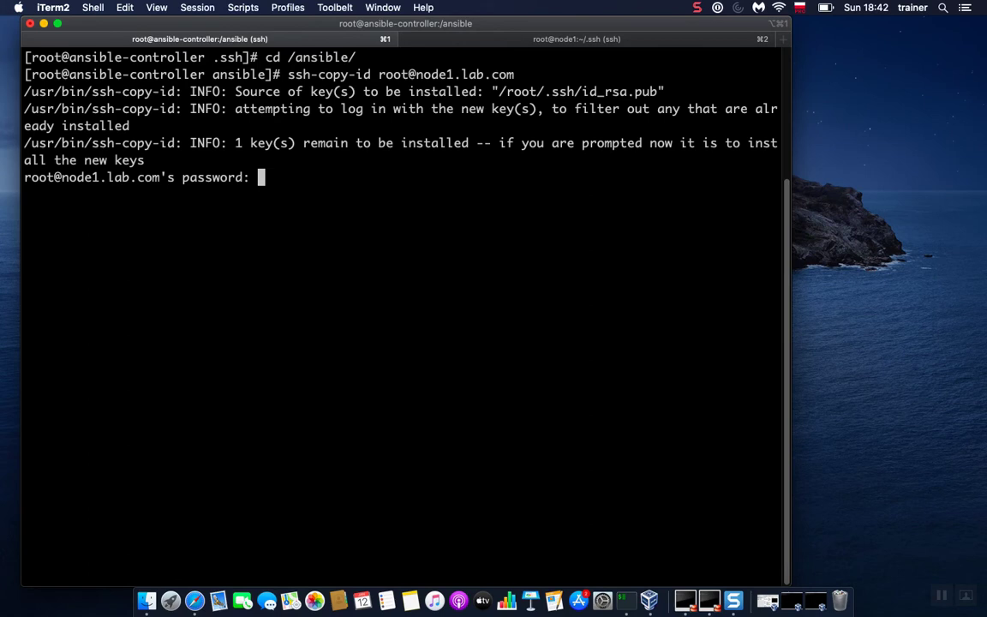
{"action": "key", "text": "Return"}
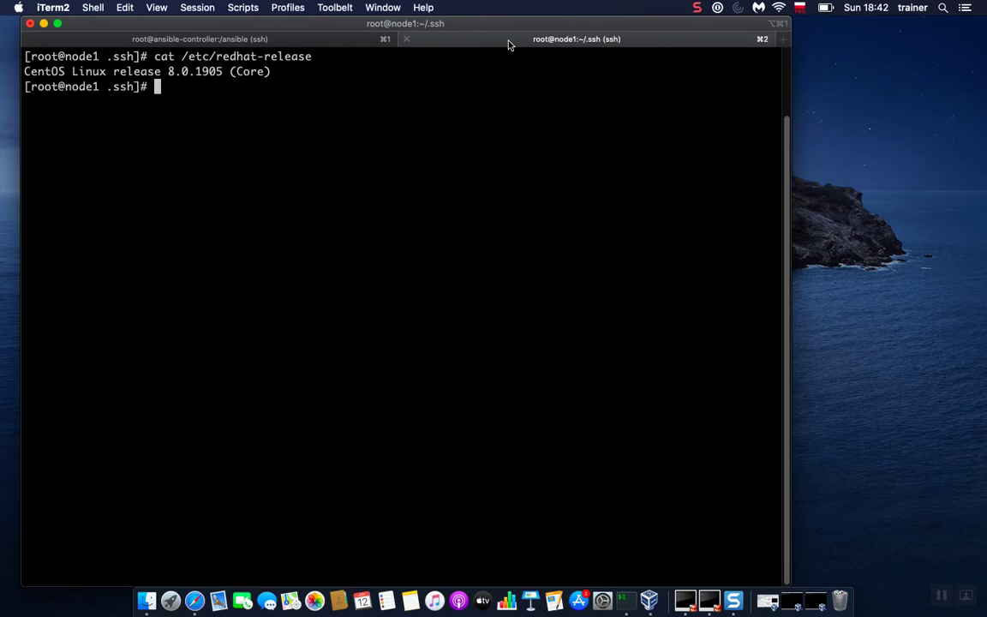
{"action": "mouse_move", "coordinate": [351, 171]}
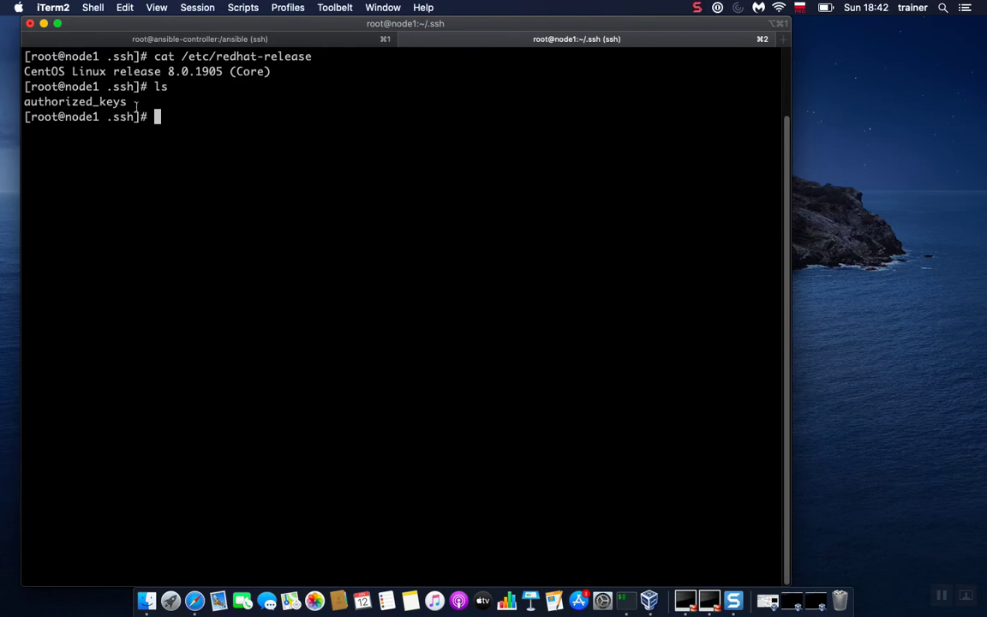
Step: Display root's authorized_keys on node1 showing the controller's public key
{"action": "type", "text": "cat u"}
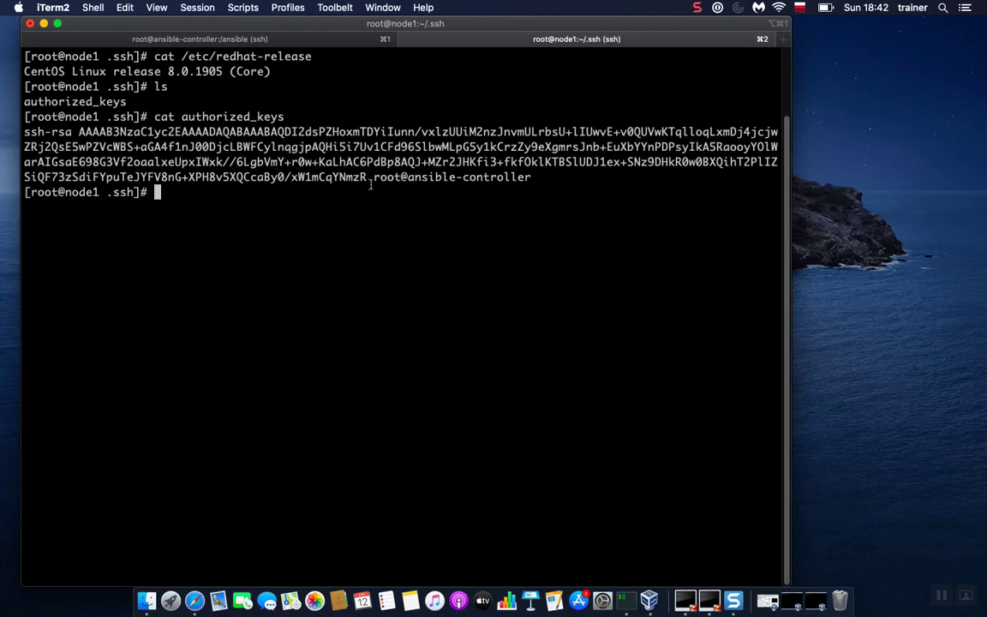
{"action": "mouse_move", "coordinate": [486, 174]}
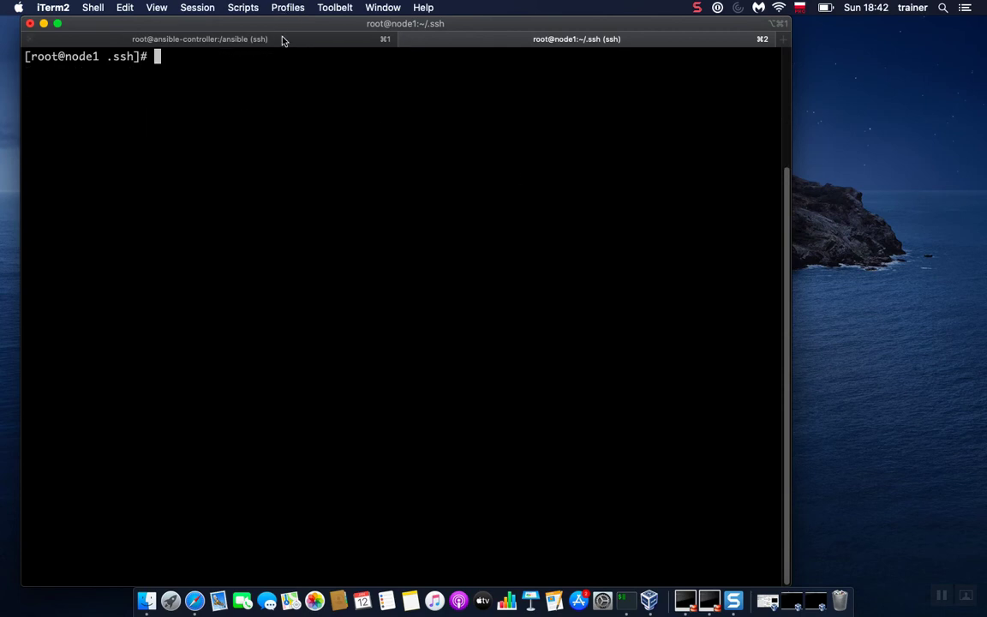
Step: Switch to the ansible-controller session and clear its terminal
{"action": "left_click", "coordinate": [198, 38]}
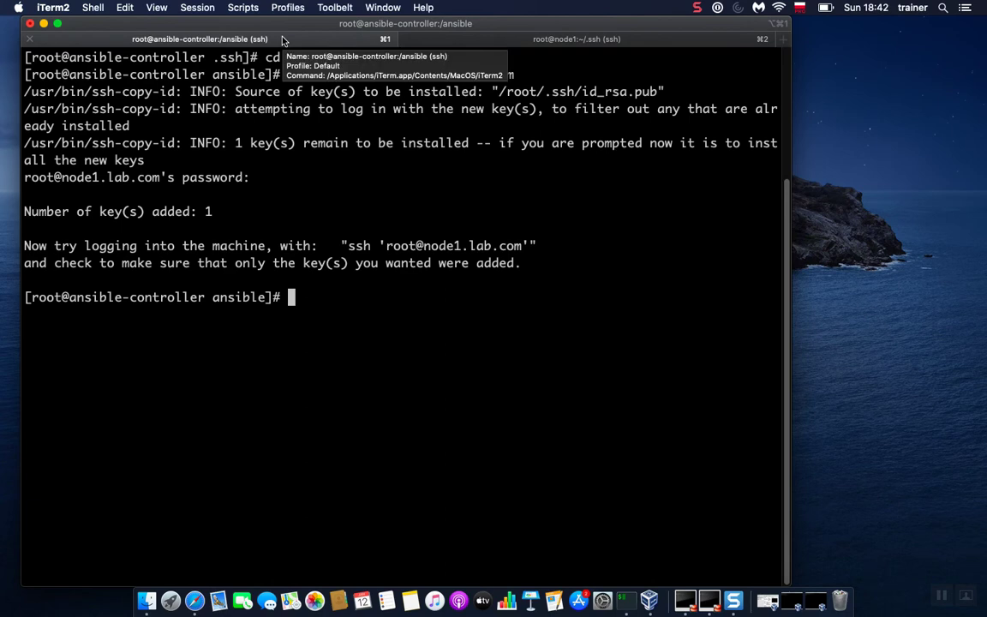
{"action": "type", "text": "c"}
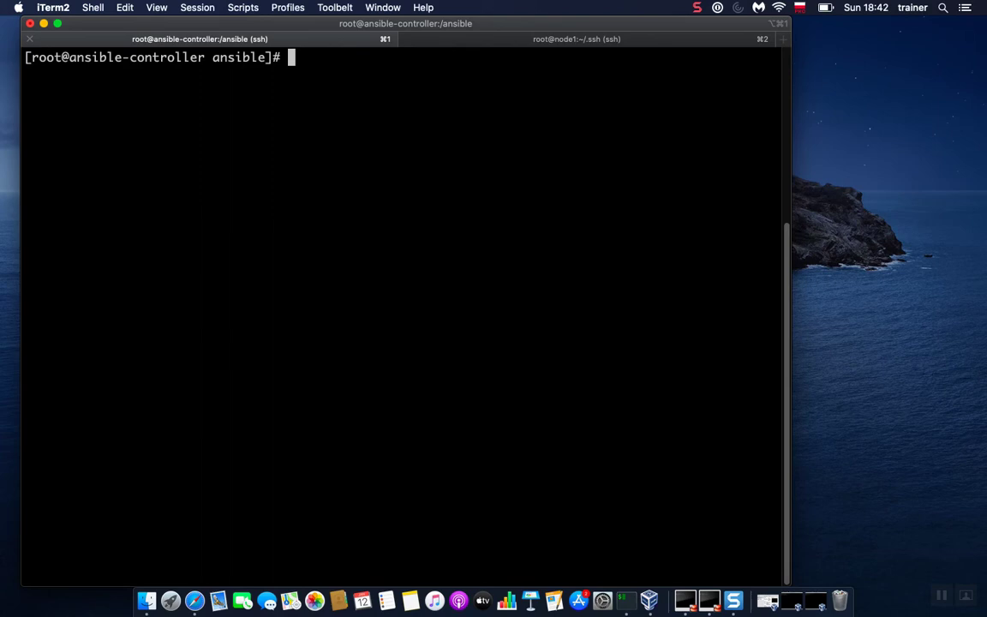
Step: Run 'ansible node1.lab.com -m ping' from the controller shell
{"action": "type", "text": "ansible"}
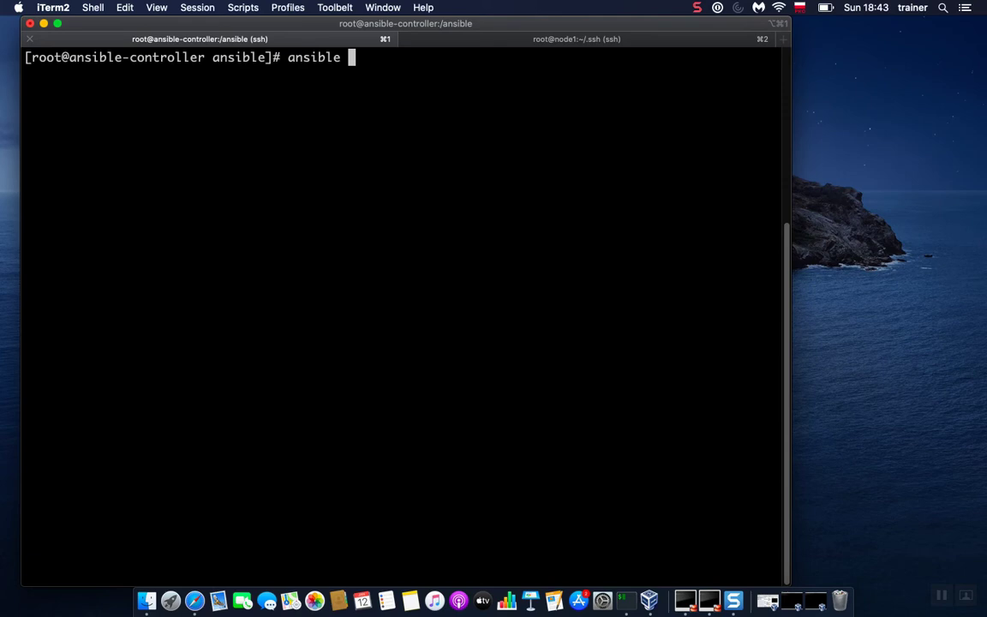
{"action": "type", "text": "node"}
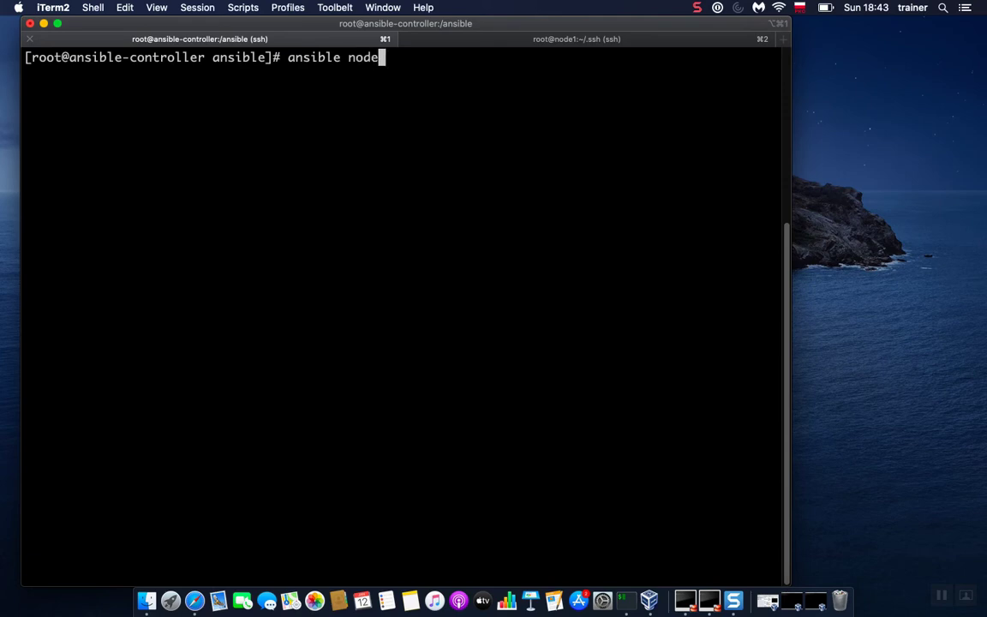
{"action": "type", "text": "1.lab.c"}
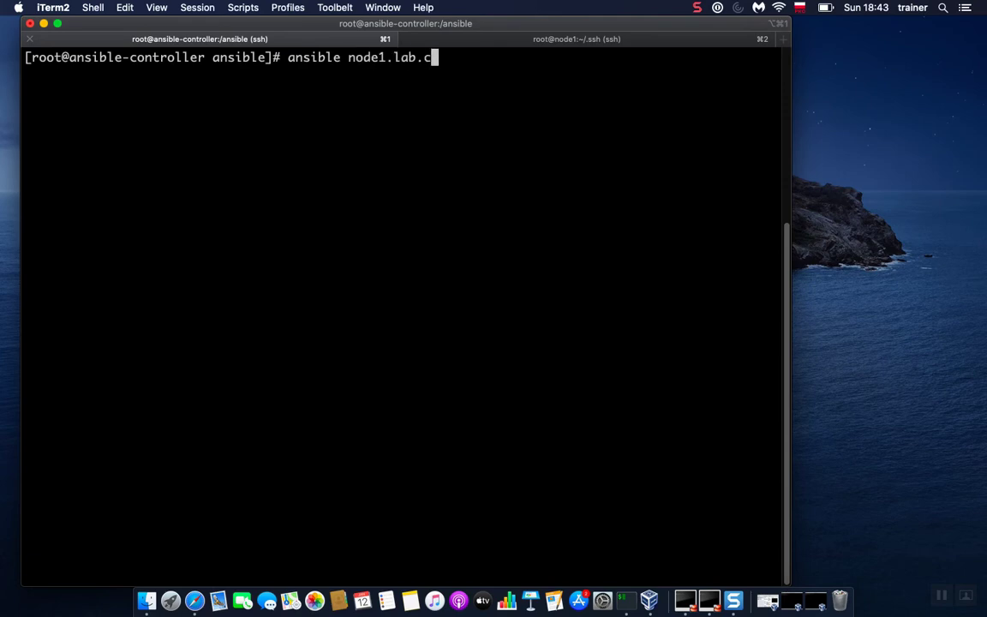
{"action": "type", "text": "om"}
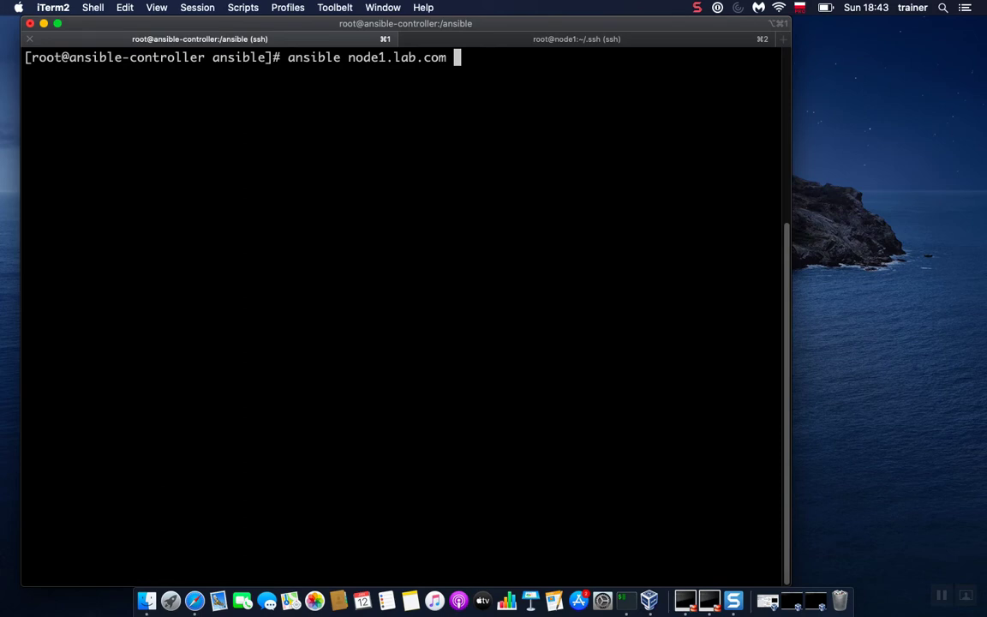
{"action": "type", "text": "-"}
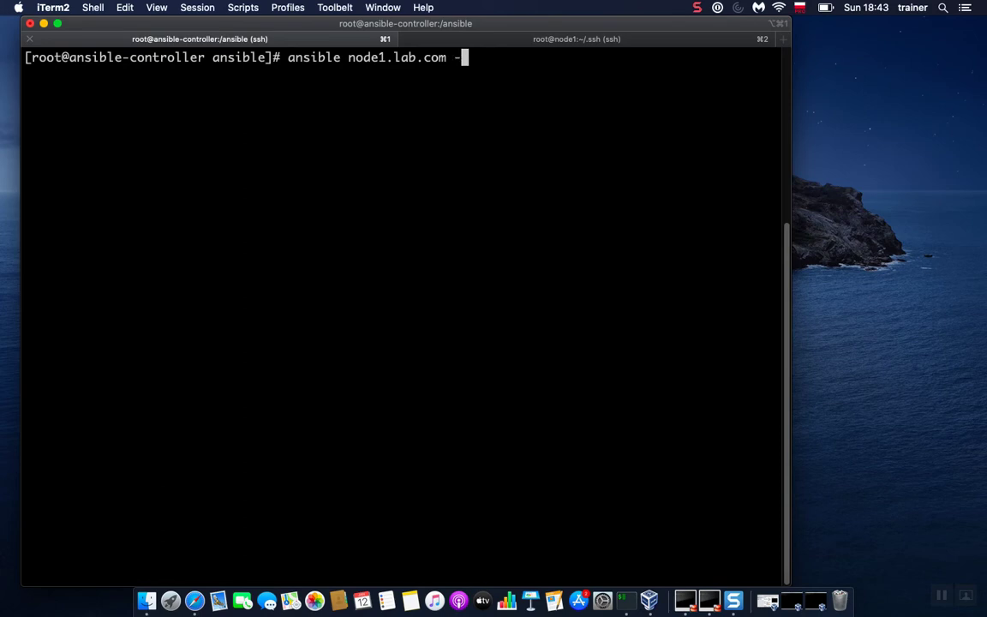
{"action": "type", "text": "m"}
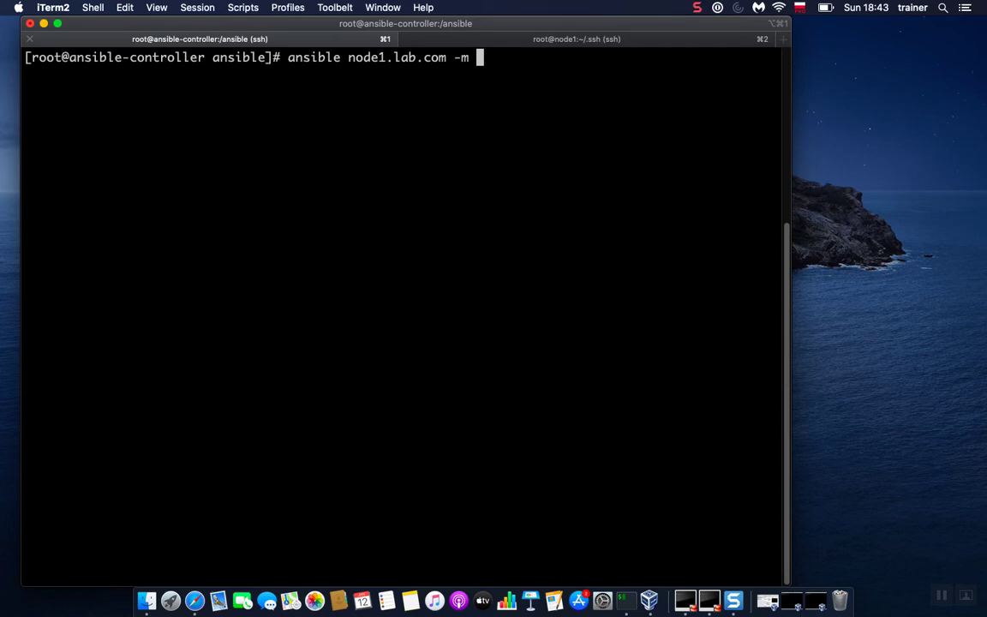
{"action": "type", "text": "ping"}
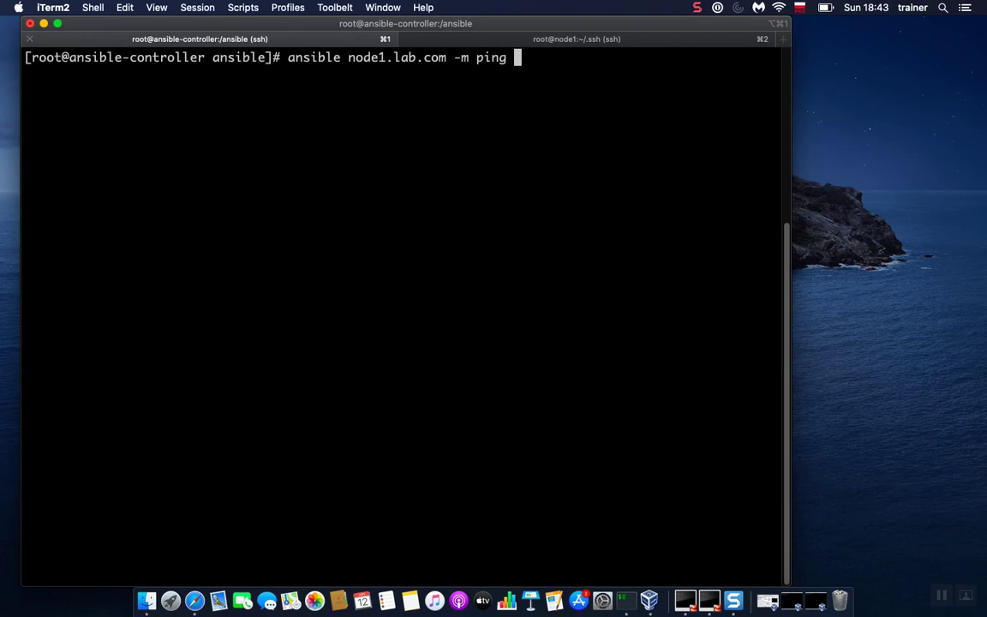
{"action": "key", "text": "Return"}
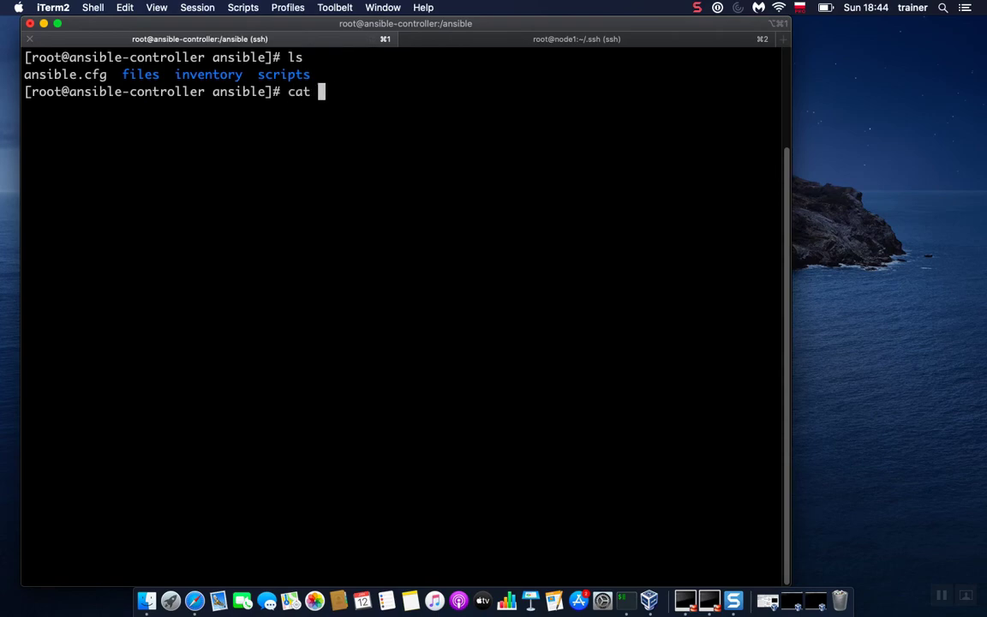
Step: Edit ansible.cfg in vi so inventory = /ansible/inventory/hosts.ini, then save and quit
{"action": "key", "text": "Return"}
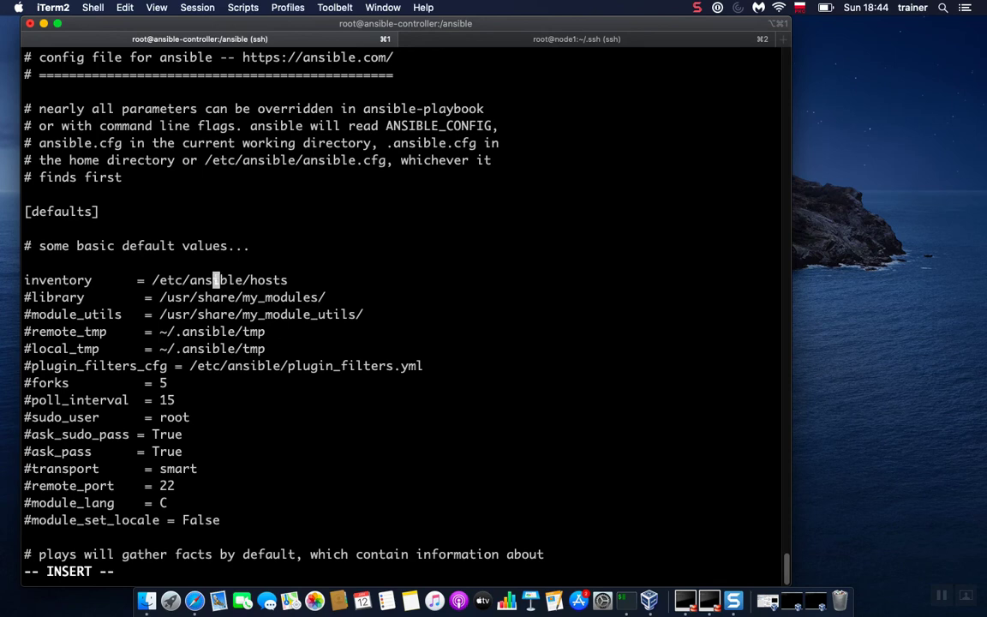
{"action": "key", "text": "Left"}
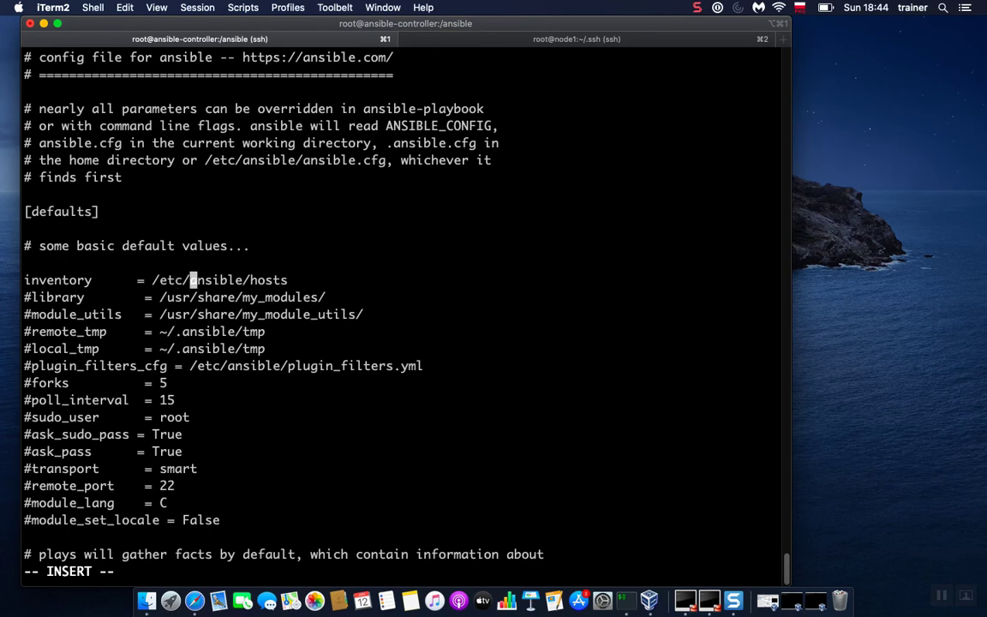
{"action": "key", "text": "Right"}
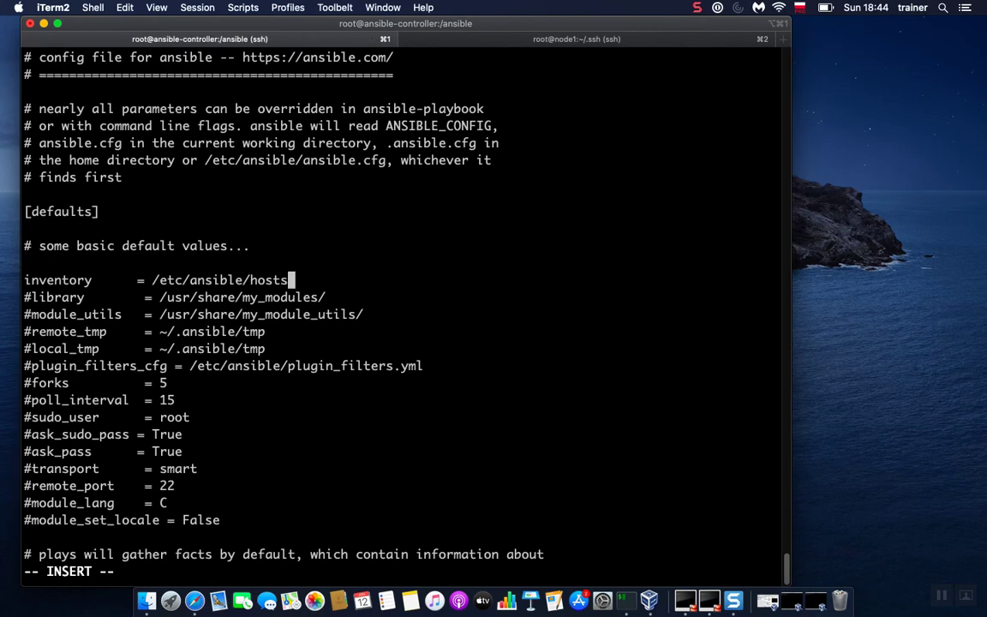
{"action": "key", "text": "backspace"}
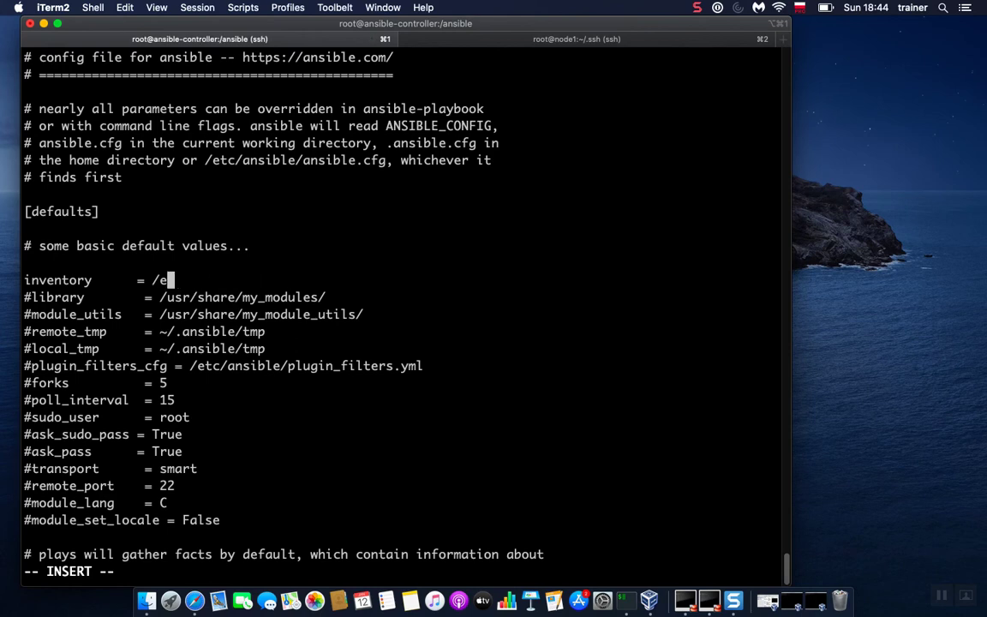
{"action": "type", "text": "inven"}
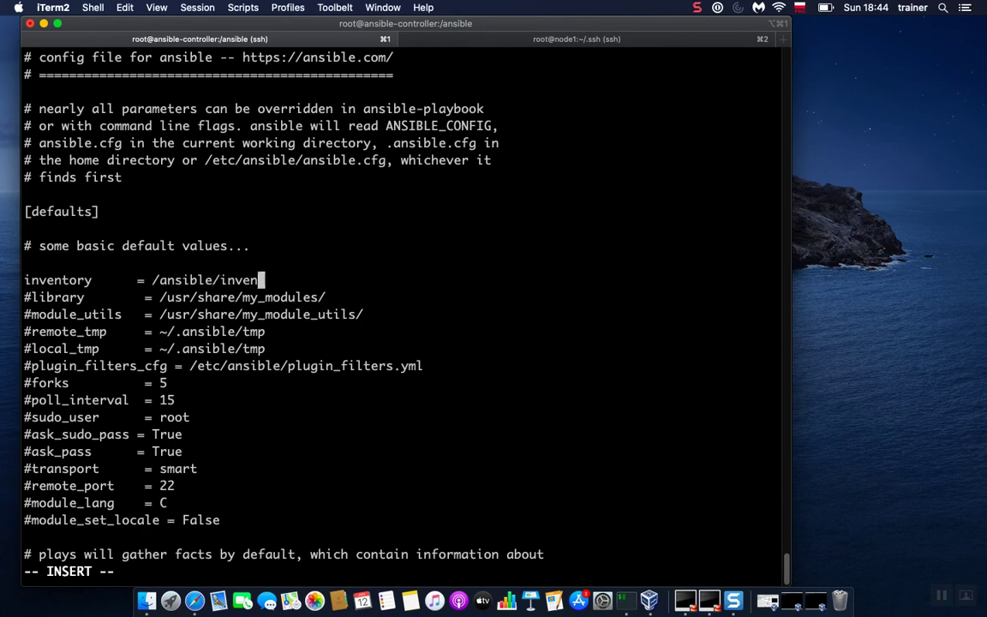
{"action": "type", "text": "tory/hosts.ini"}
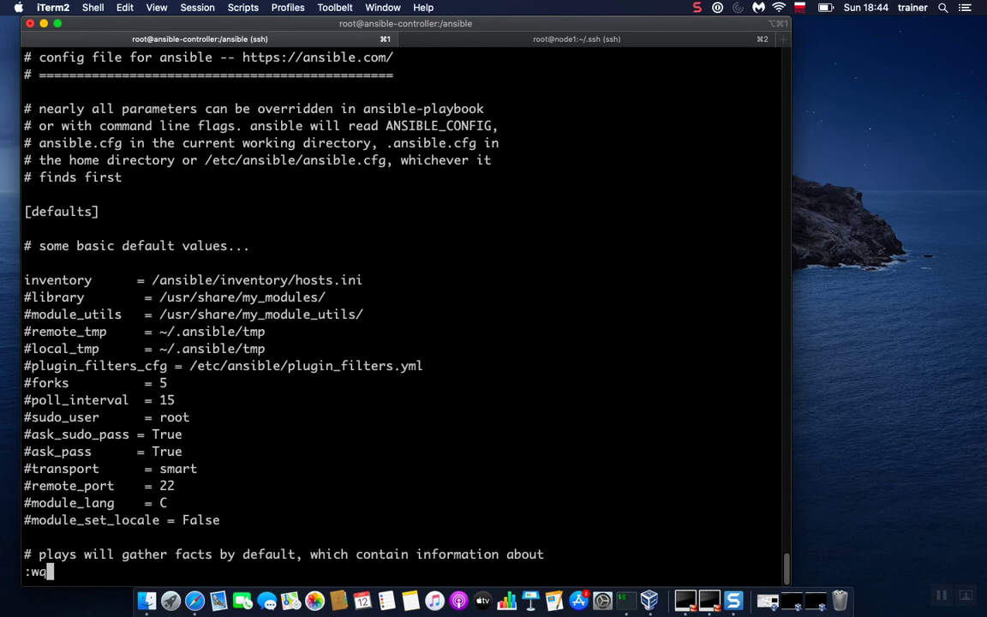
{"action": "key", "text": "Return"}
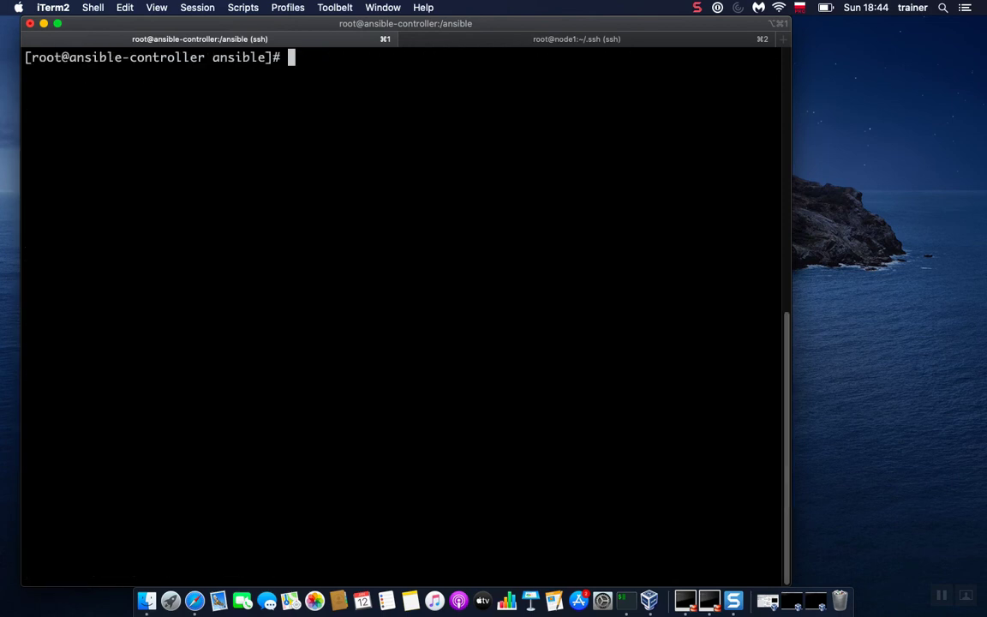
Step: List /ansible, clear the screen, and rerun 'ansible node1.lab.com -m ping' with the custom inventory
{"action": "type", "text": "ls"}
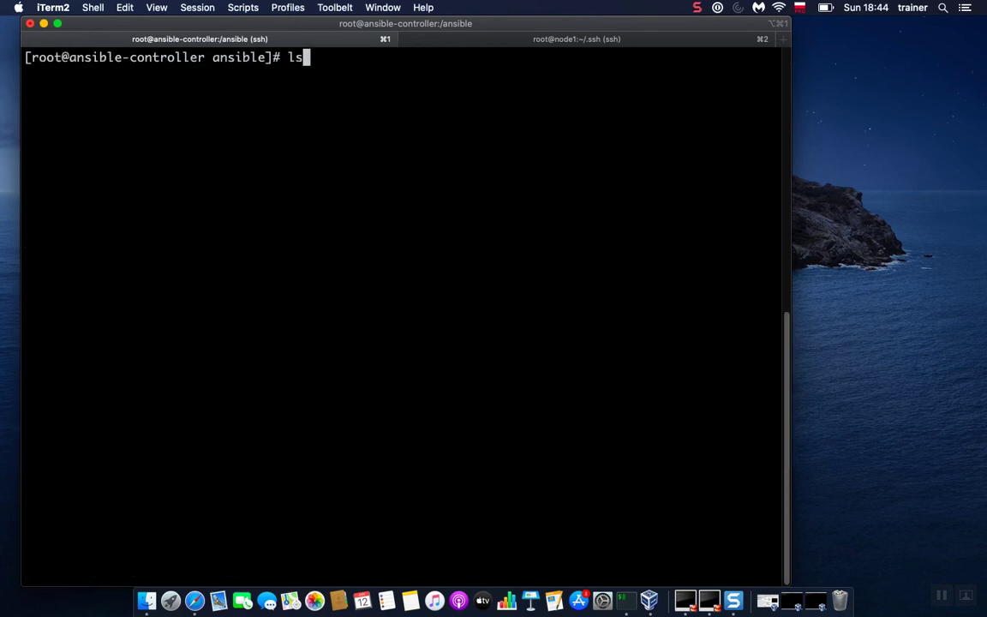
{"action": "type", "text": "clear"}
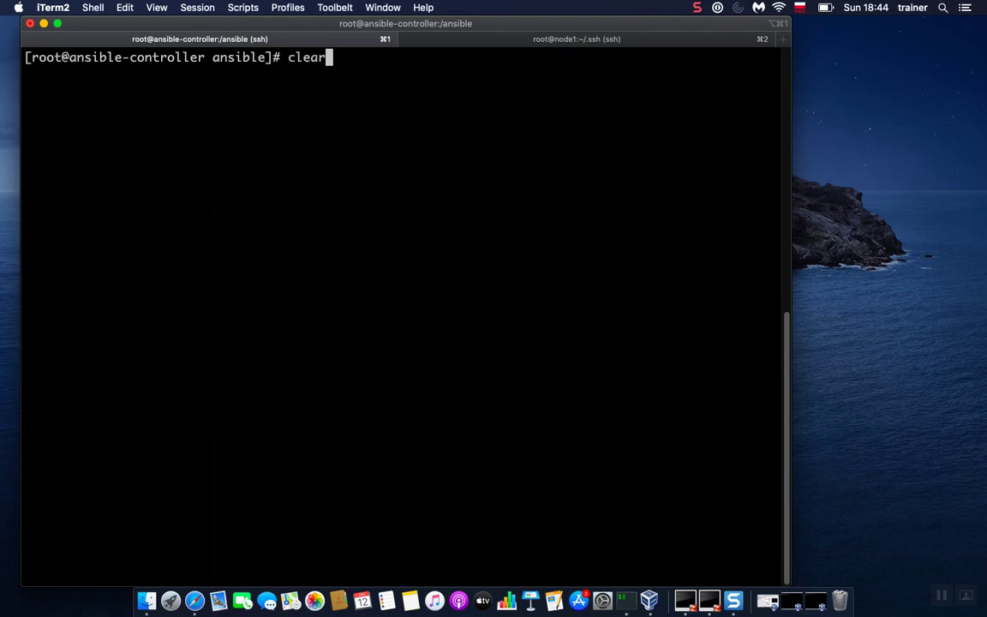
{"action": "type", "text": "ansible node1.lab.com -m ping"}
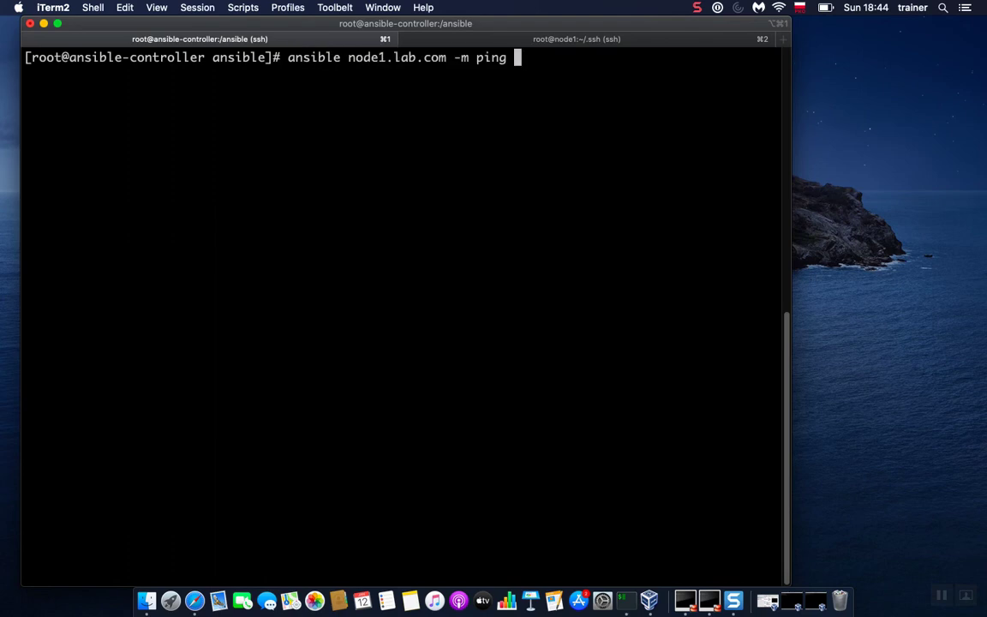
{"action": "key", "text": "Return"}
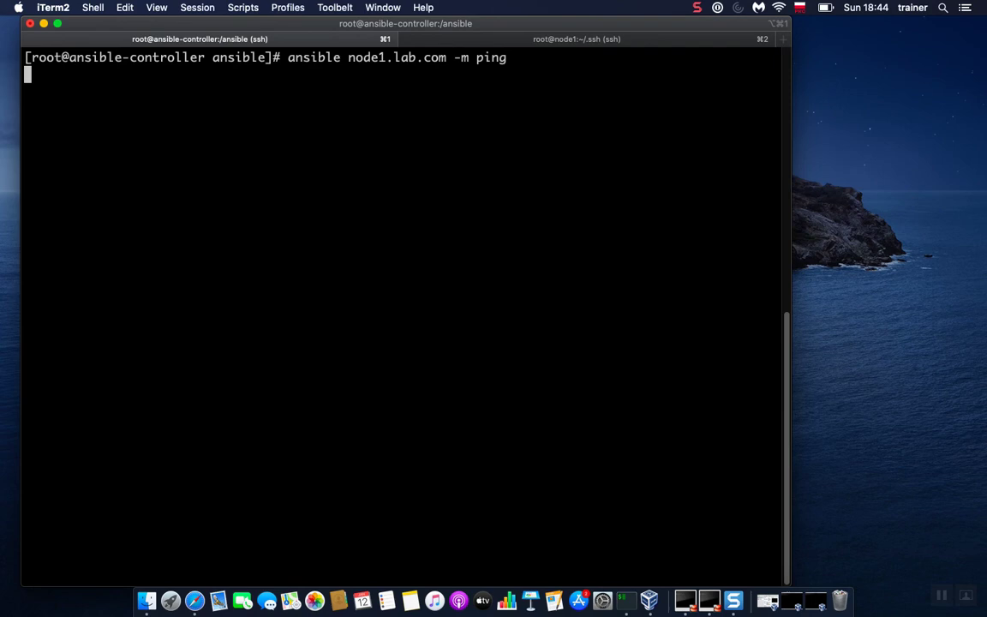
{"action": "key", "text": "Return"}
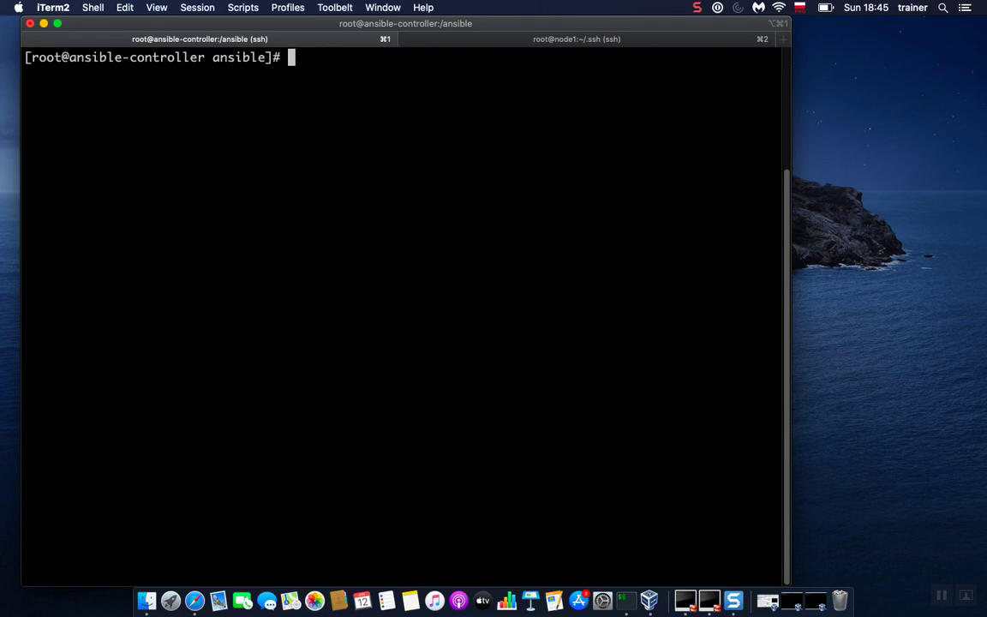
Step: Run 'ansible node1.lab.com -m shell -a "uptime"', returning CHANGED rc=0 with 34 minutes uptime
{"action": "type", "text": "ansible"}
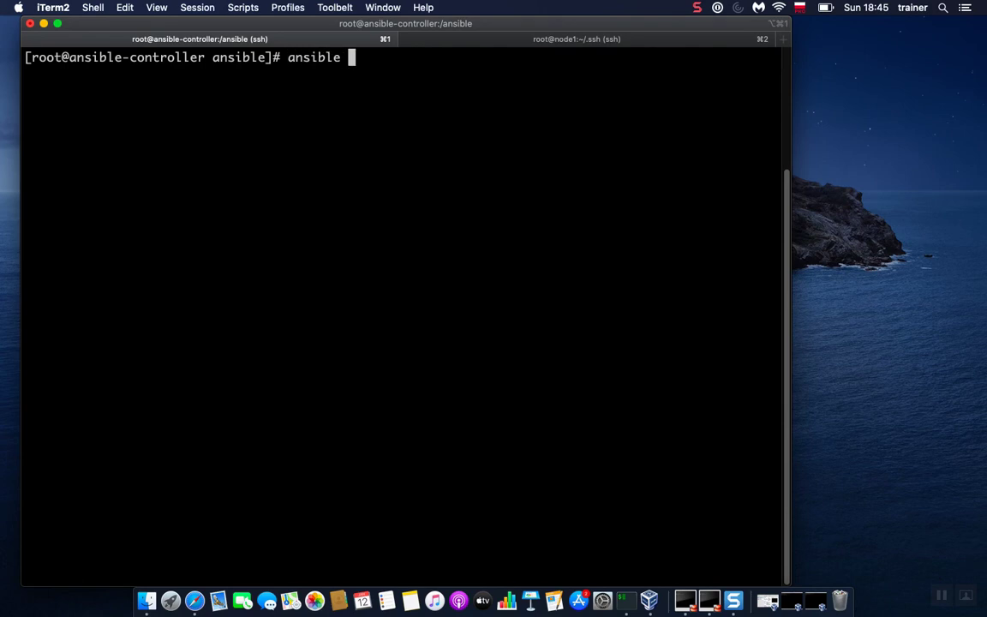
{"action": "key", "text": "Backspace"}
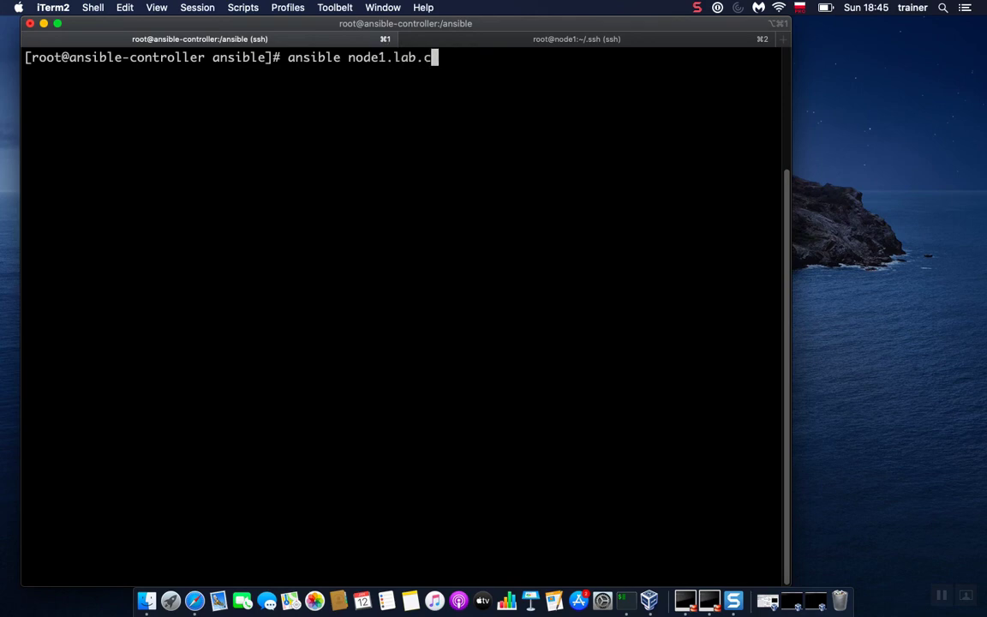
{"action": "type", "text": "om"}
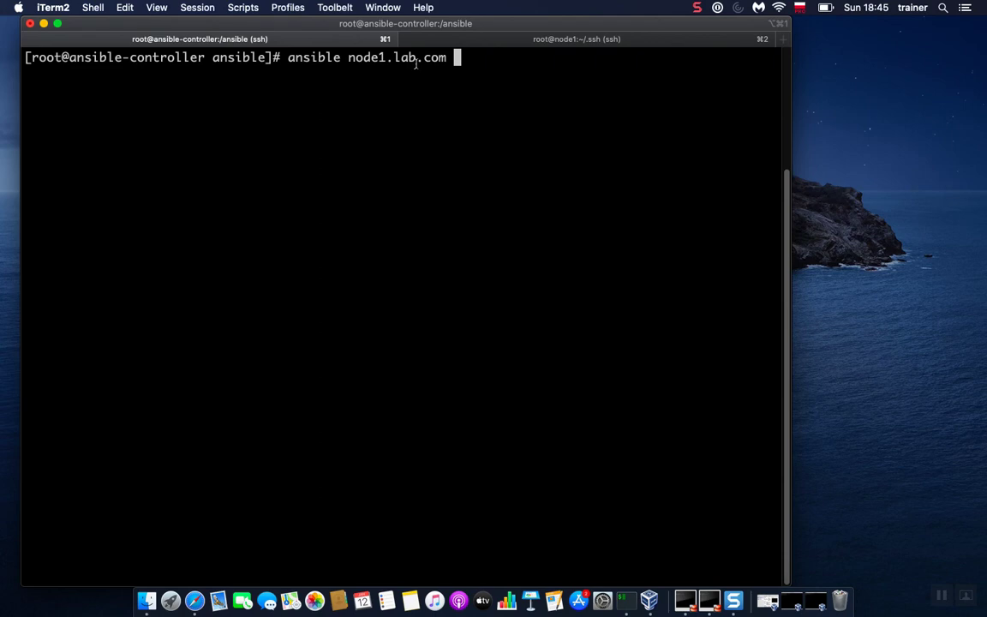
{"action": "mouse_move", "coordinate": [637, 102]}
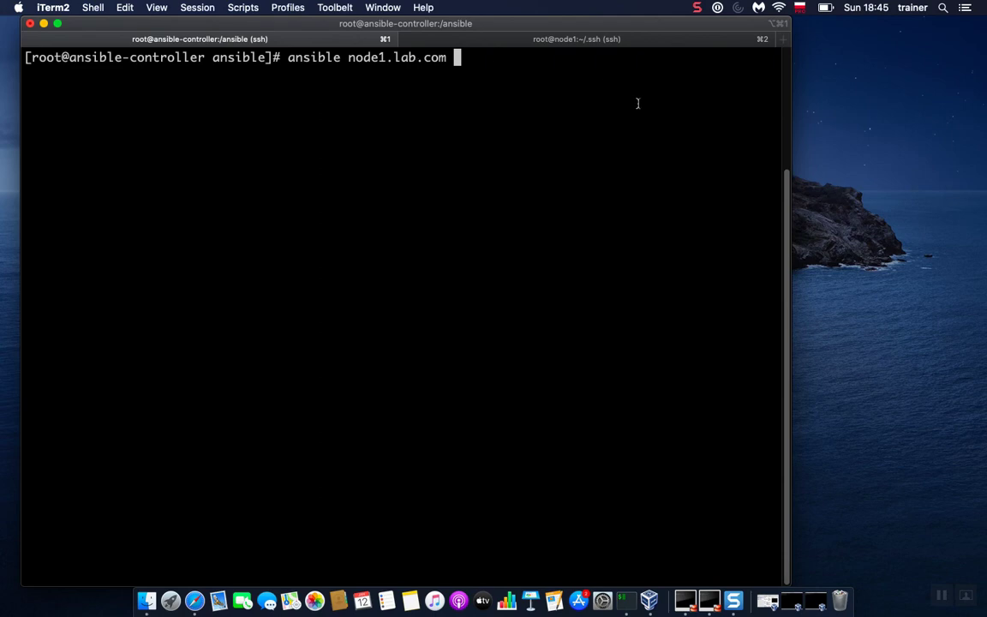
{"action": "type", "text": "-m"}
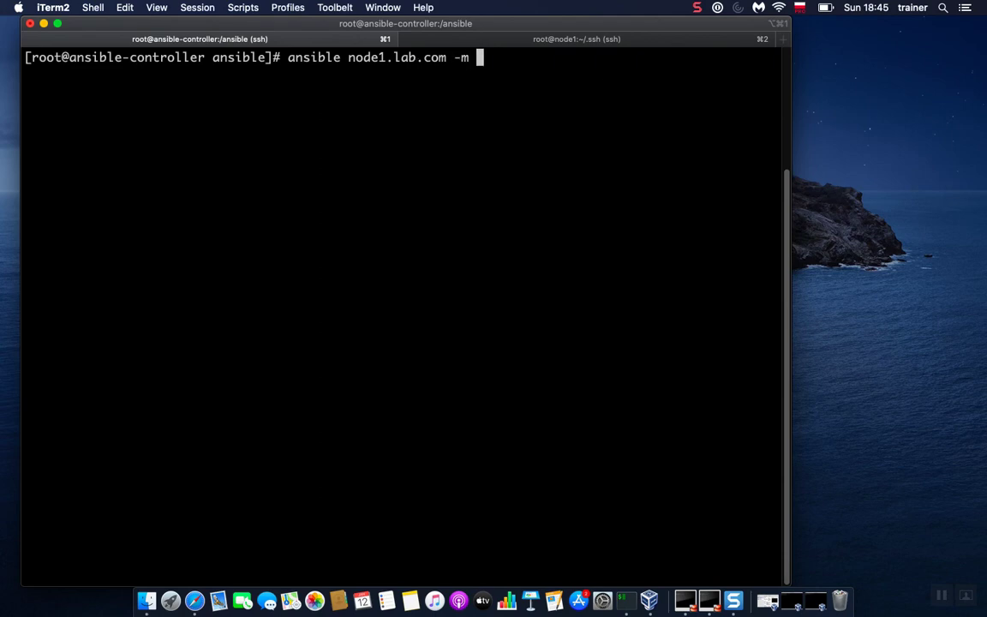
{"action": "type", "text": "shell"}
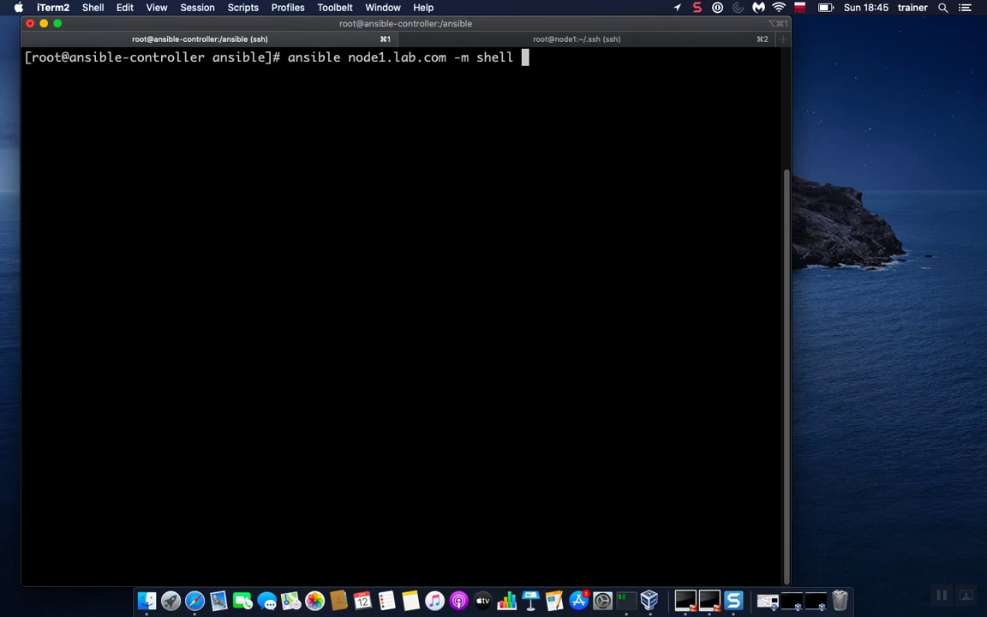
{"action": "type", "text": "-a"}
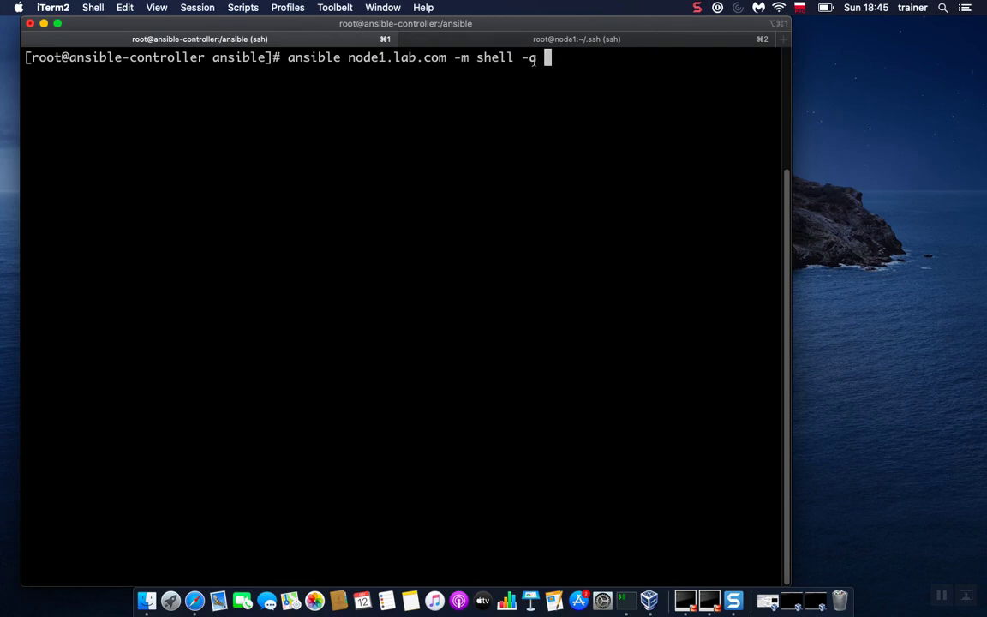
{"action": "type", "text": "a"}
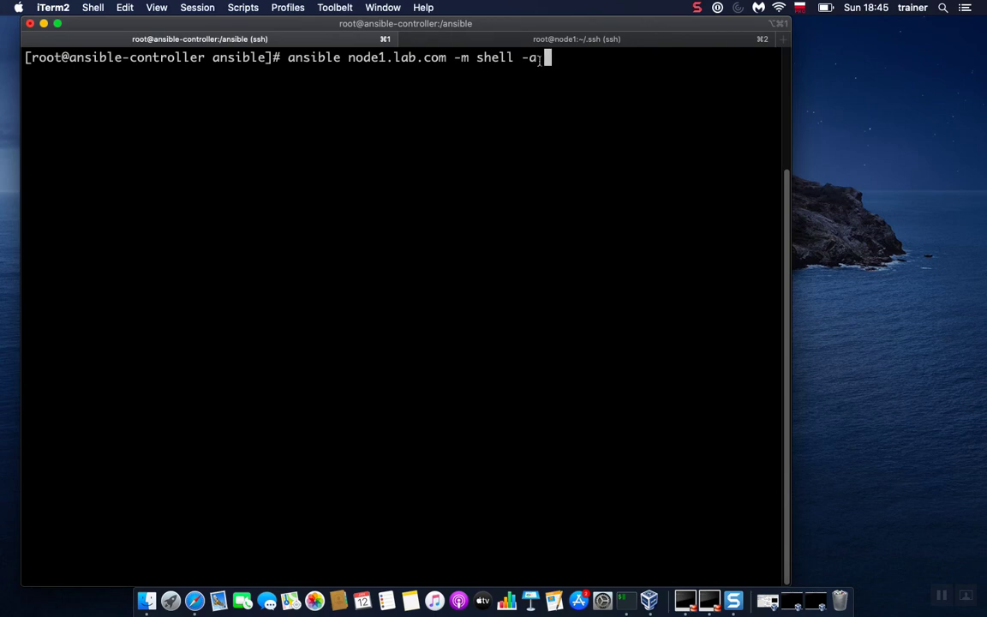
{"action": "type", "text": "\""}
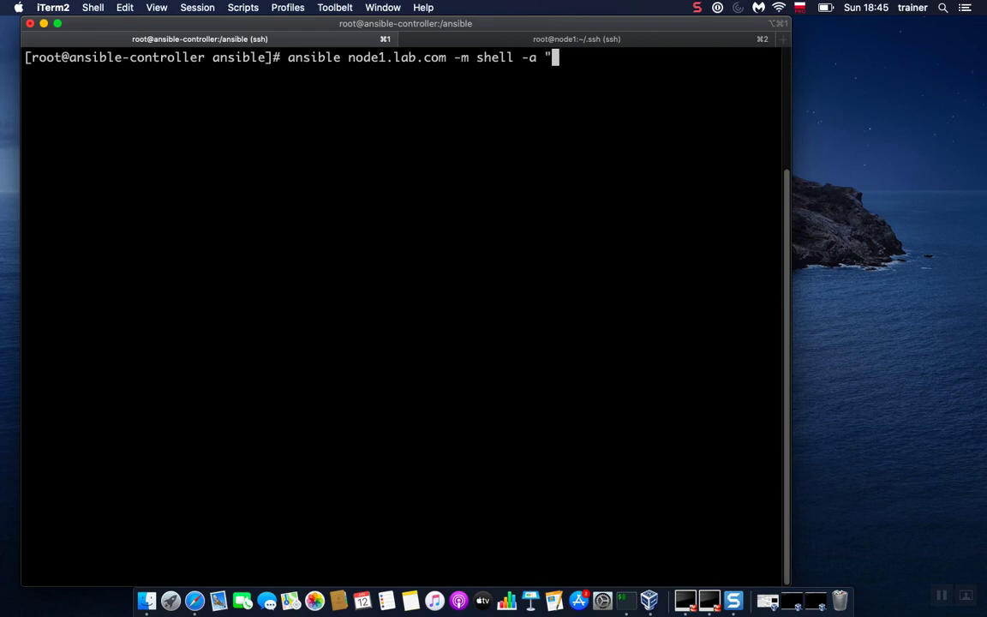
{"action": "type", "text": "uptime"}
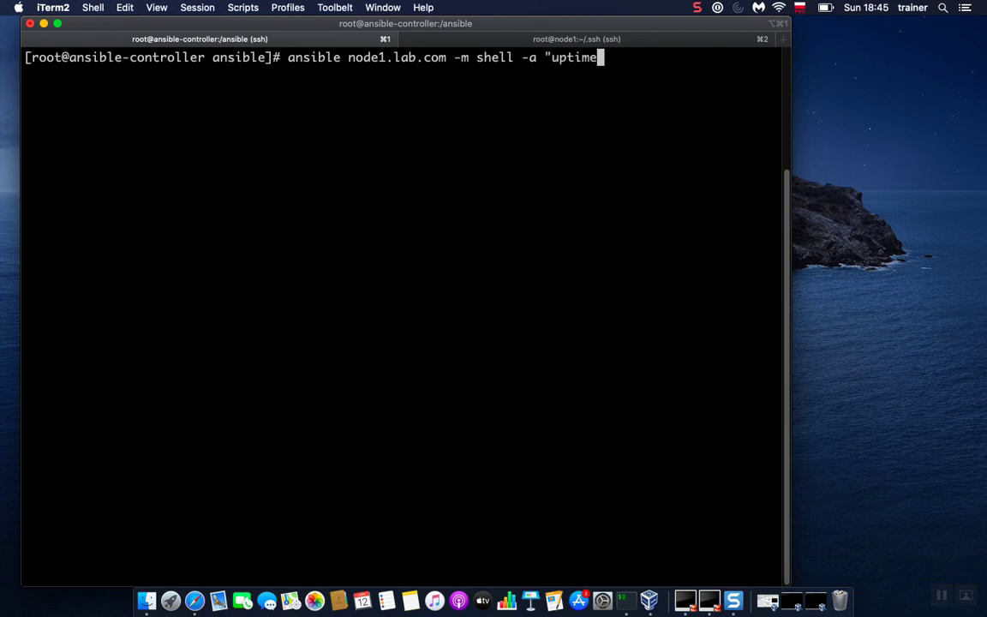
{"action": "type", "text": "\""}
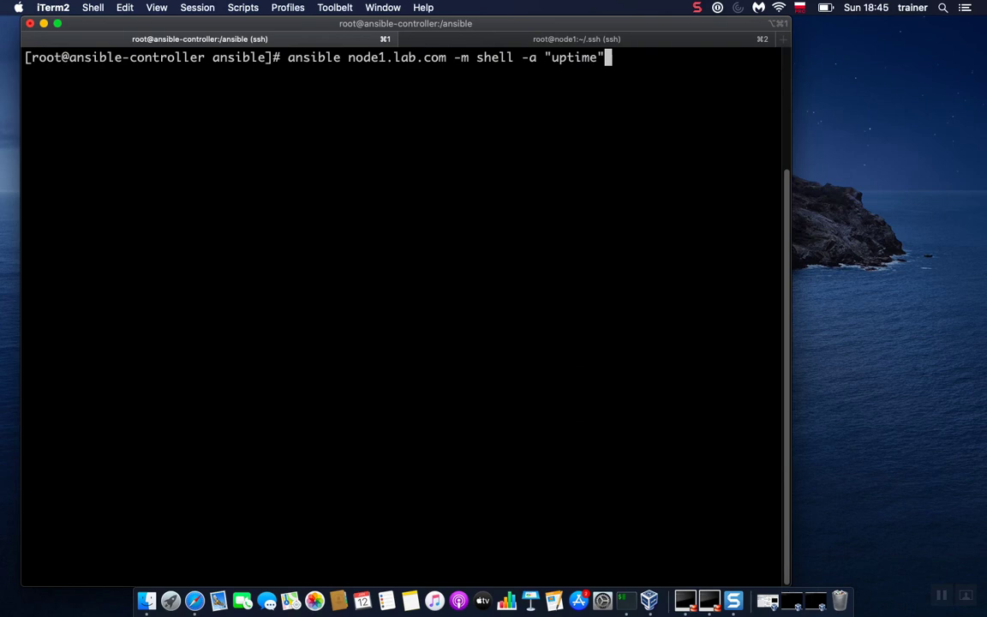
{"action": "key", "text": "Return"}
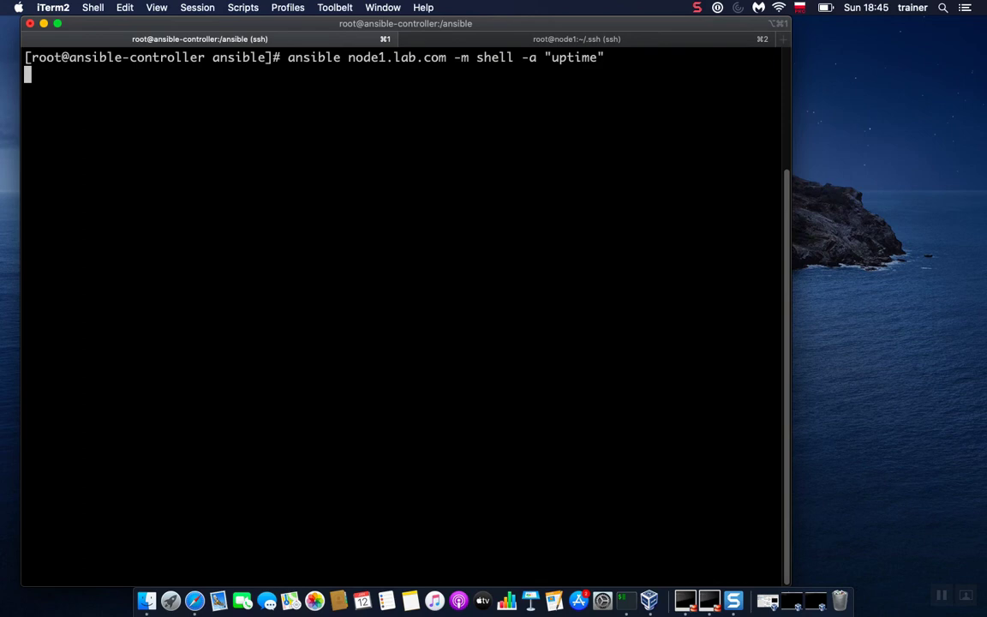
{"action": "key", "text": "Return"}
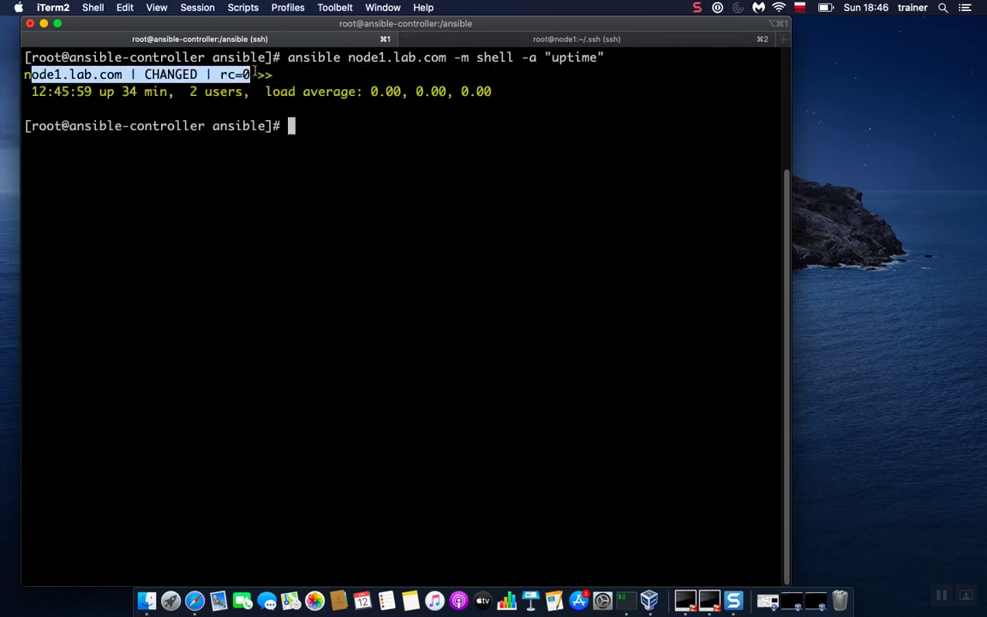
Step: Switch to the node1 terminal session
{"action": "left_click", "coordinate": [575, 38]}
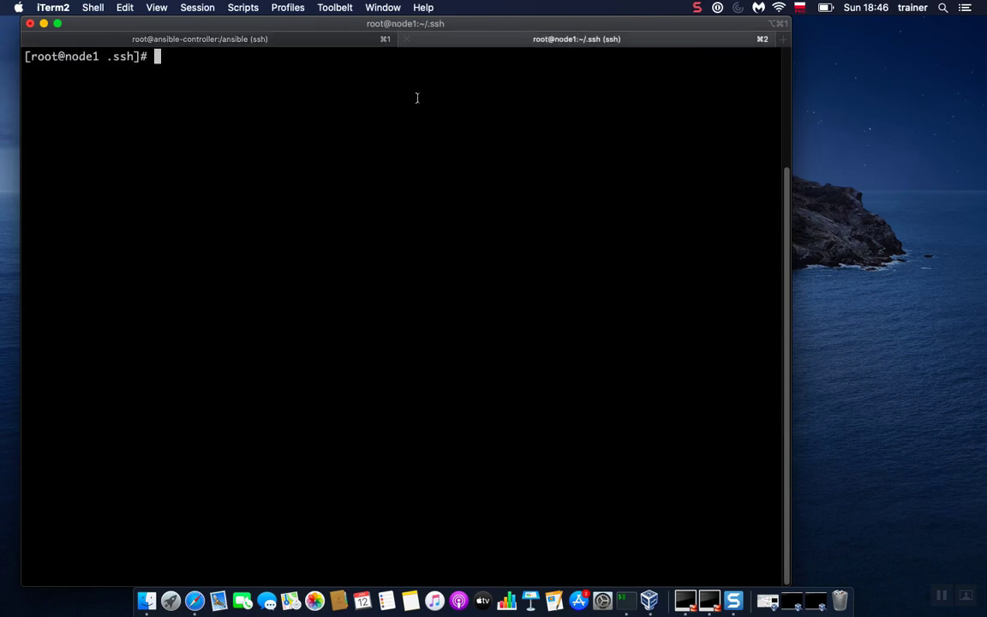
Step: On the controller, run 'ansible node1.lab.com -a "uptime"' using the default module, returning 35 minutes uptime
{"action": "left_click", "coordinate": [198, 38]}
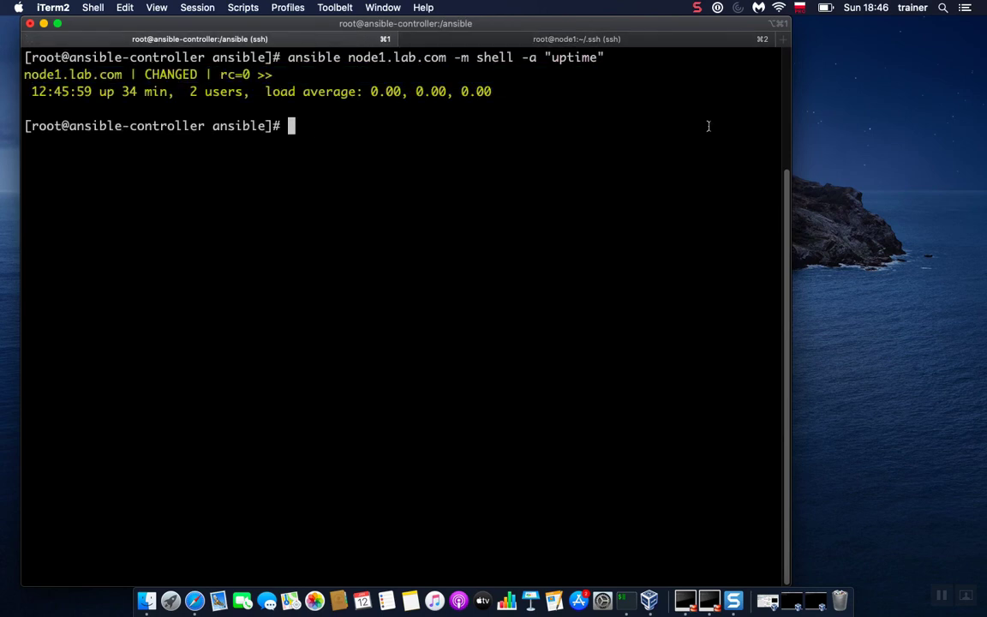
{"action": "mouse_move", "coordinate": [294, 208]}
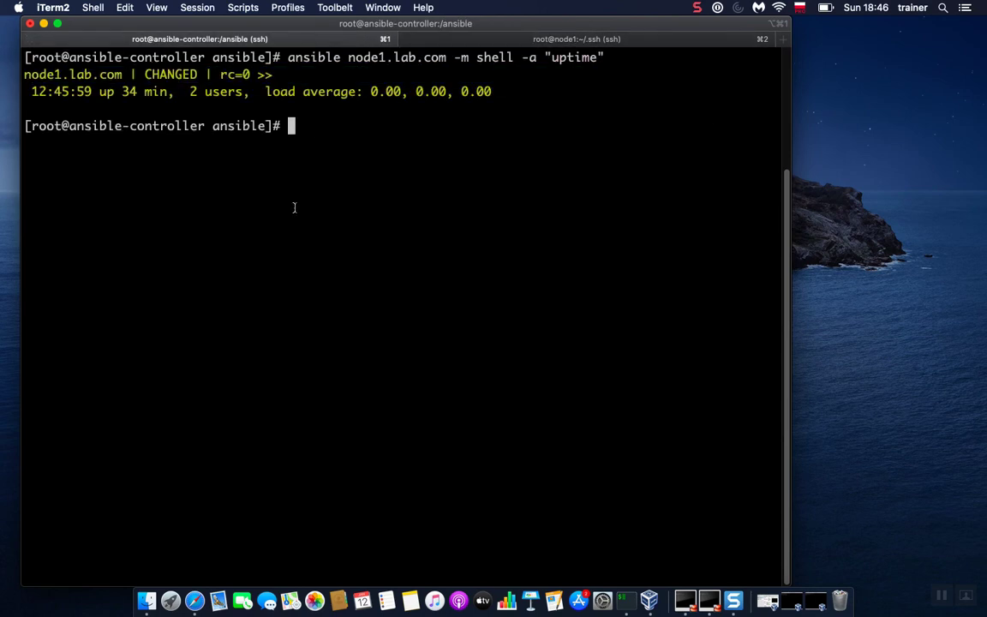
{"action": "type", "text": "a s"}
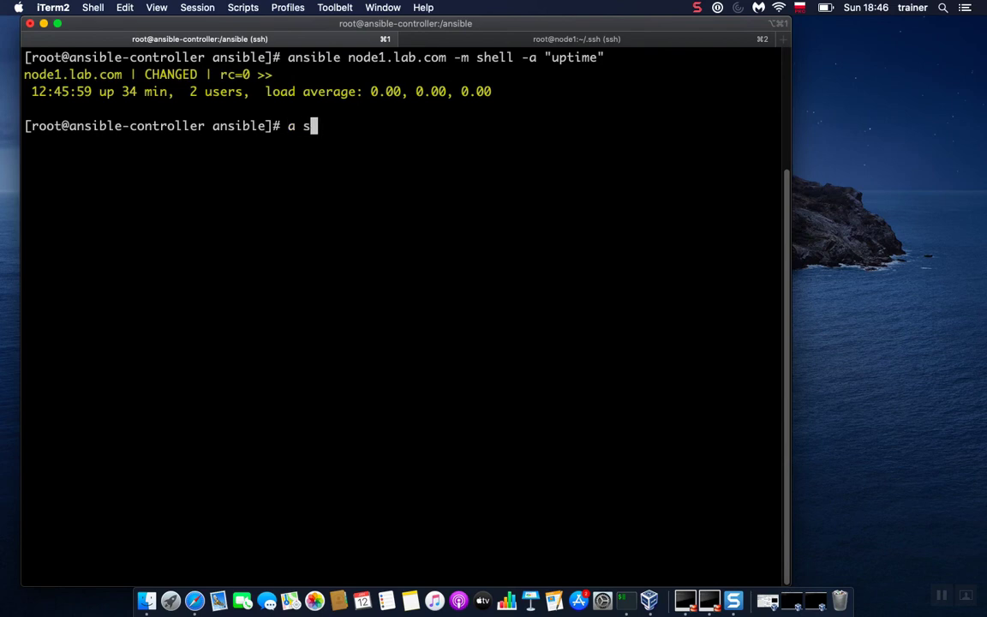
{"action": "type", "text": "nsible n"}
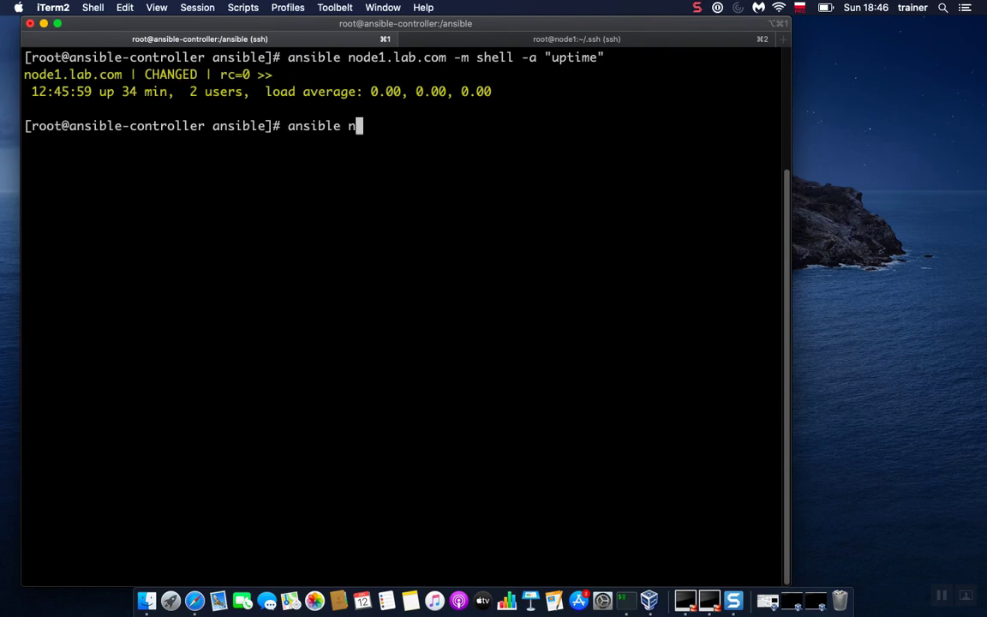
{"action": "type", "text": "ode1.lab.co"}
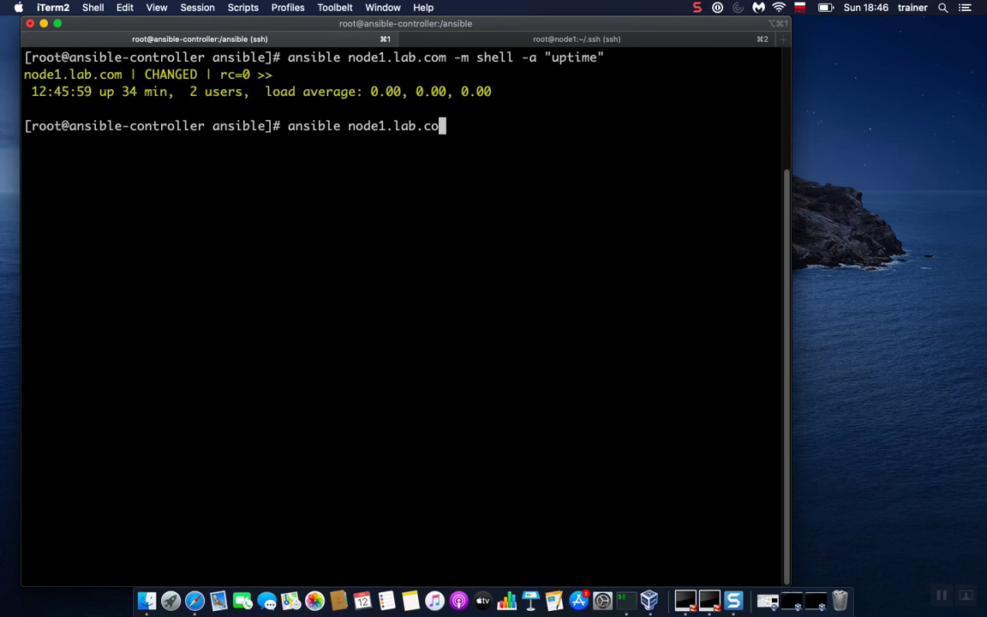
{"action": "type", "text": "m"}
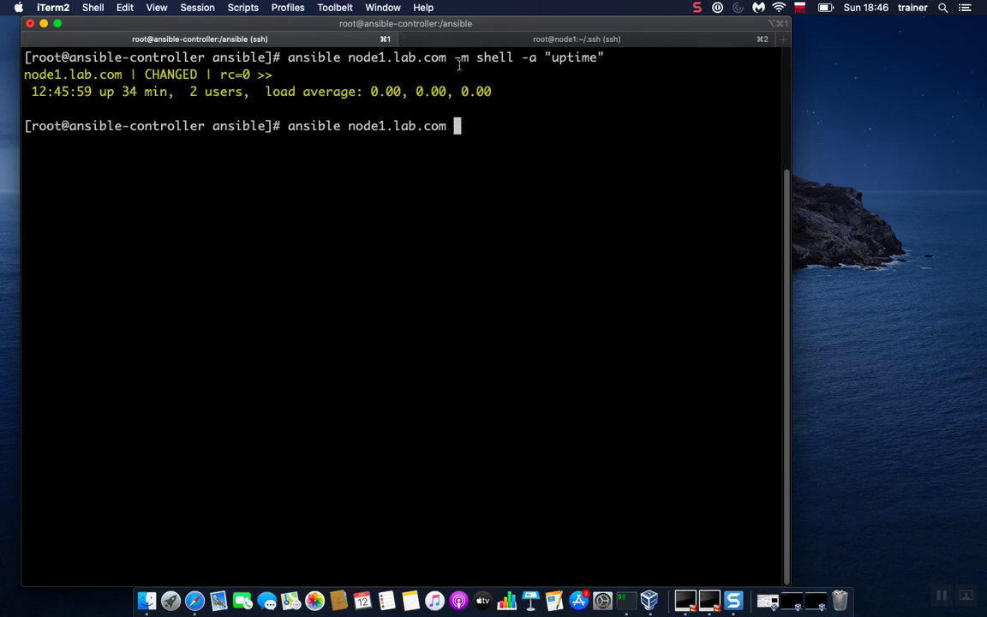
{"action": "mouse_move", "coordinate": [527, 150]}
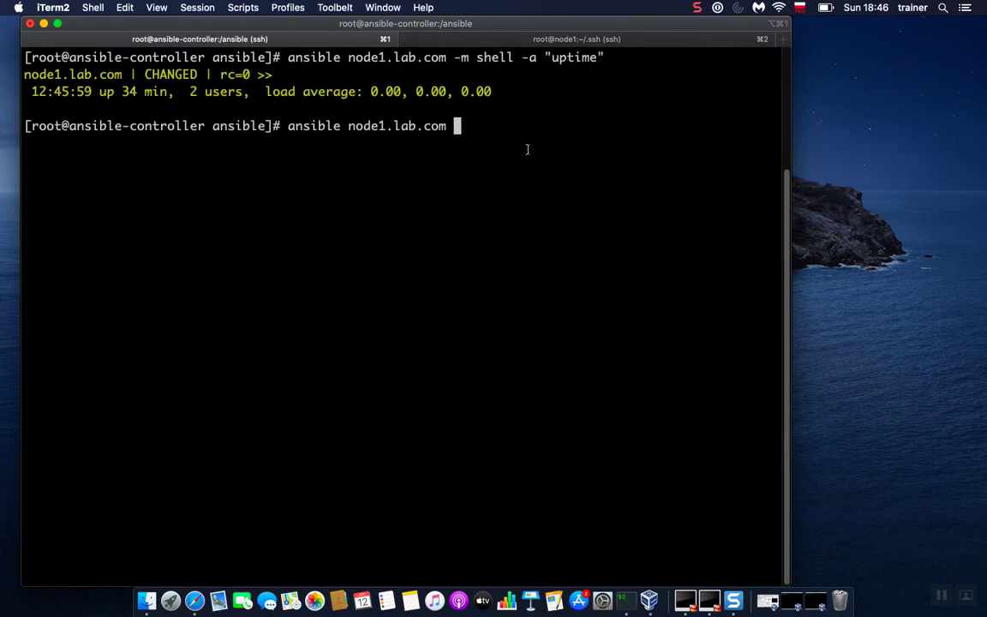
{"action": "type", "text": "-a"}
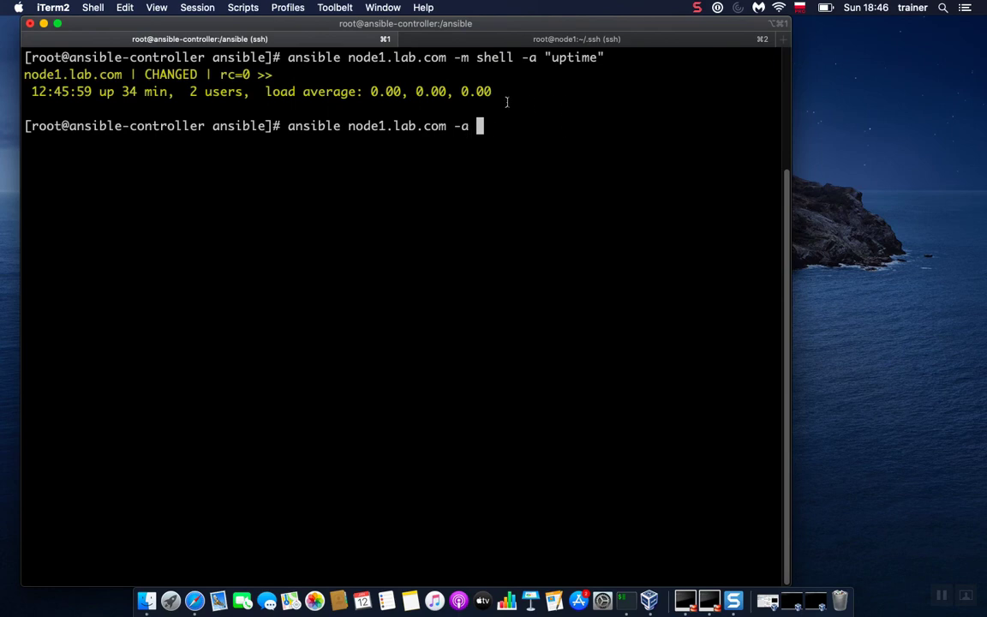
{"action": "type", "text": "\""}
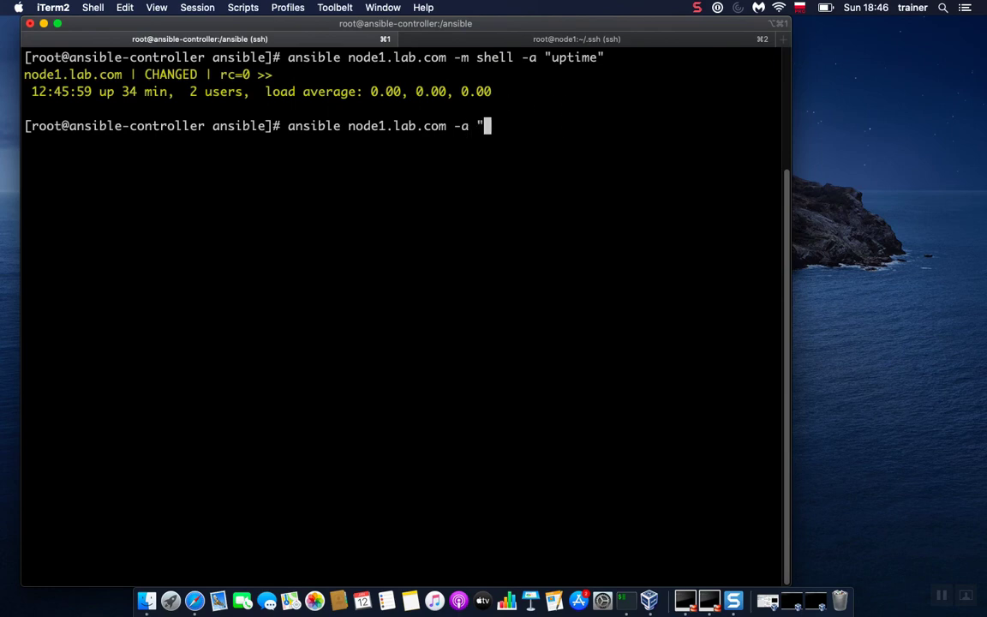
{"action": "type", "text": "uptime\""}
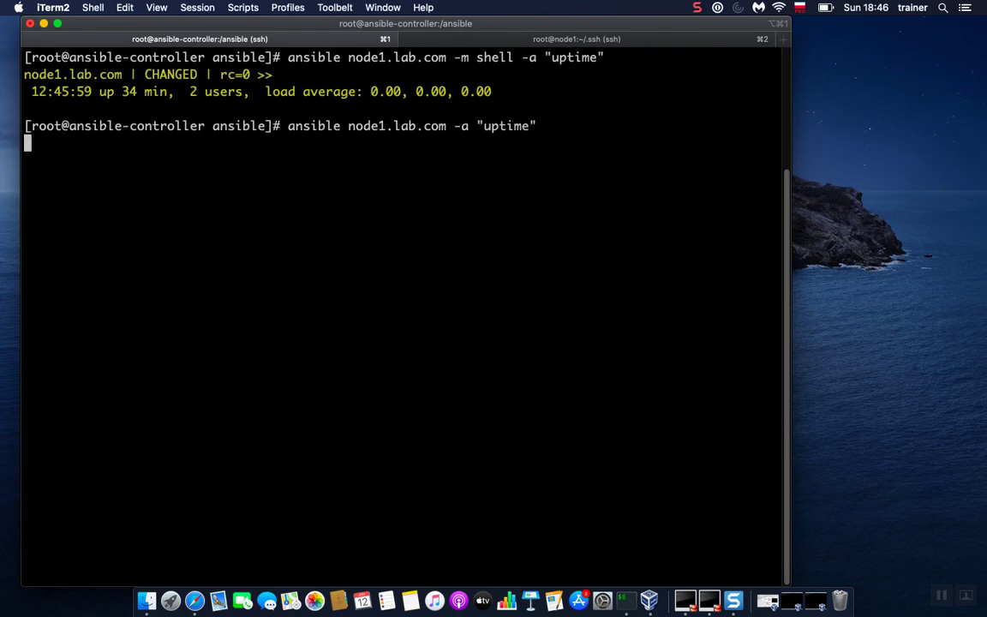
{"action": "key", "text": "Return"}
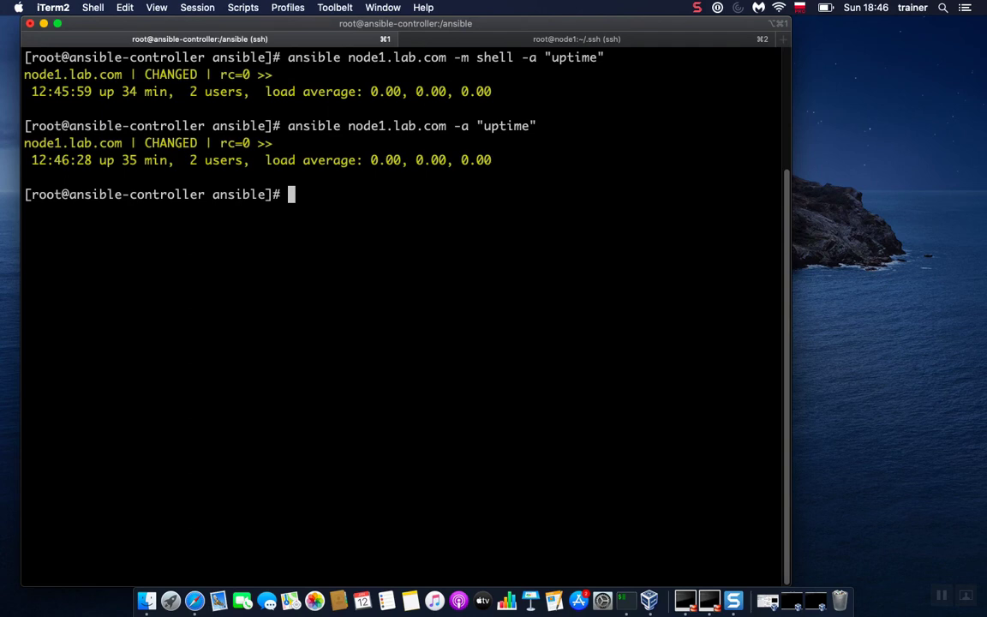